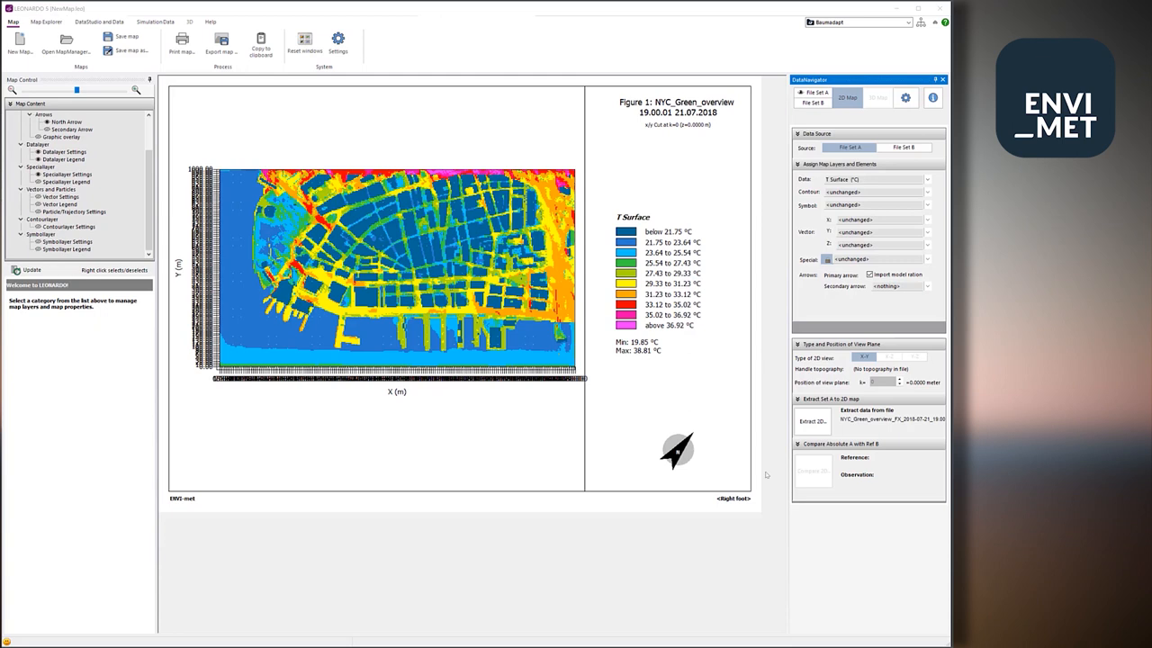
pyautogui.moveTo(504, 493)
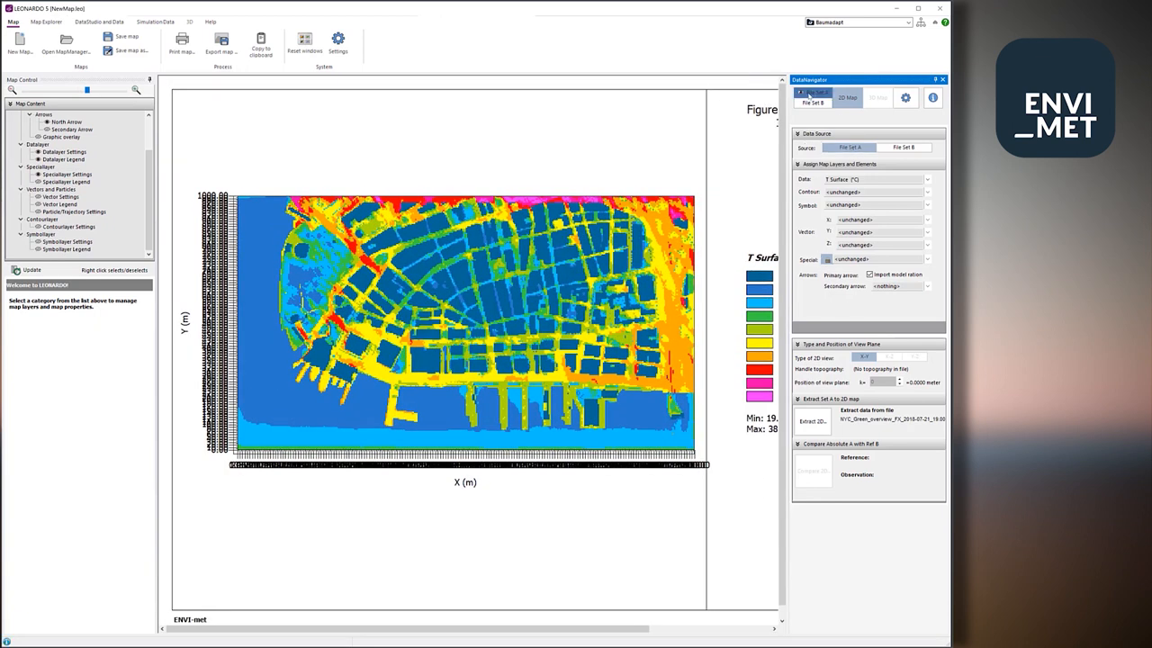
# Show the Set A file map listing the available surface output times.
pyautogui.click(815, 93)
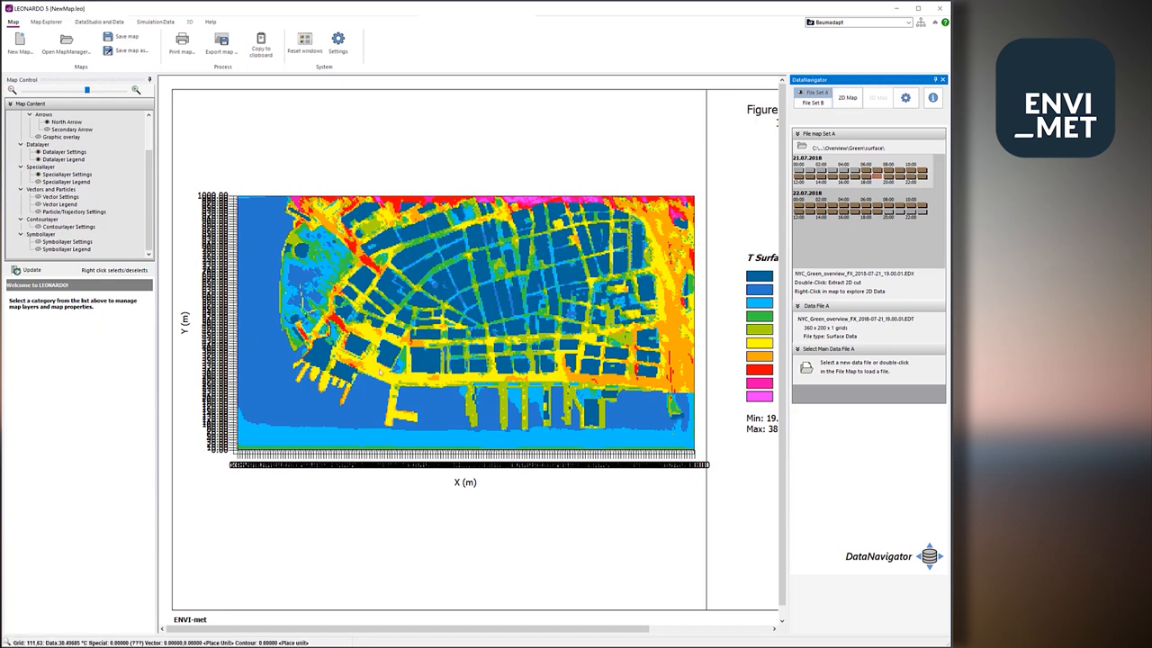
# Explore grid point 111,63 and chart T Surface over the whole time range.
pyautogui.rightClick(414, 374)
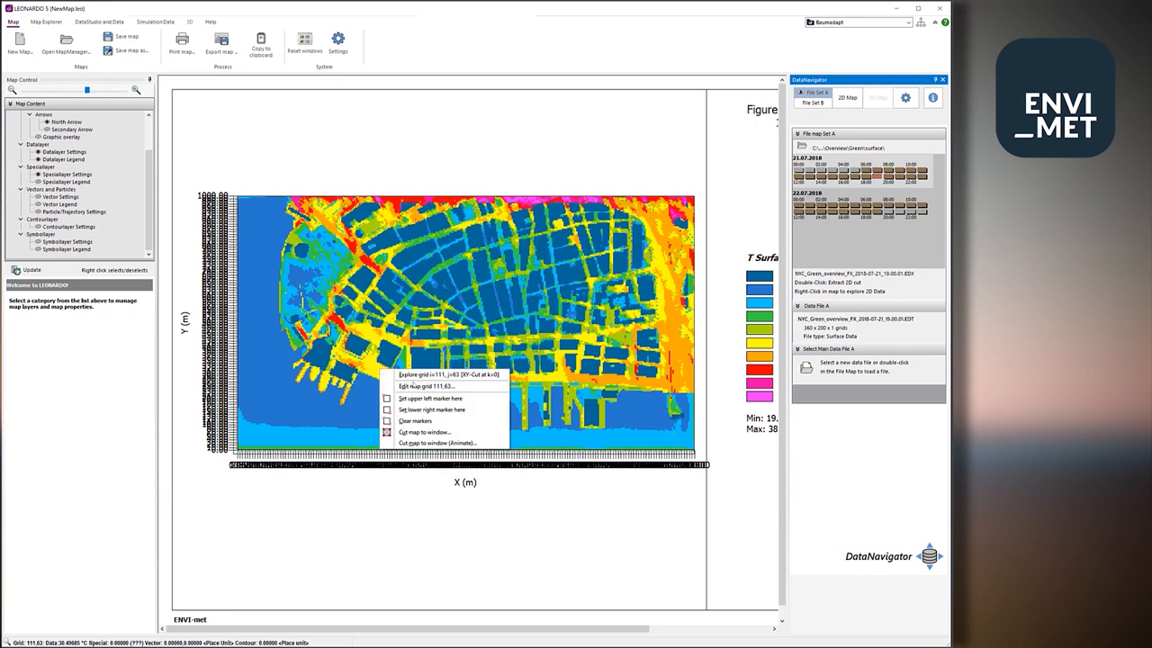
pyautogui.click(436, 374)
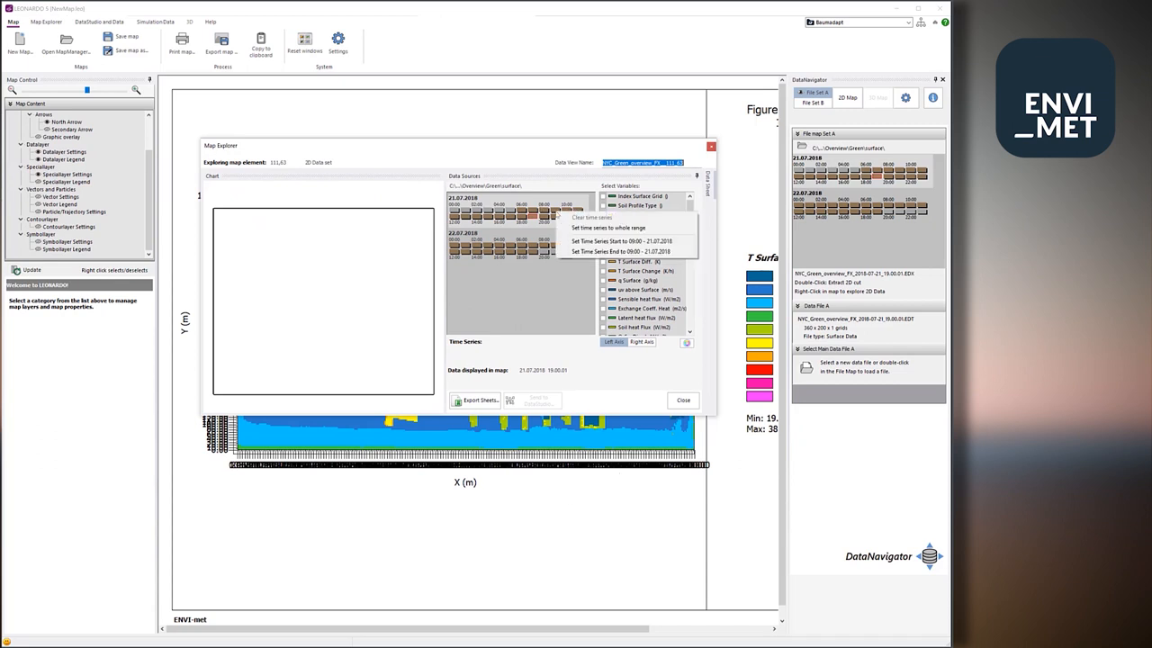
pyautogui.click(609, 226)
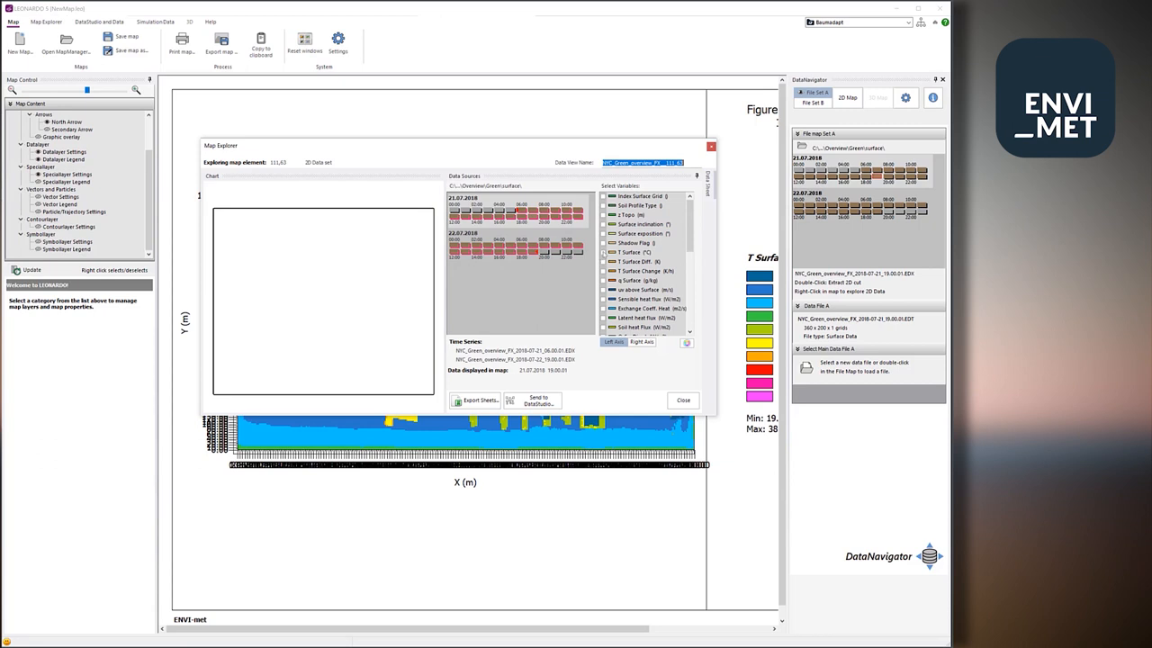
pyautogui.click(612, 252)
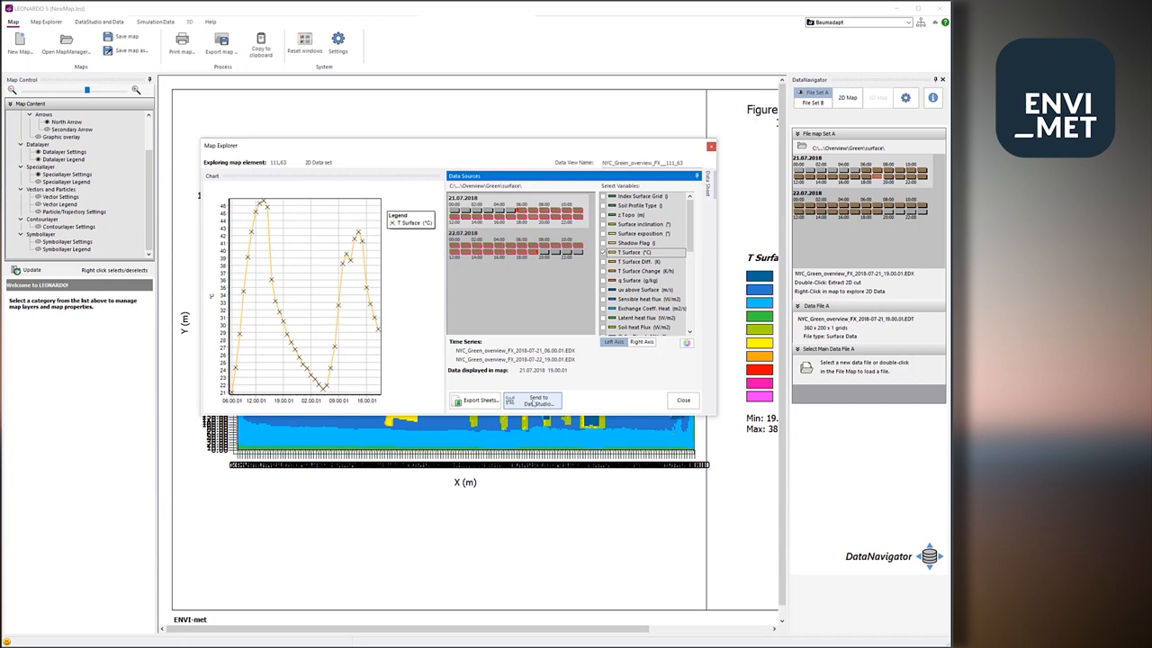
# Send grid point 111,63 data to DataStudio and select the Database Test script.
pyautogui.click(532, 401)
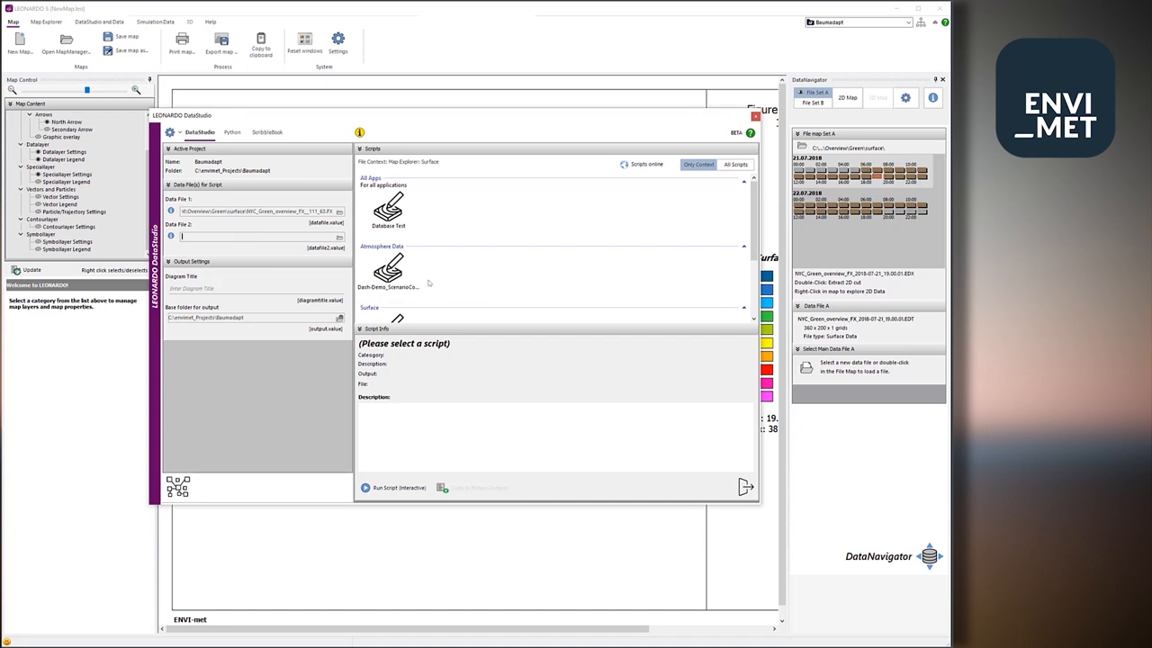
pyautogui.click(388, 212)
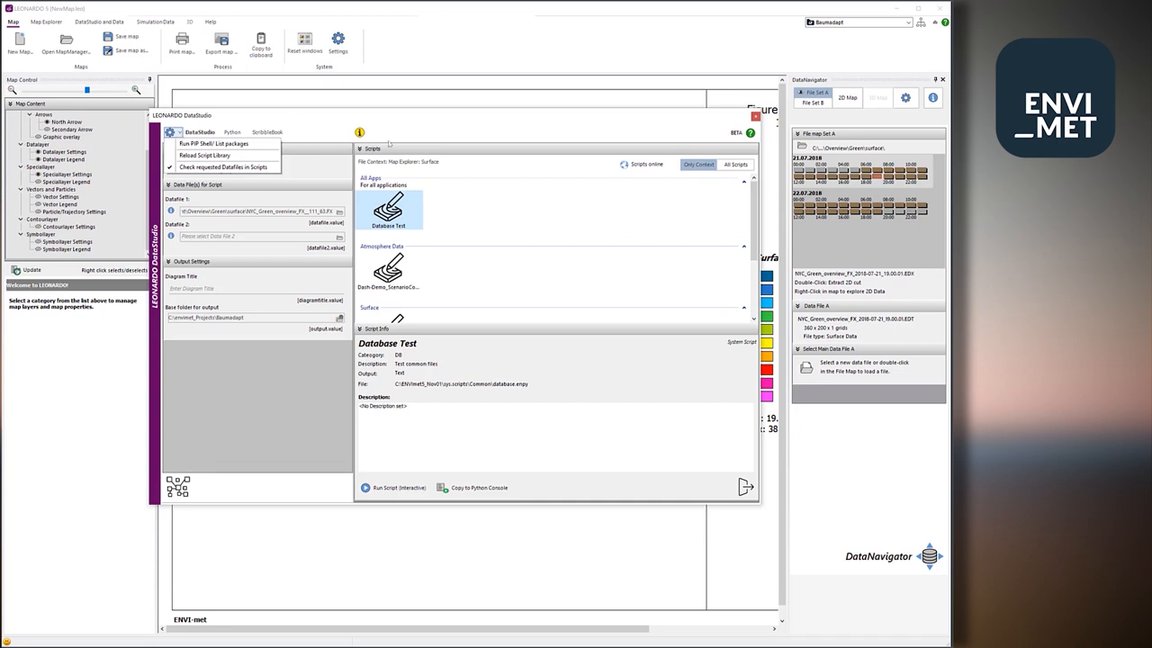
pyautogui.moveTo(380, 122)
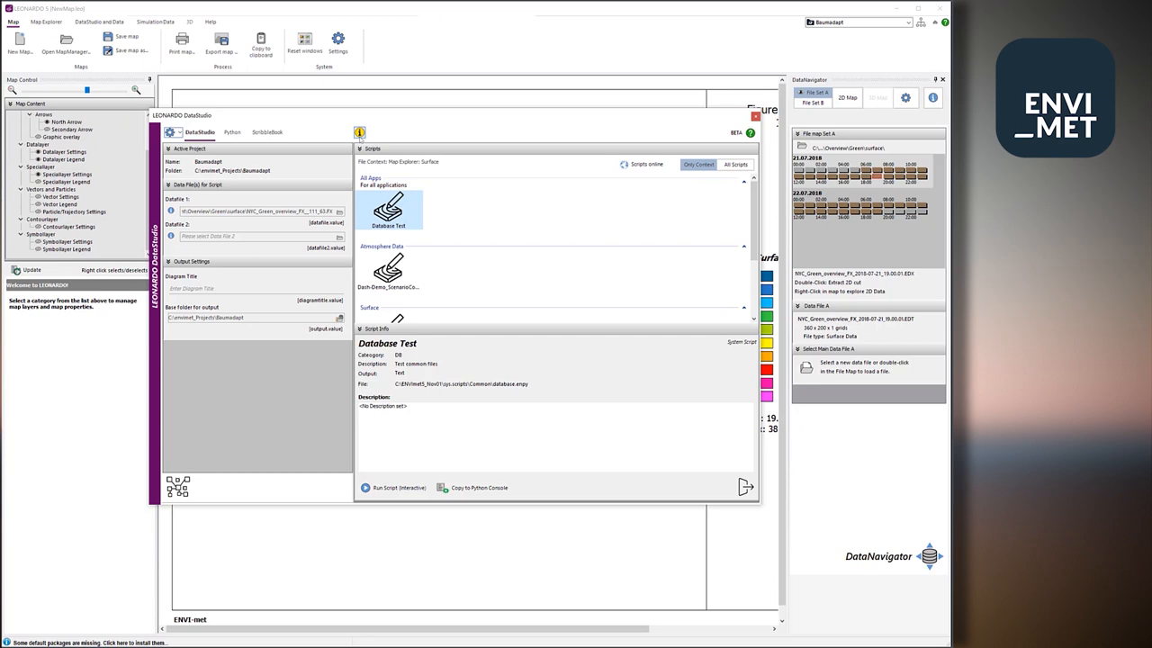
# In the PIP Shell's Installed Packages, install the DataStudio default packages (Pandas, NumPy, MatPlotLib).
pyautogui.click(393, 486)
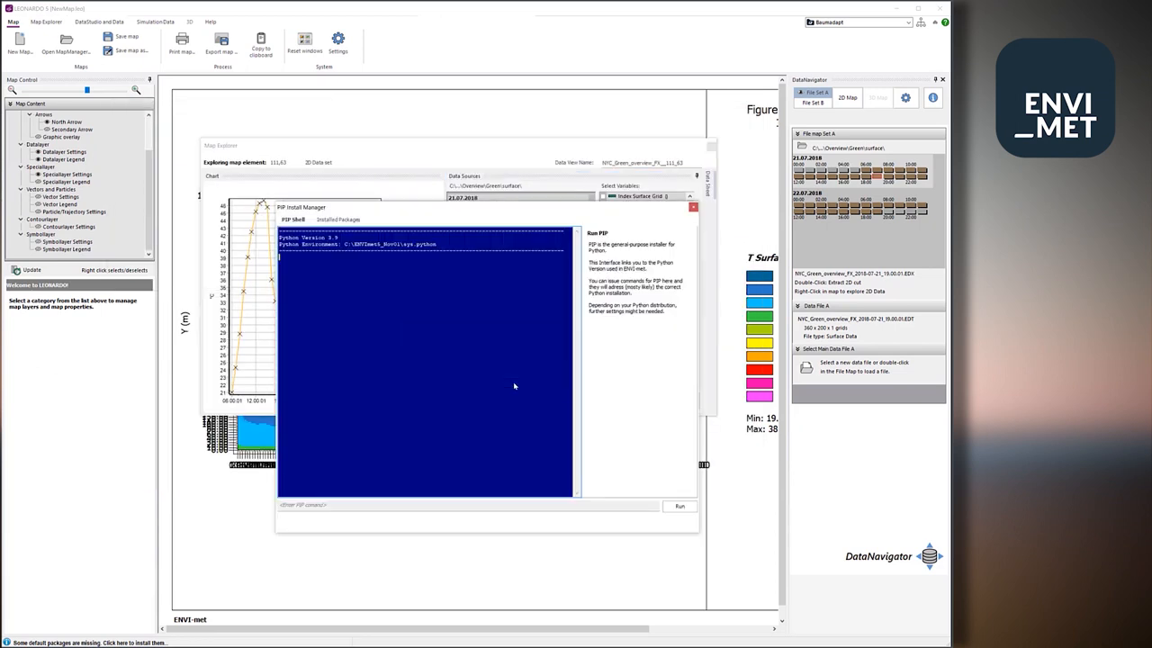
pyautogui.click(679, 506)
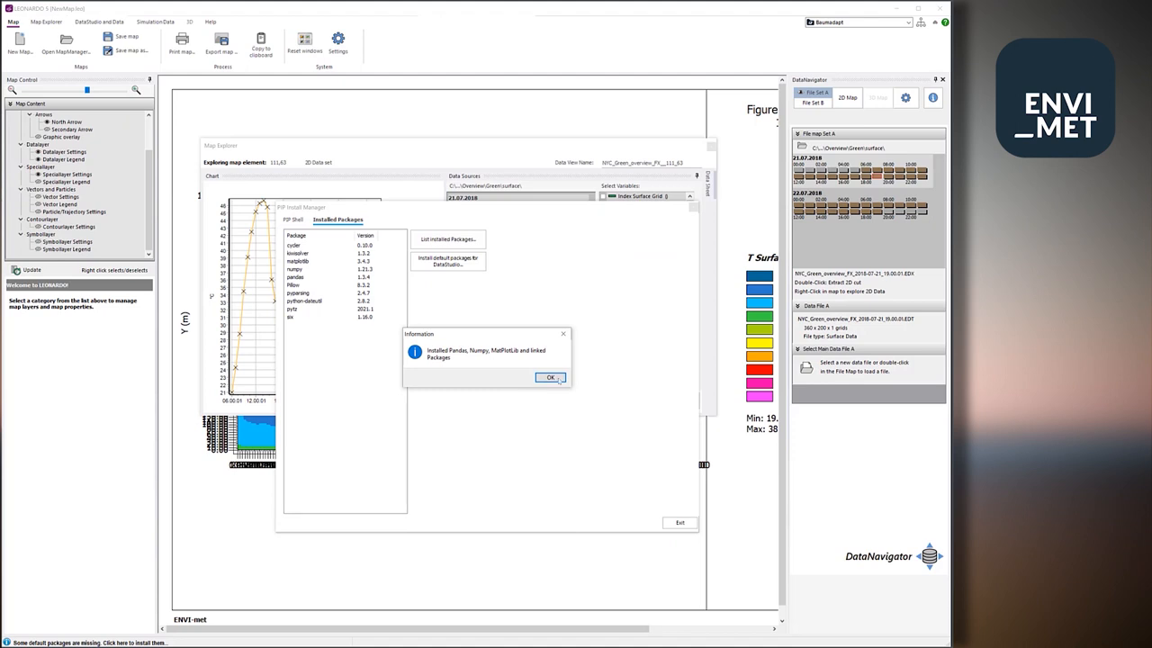
# Dismiss the installation notice and inspect the pandas and numpy package entries.
pyautogui.click(549, 377)
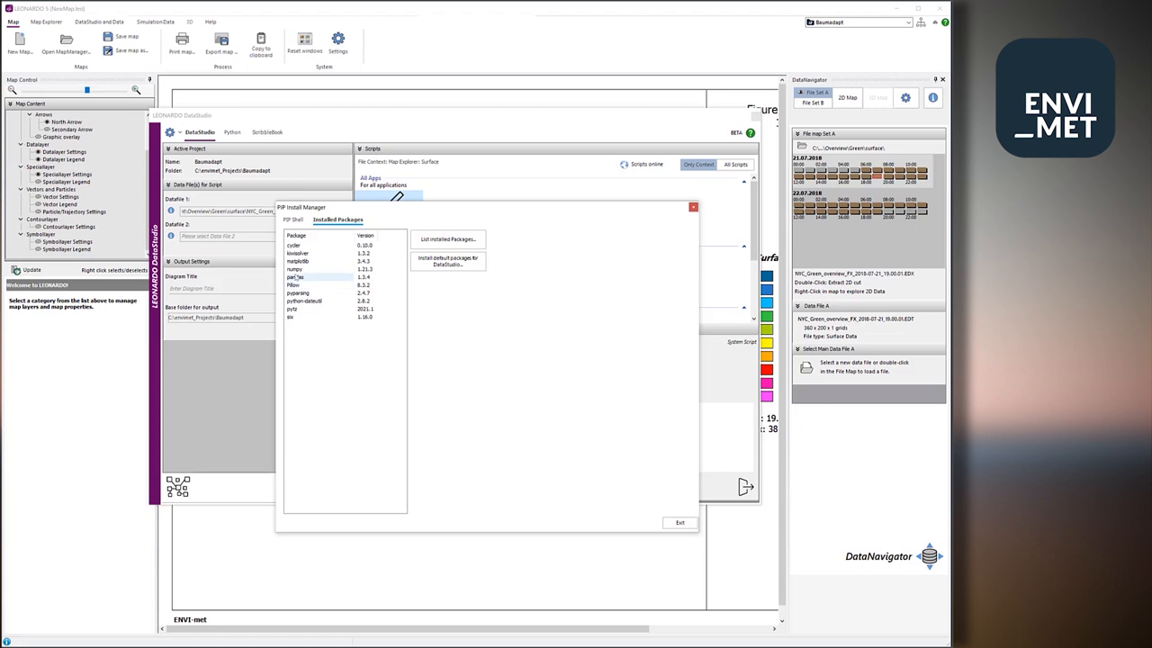
pyautogui.click(306, 270)
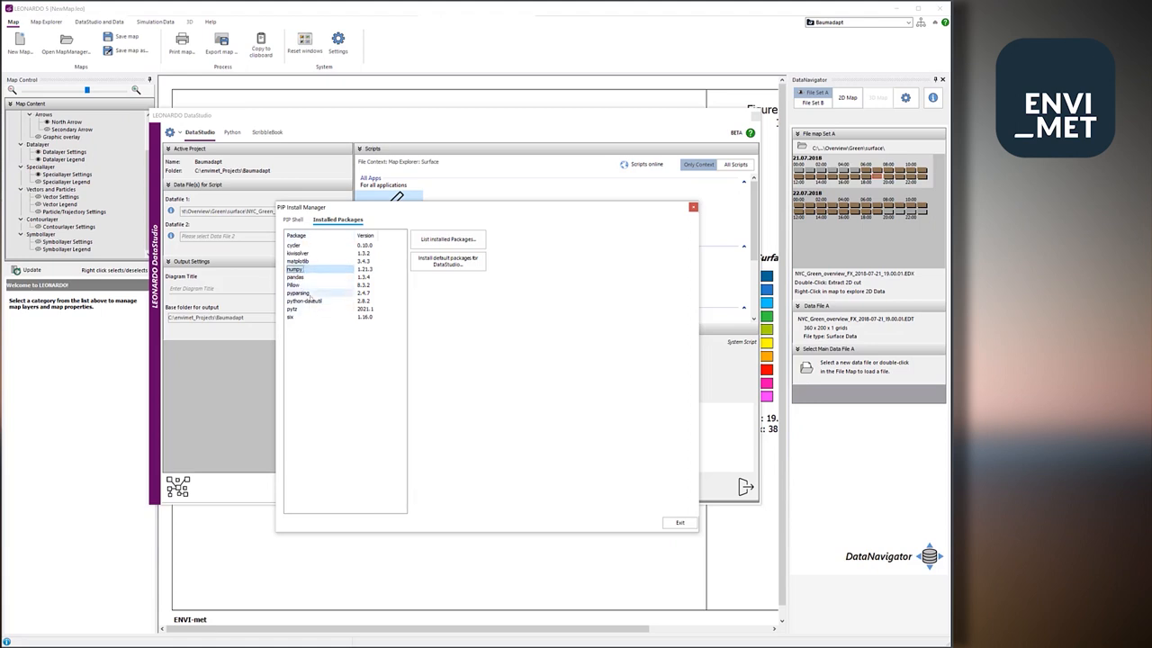
pyautogui.click(320, 261)
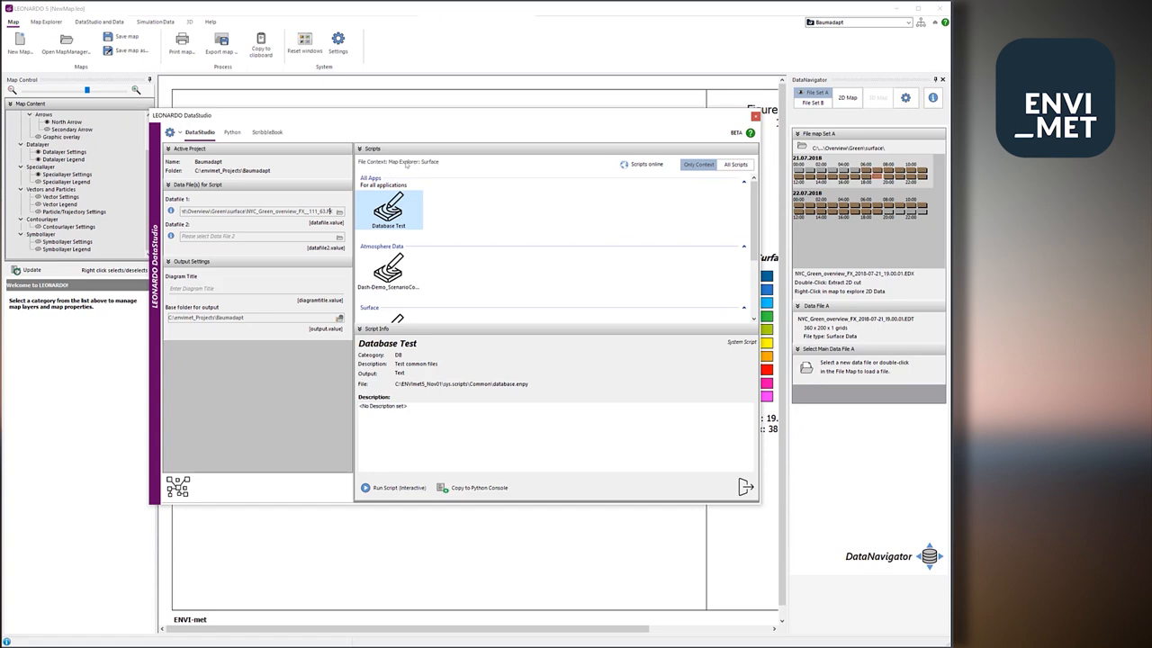
pyautogui.moveTo(430, 166)
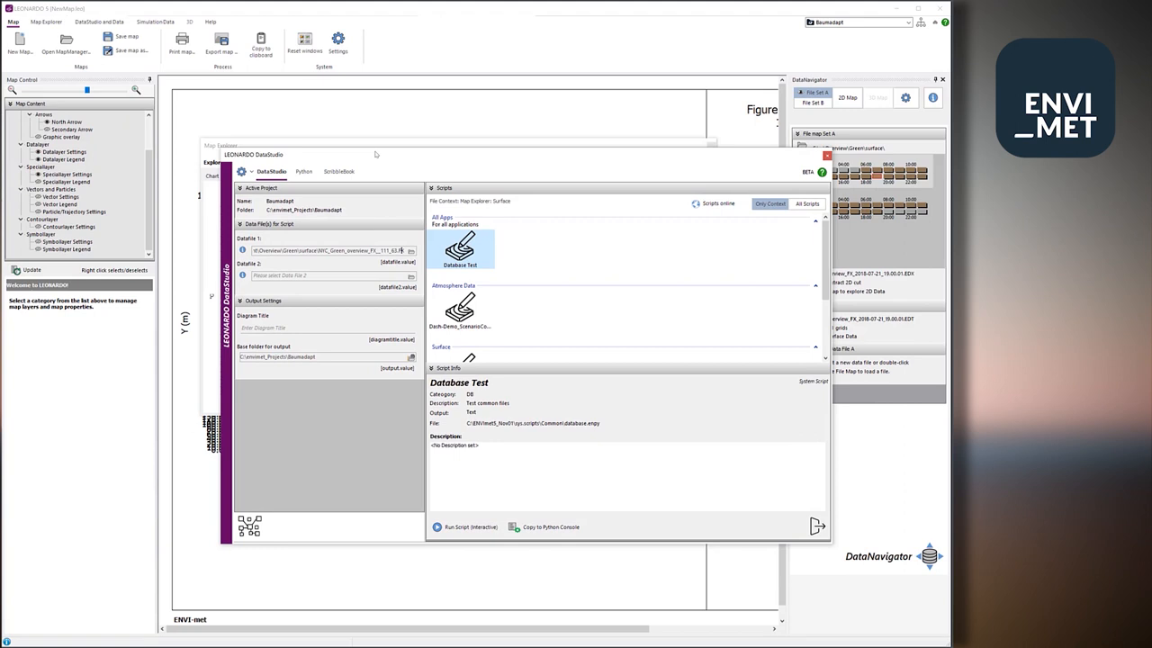
# Pick the Surface Energy script and load it as plotSurfaceEnergy.enpy in the Python editor.
pyautogui.scroll(-3)
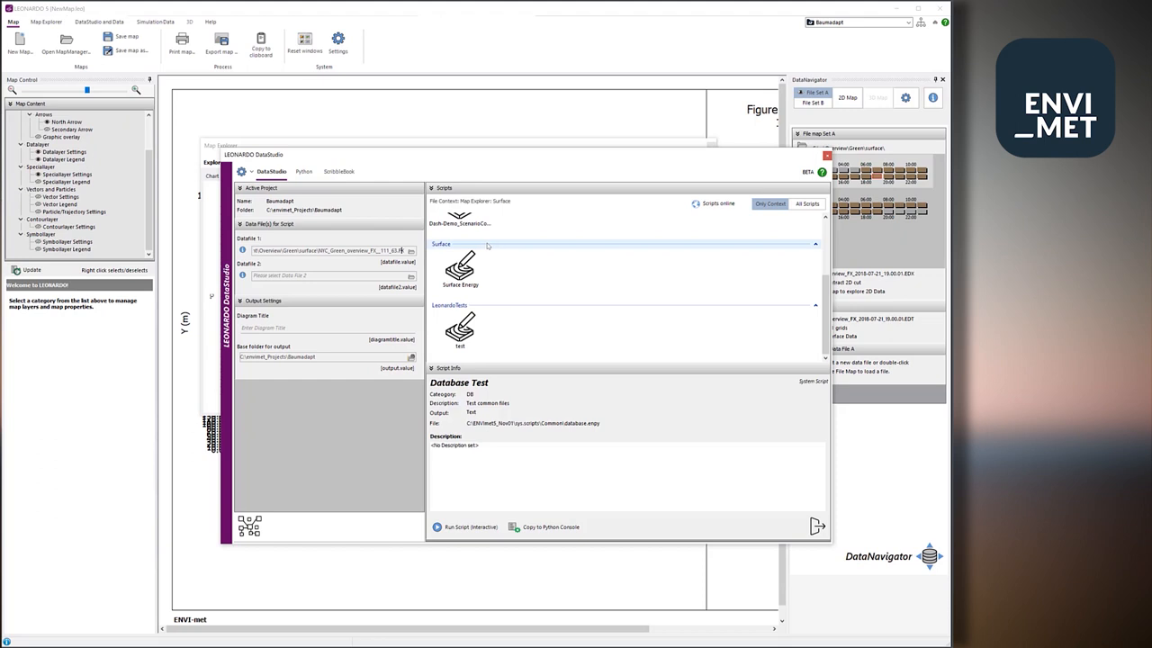
pyautogui.click(460, 267)
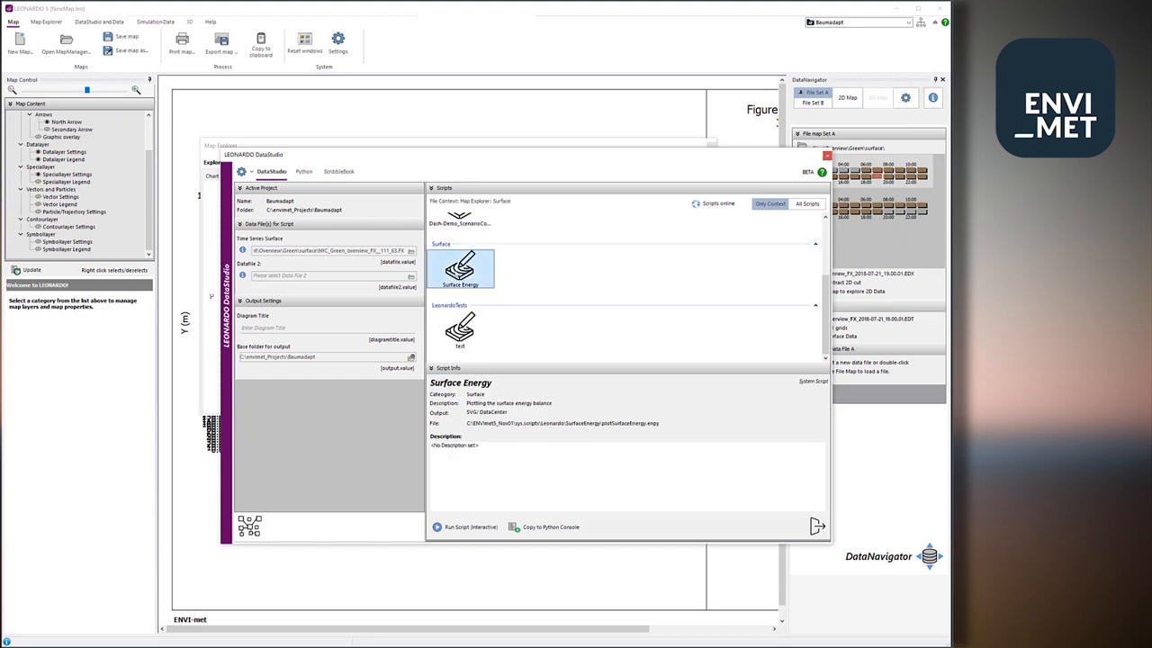
pyautogui.scroll(3)
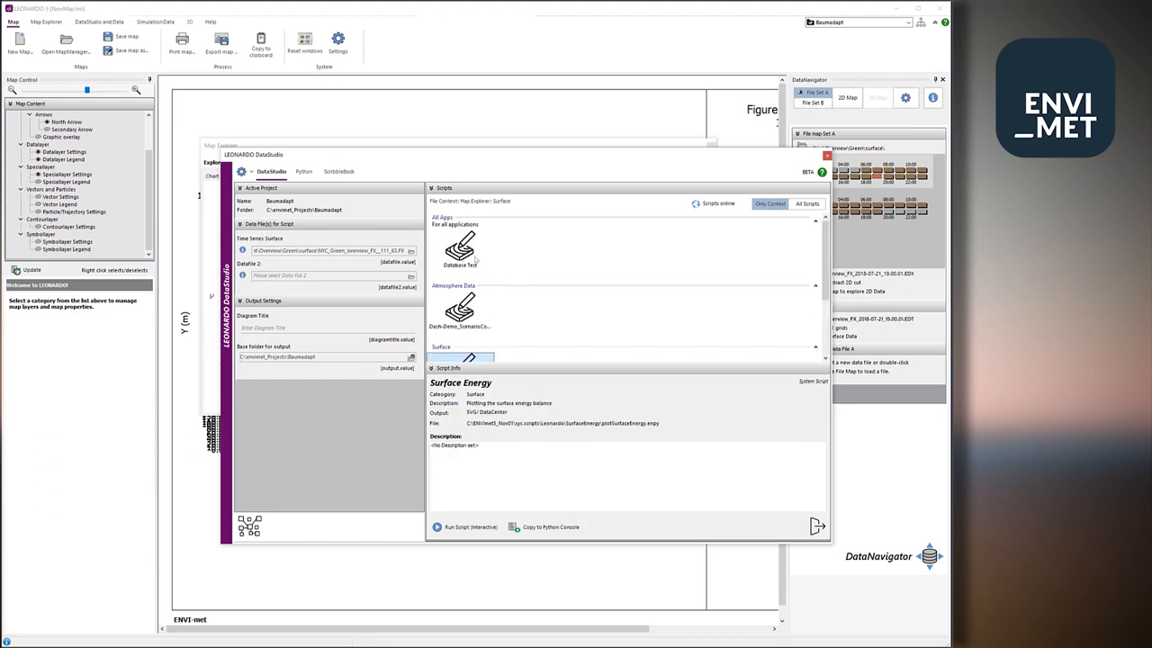
pyautogui.click(461, 249)
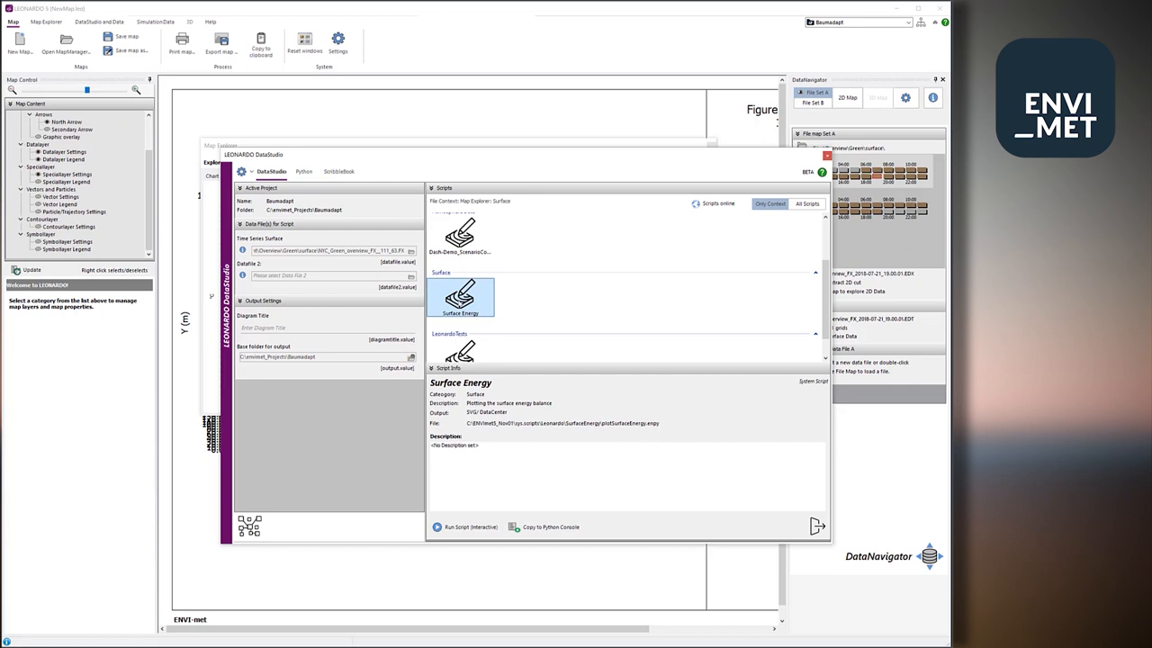
pyautogui.click(807, 203)
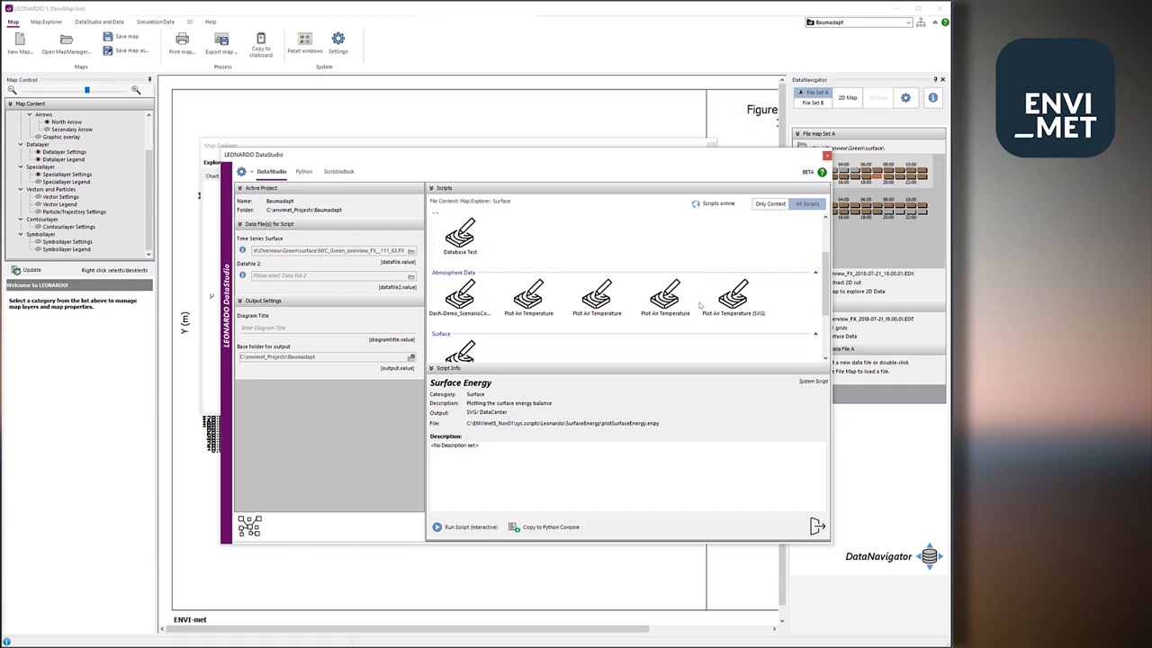
pyautogui.moveTo(700, 306)
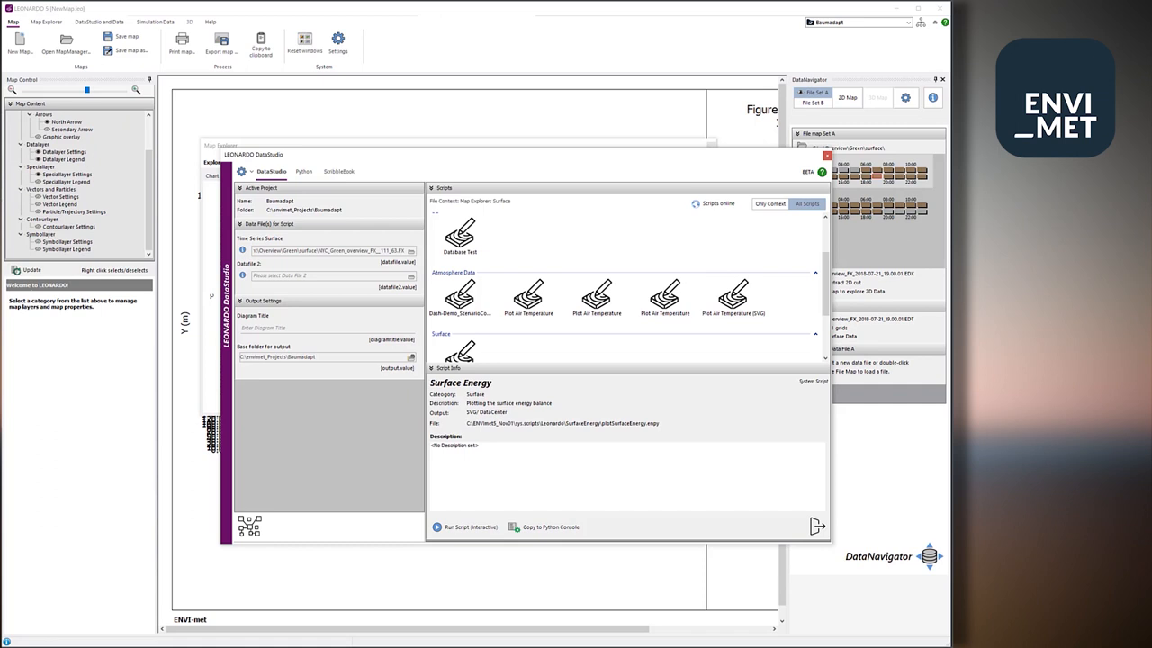
pyautogui.click(770, 204)
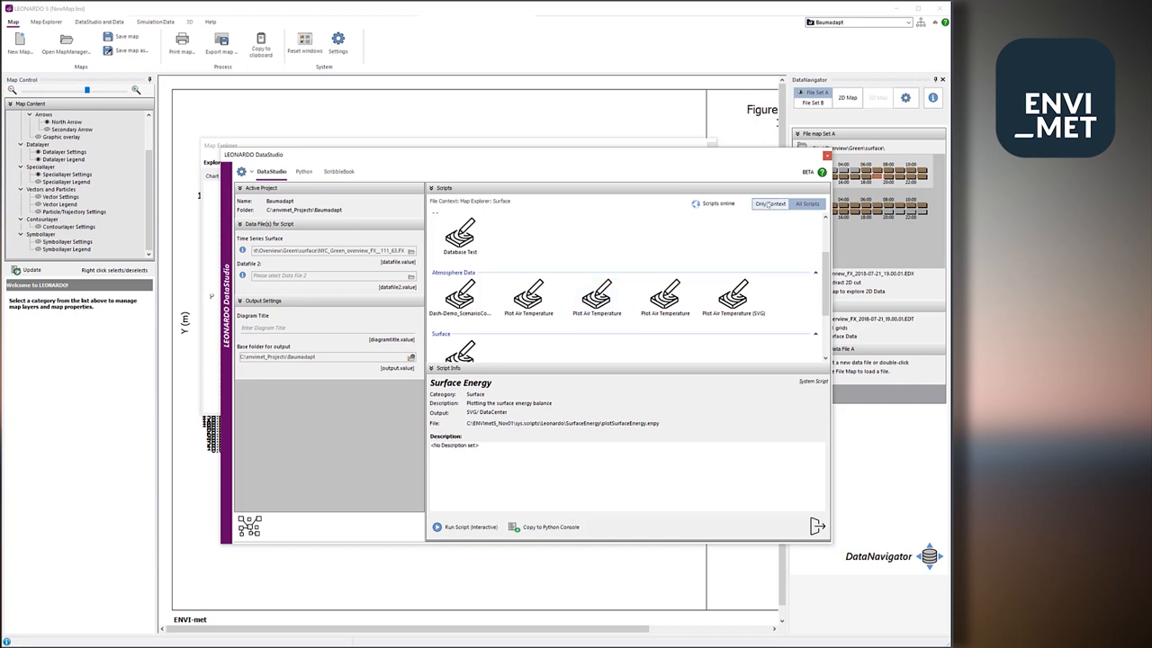
pyautogui.click(769, 203)
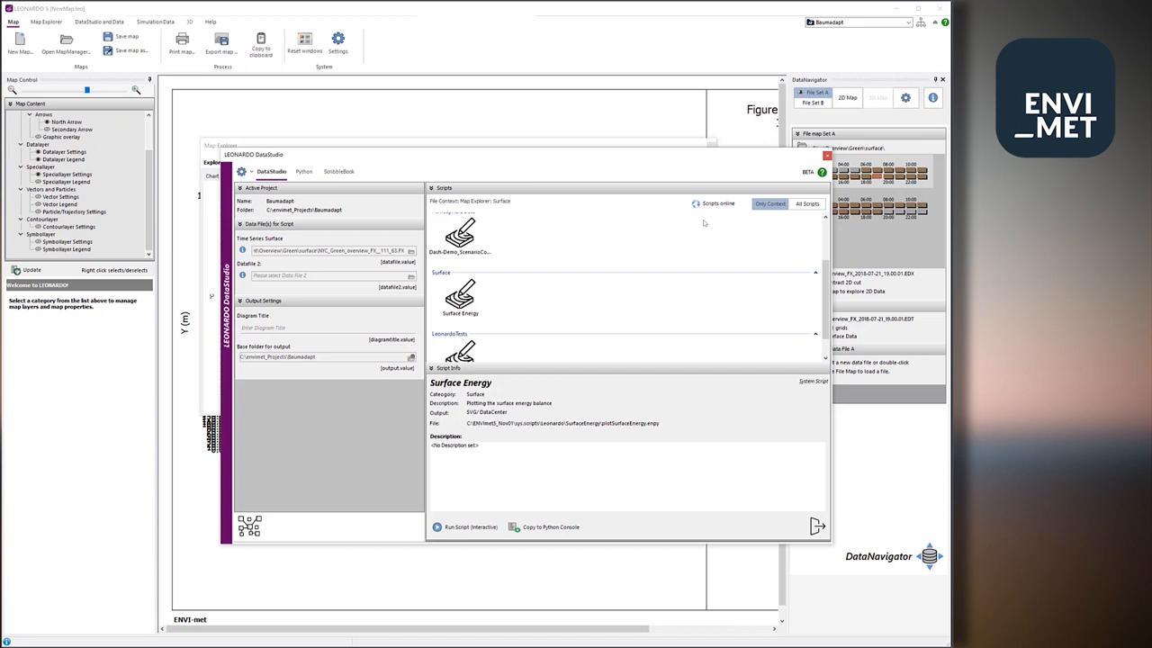
pyautogui.click(460, 297)
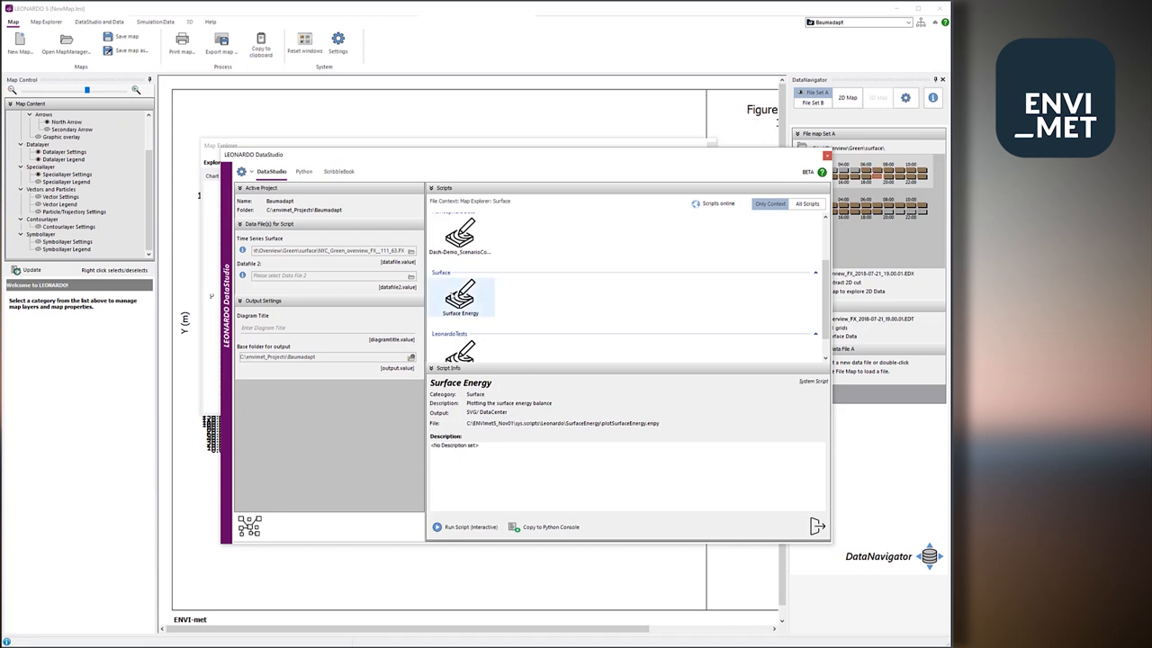
pyautogui.click(461, 297)
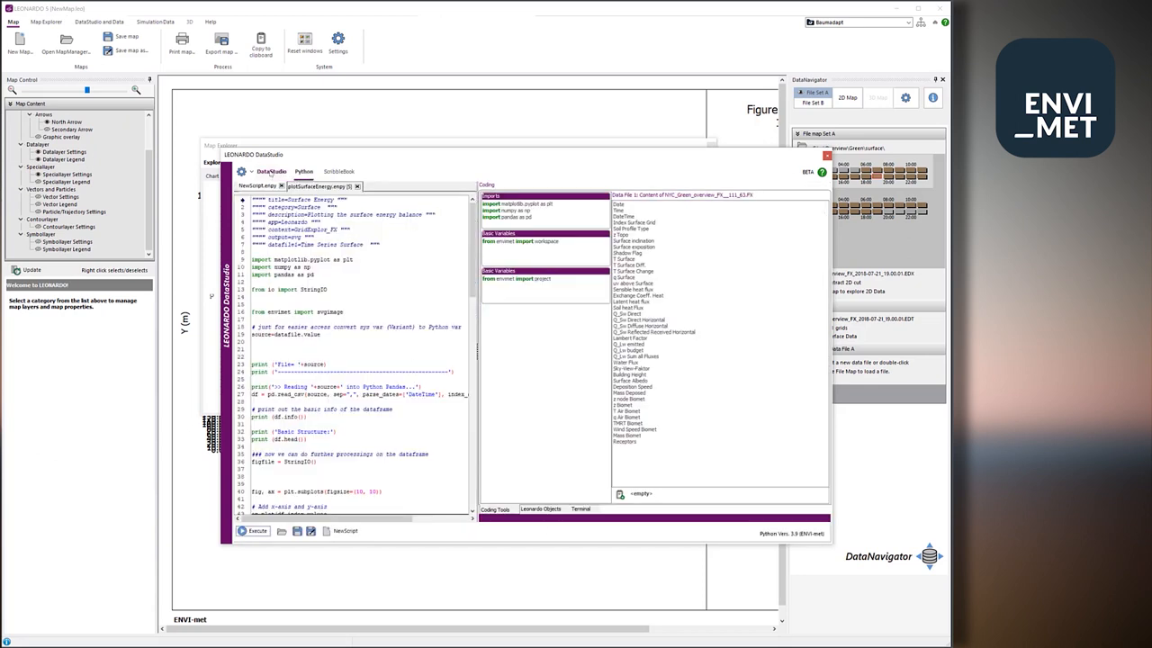
pyautogui.click(271, 171)
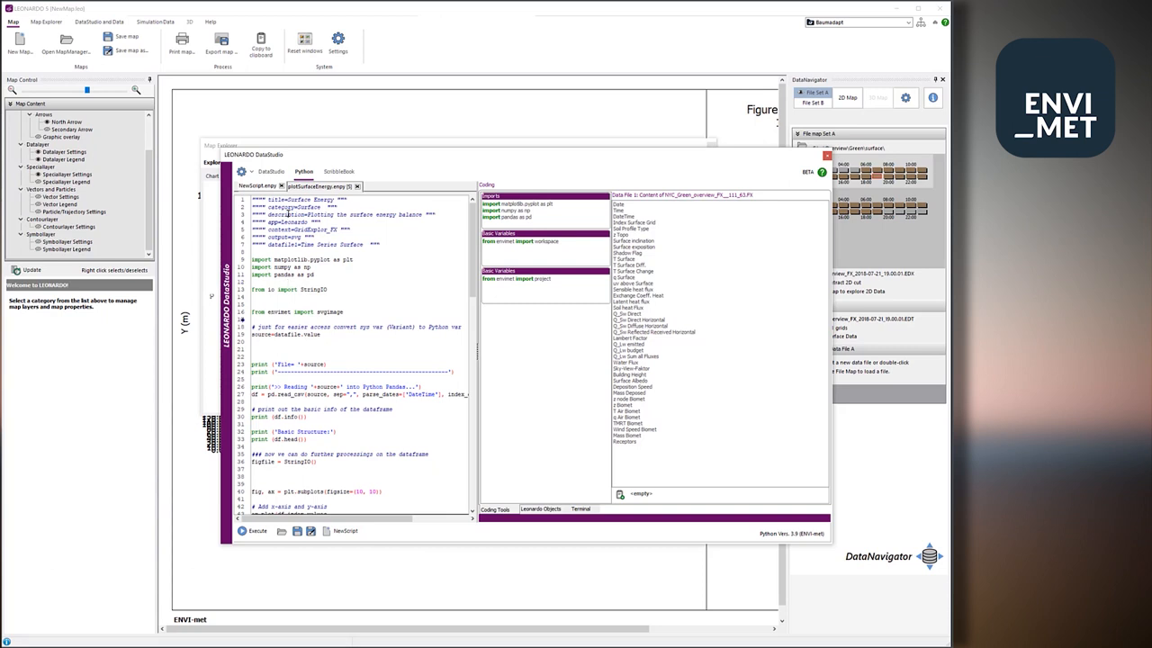
pyautogui.scroll(-3)
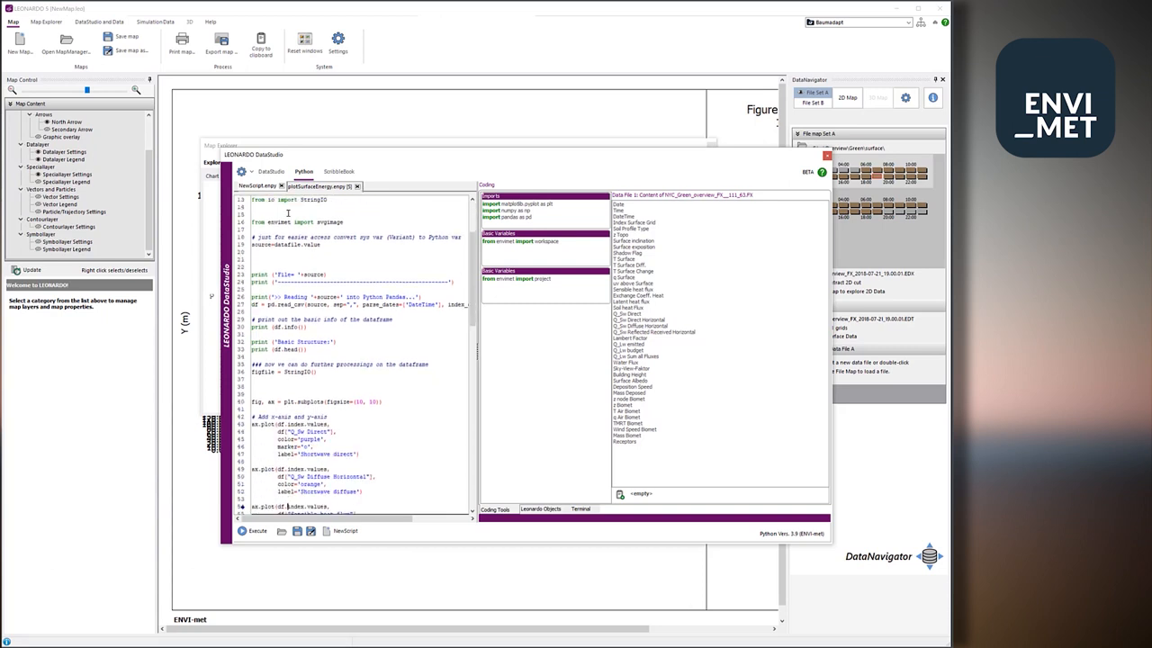
pyautogui.scroll(-3)
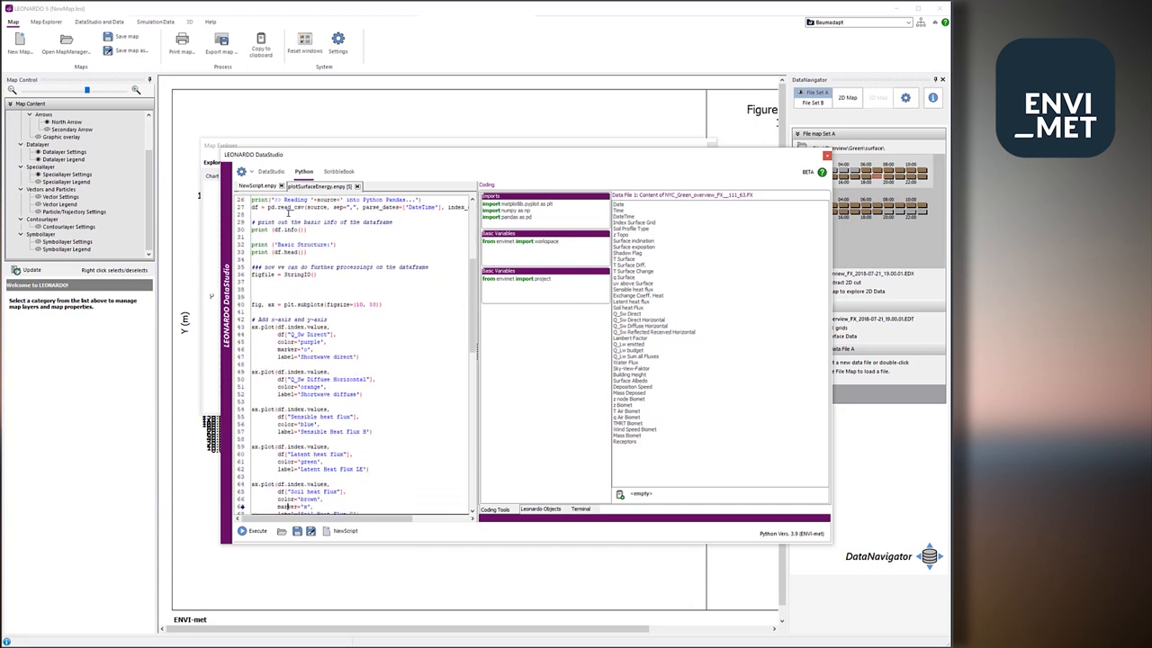
pyautogui.scroll(-3)
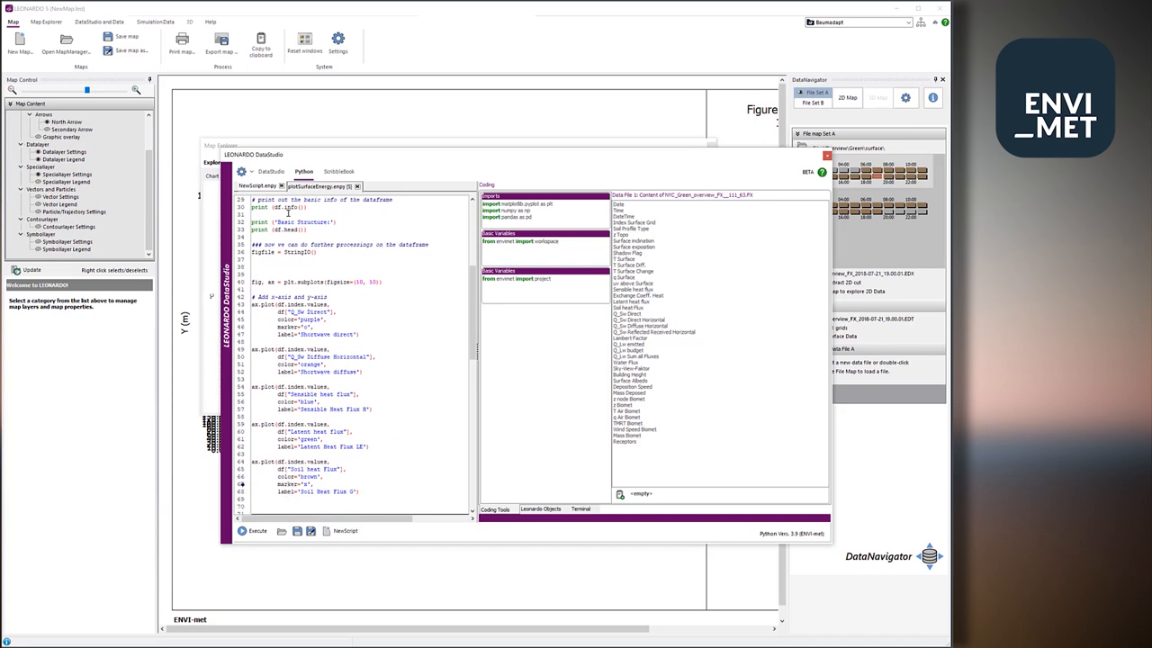
pyautogui.moveTo(676, 157)
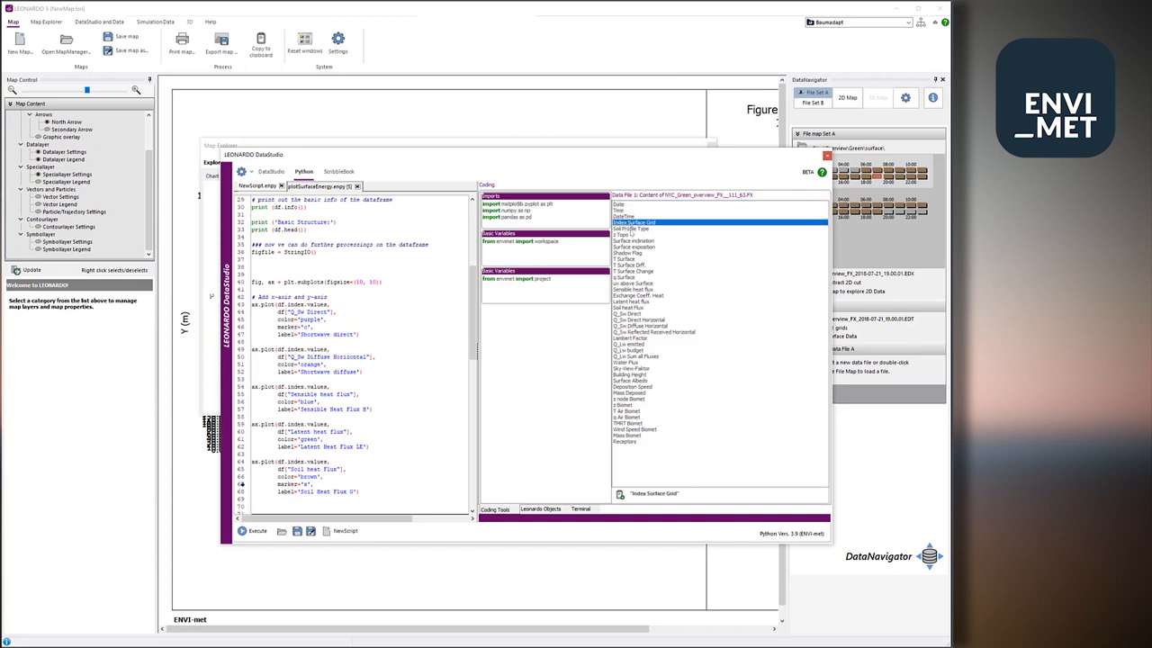
# Look up the z Topo, Surface inclination and Sensible heat flux variable names, then review the code.
pyautogui.click(630, 235)
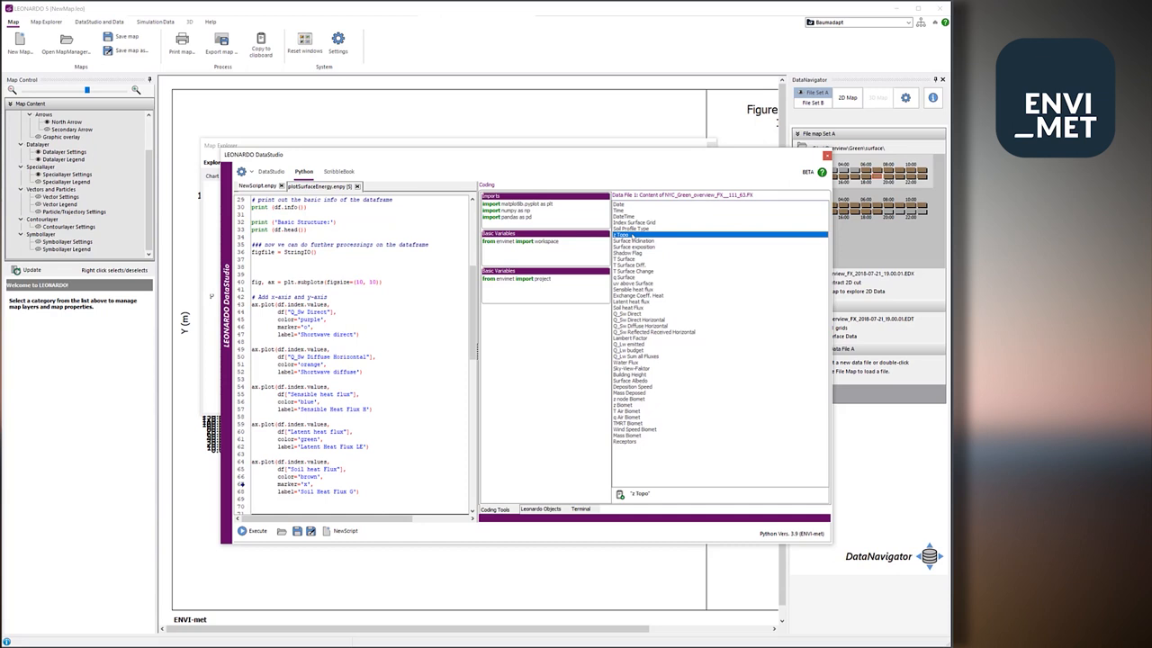
pyautogui.click(720, 242)
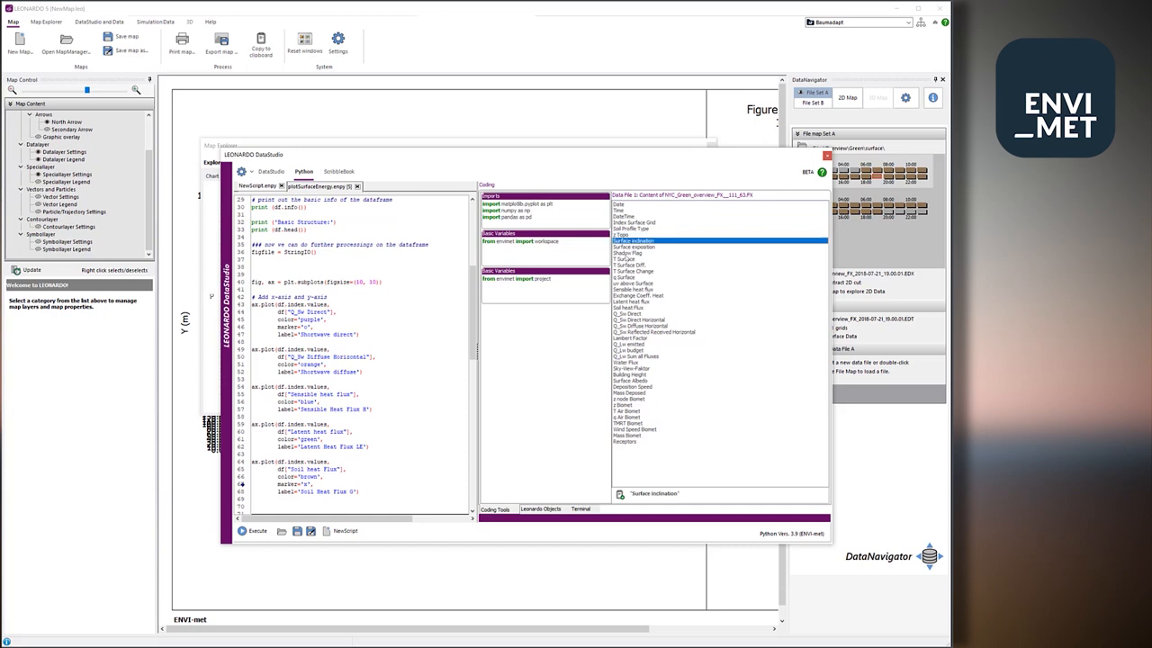
pyautogui.click(630, 277)
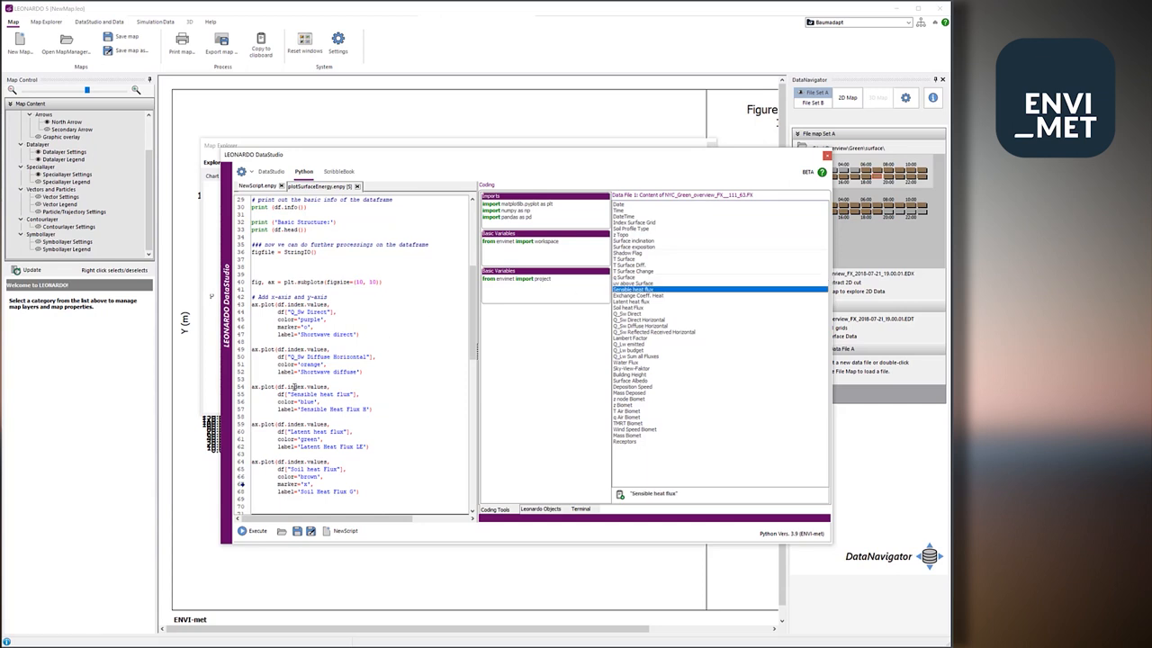
pyautogui.scroll(3)
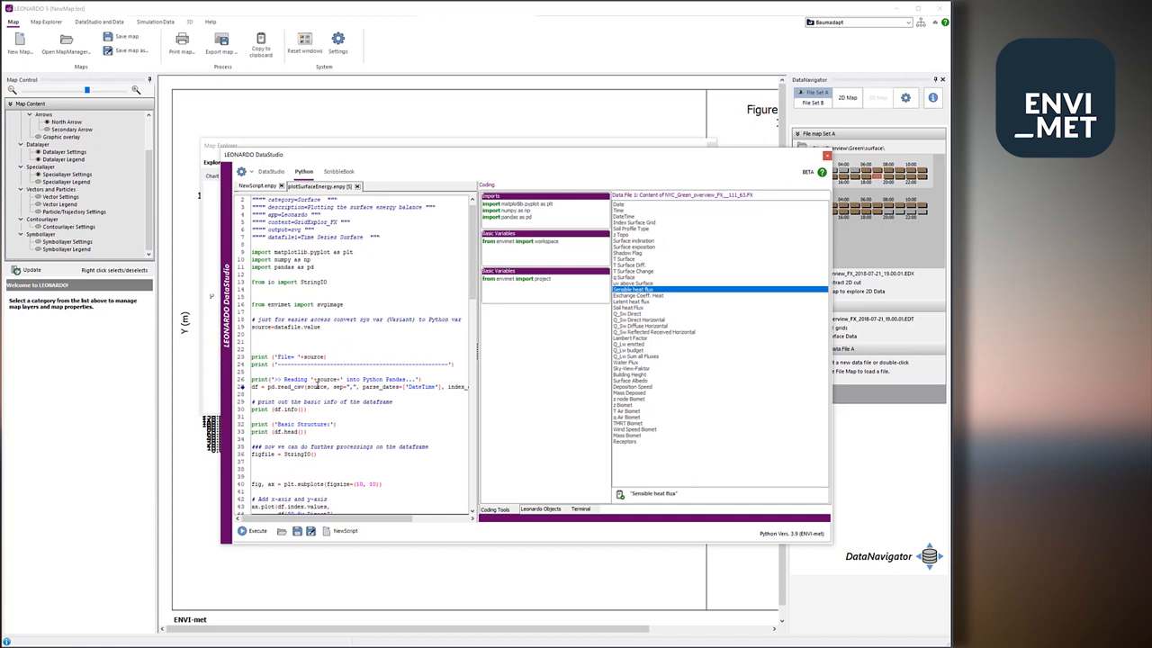
pyautogui.scroll(-3)
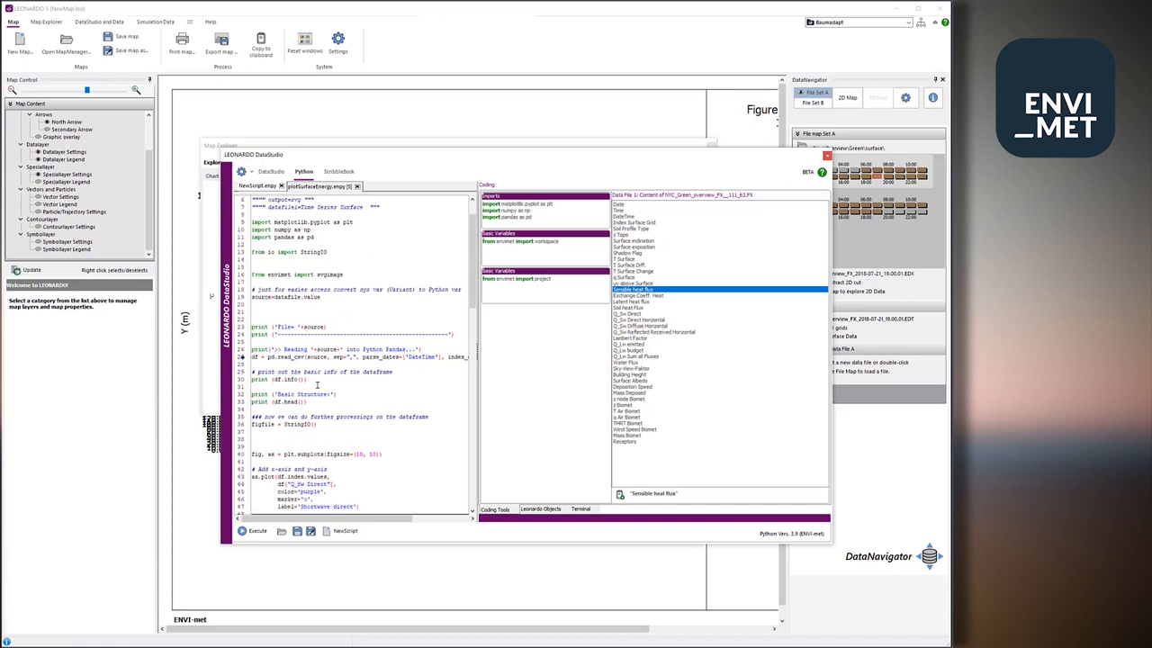
pyautogui.scroll(-3)
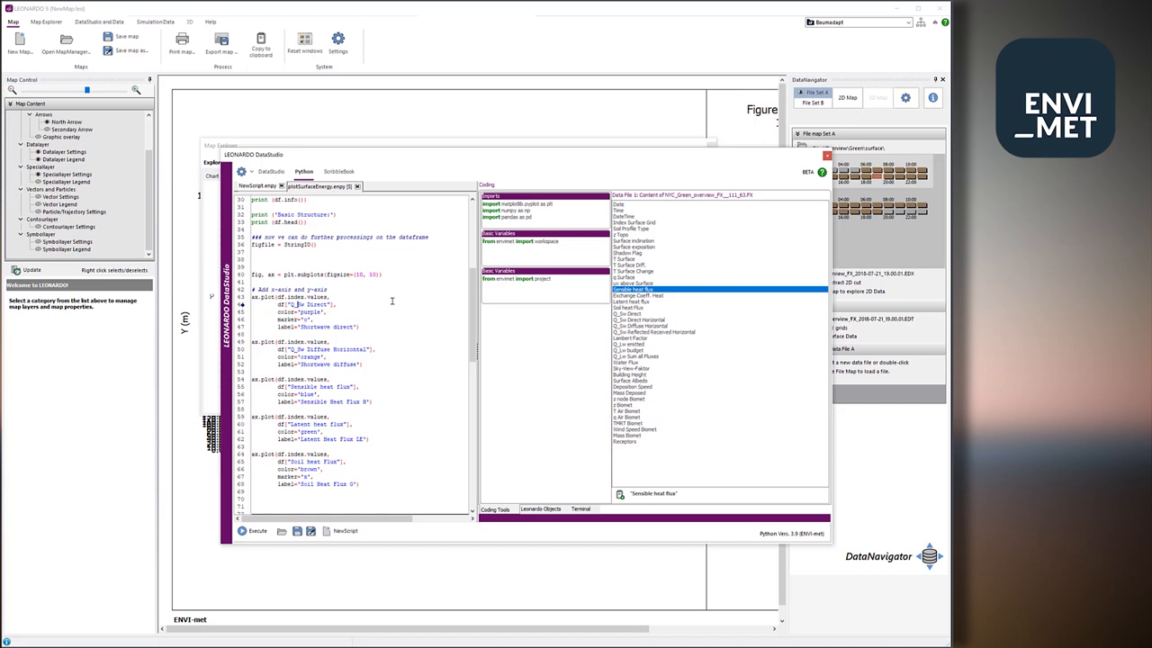
pyautogui.moveTo(741, 261)
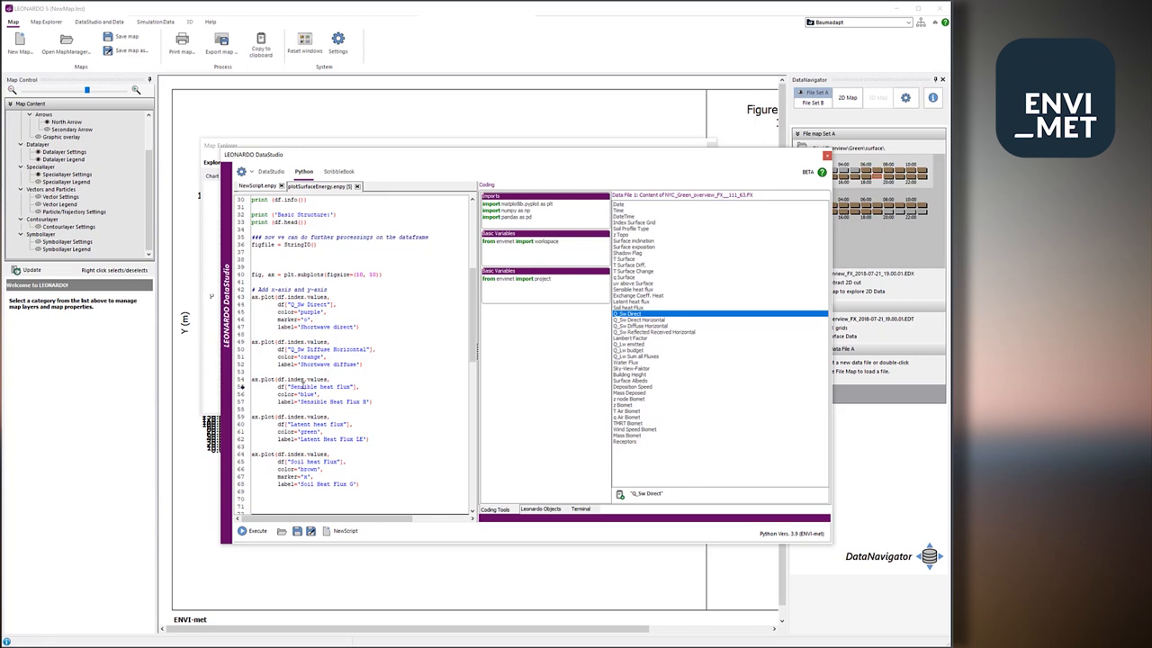
pyautogui.moveTo(392, 433)
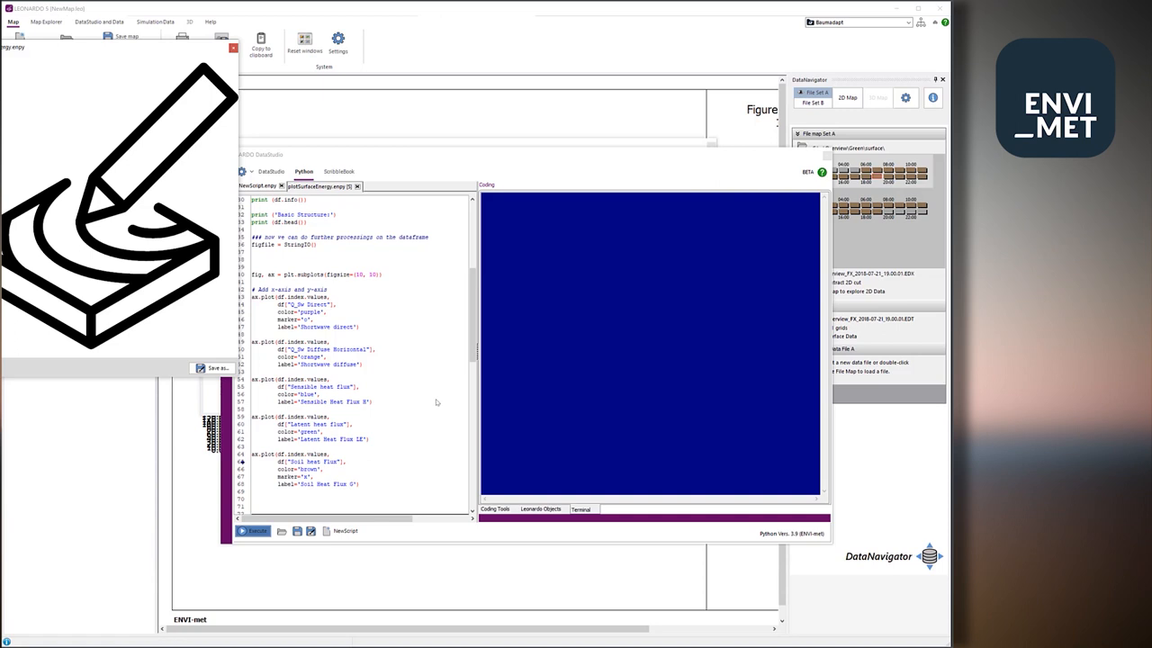
# View the Surface Energy line chart of shortwave radiation and heat fluxes.
pyautogui.click(254, 530)
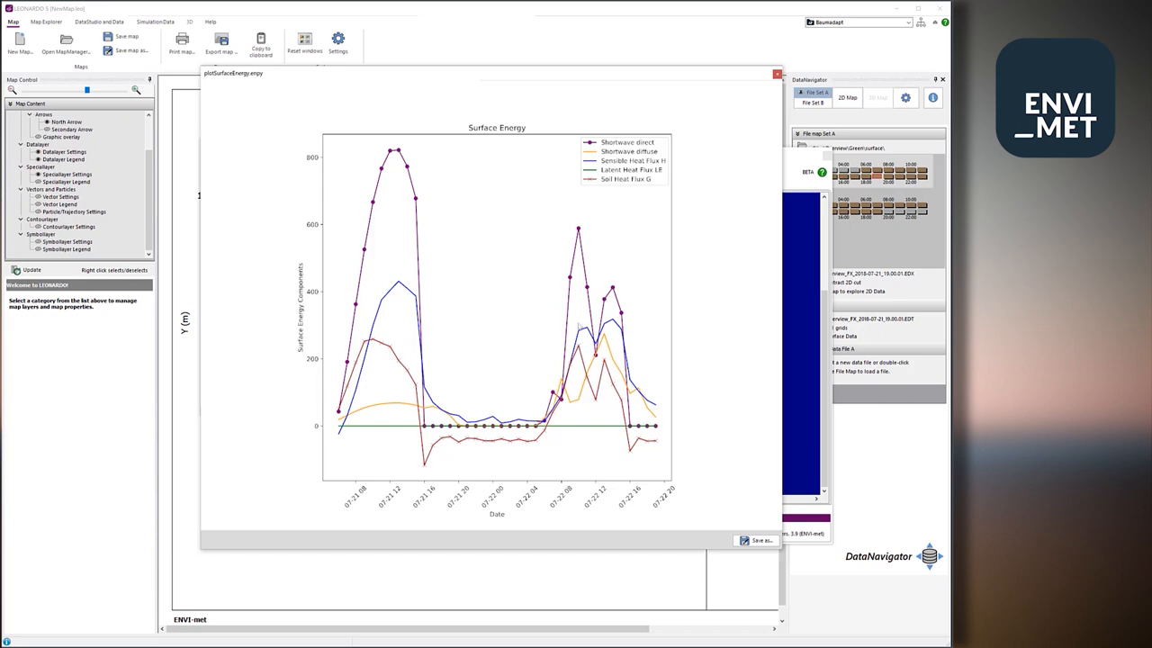
pyautogui.moveTo(392, 410)
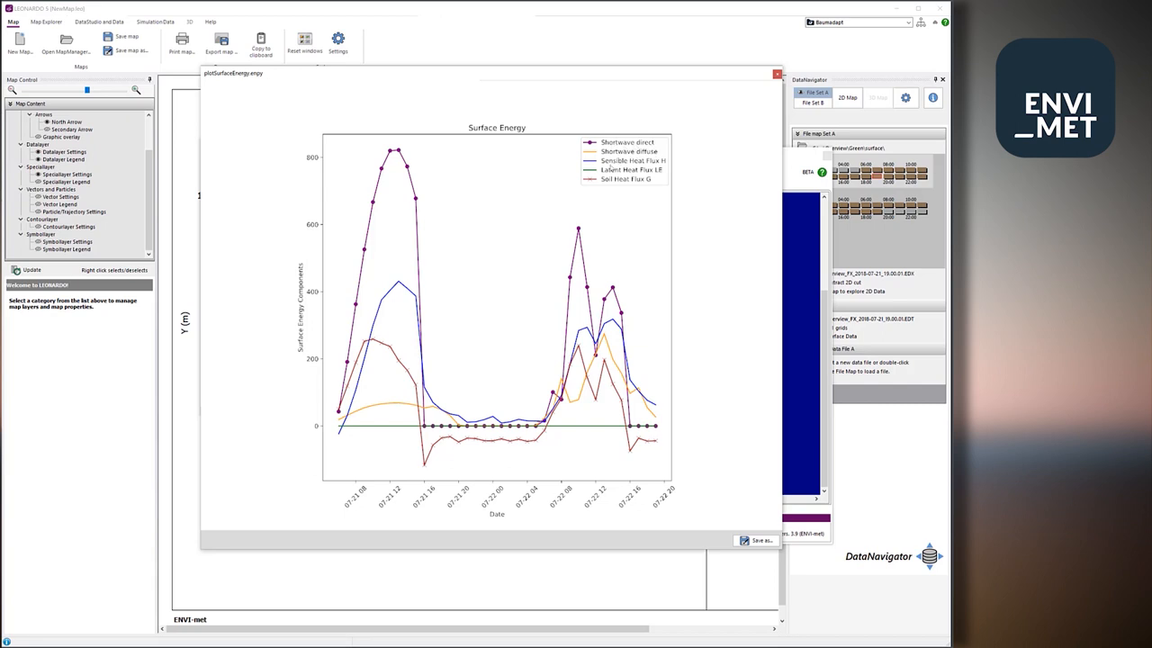
pyautogui.moveTo(382, 371)
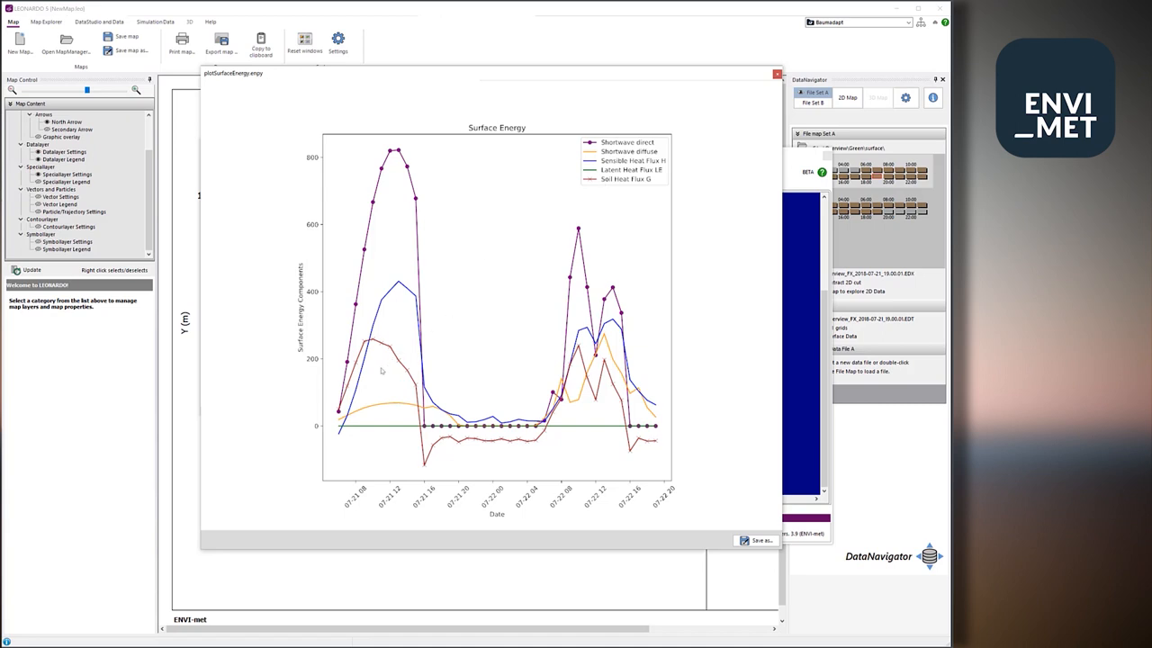
pyautogui.moveTo(429, 373)
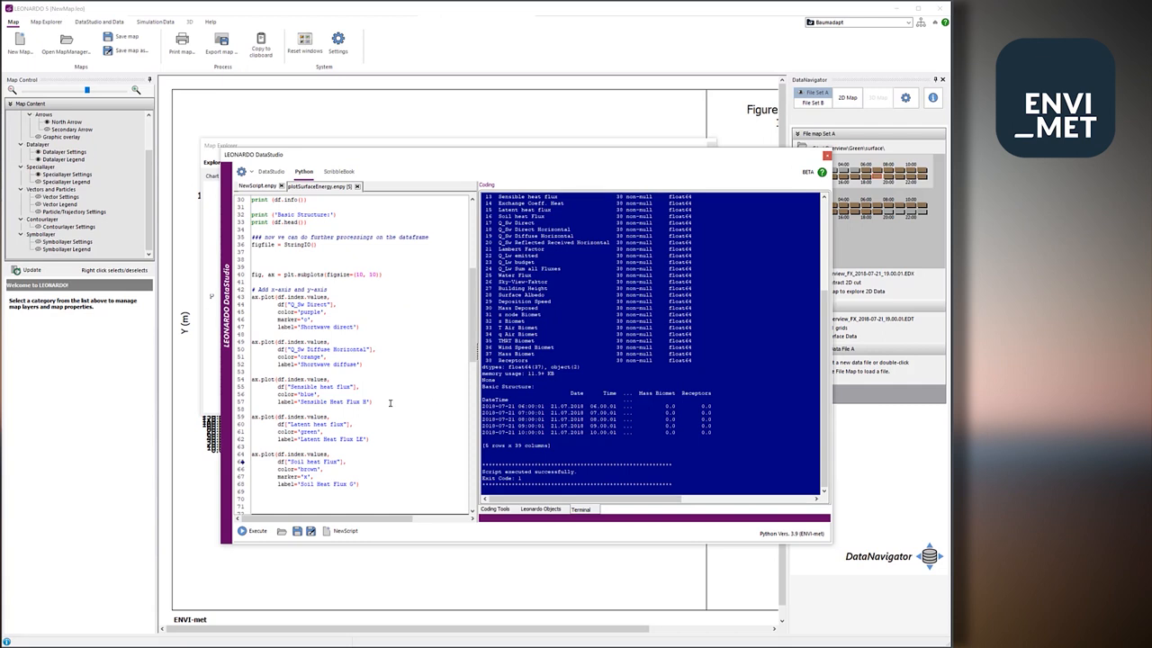
# Add a green Q_Lw emitted line labelled 'Longwave emitted' and run the script.
pyautogui.scroll(3)
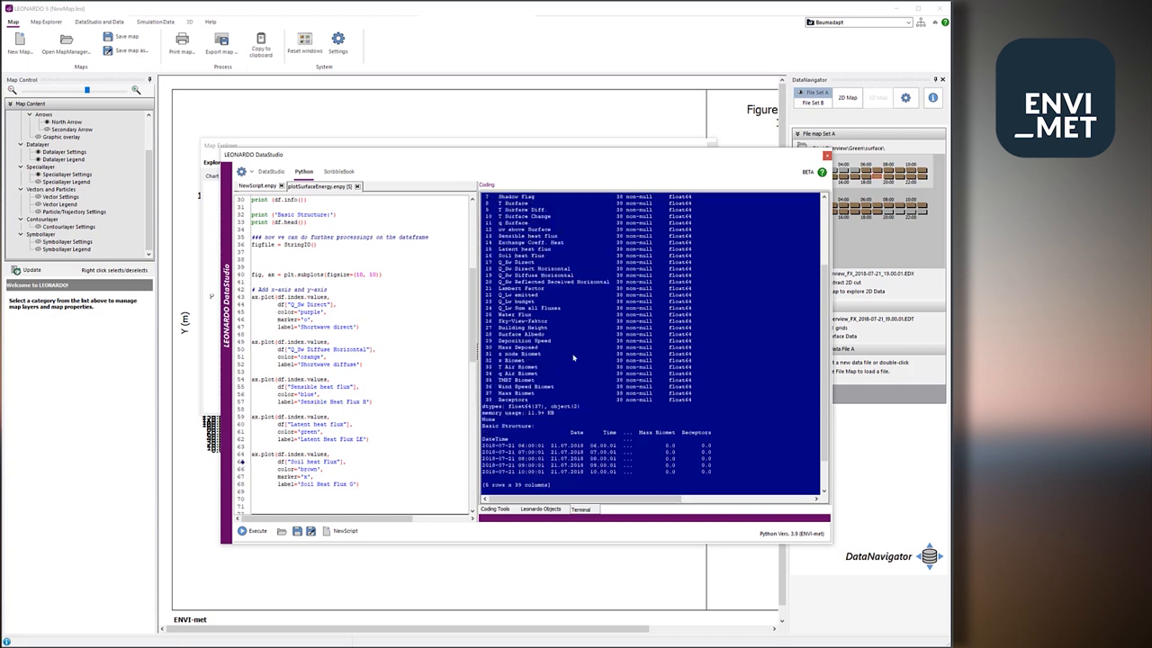
pyautogui.moveTo(536, 324)
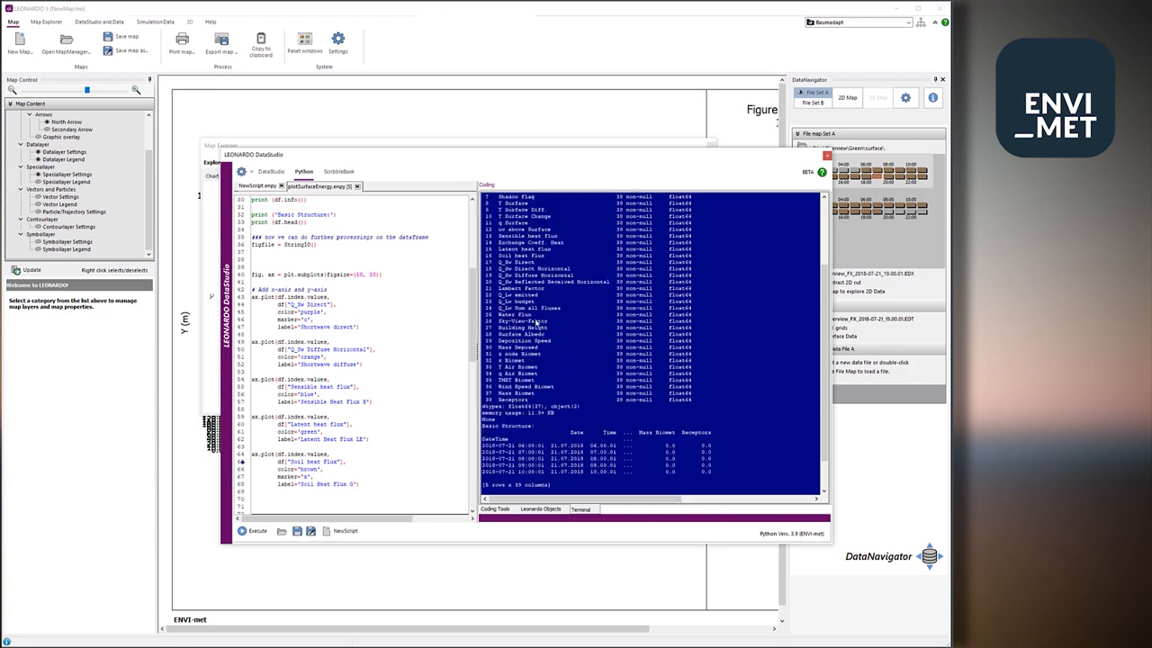
pyautogui.scroll(3)
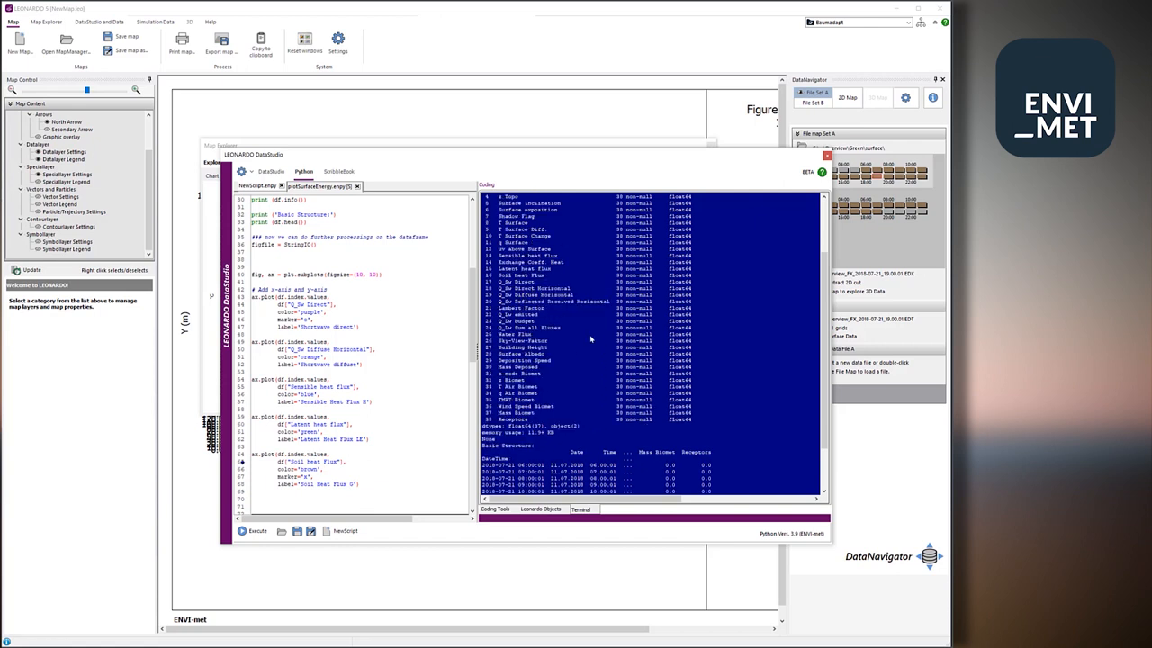
pyautogui.moveTo(531, 322)
pyautogui.write("color='gr")
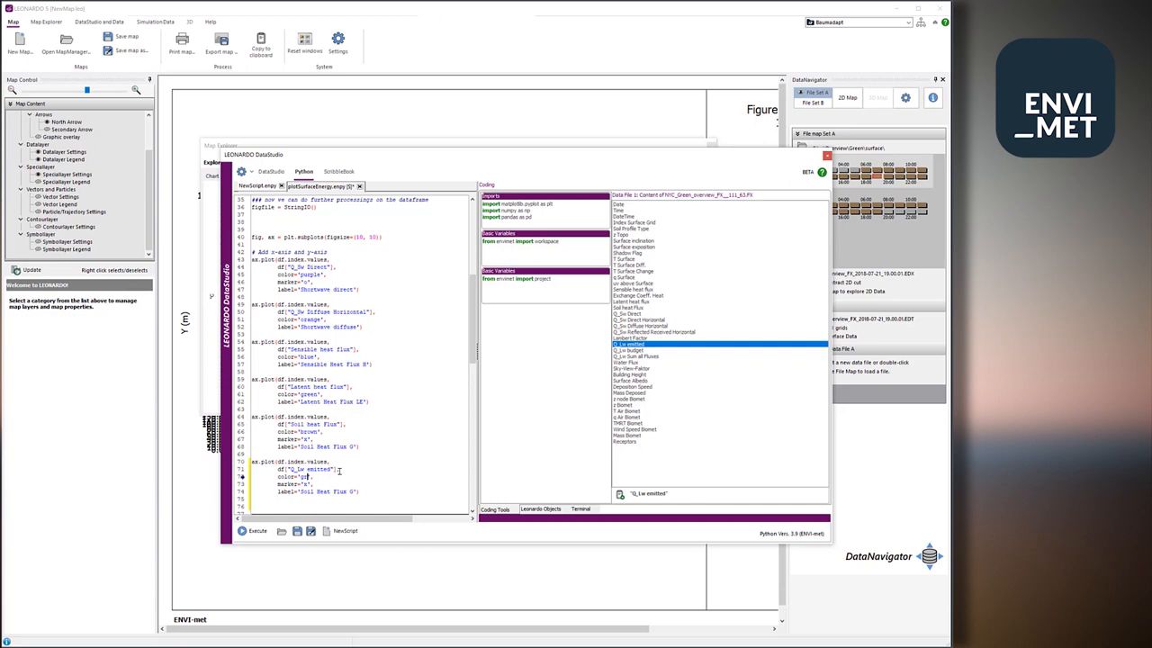
pyautogui.click(311, 476)
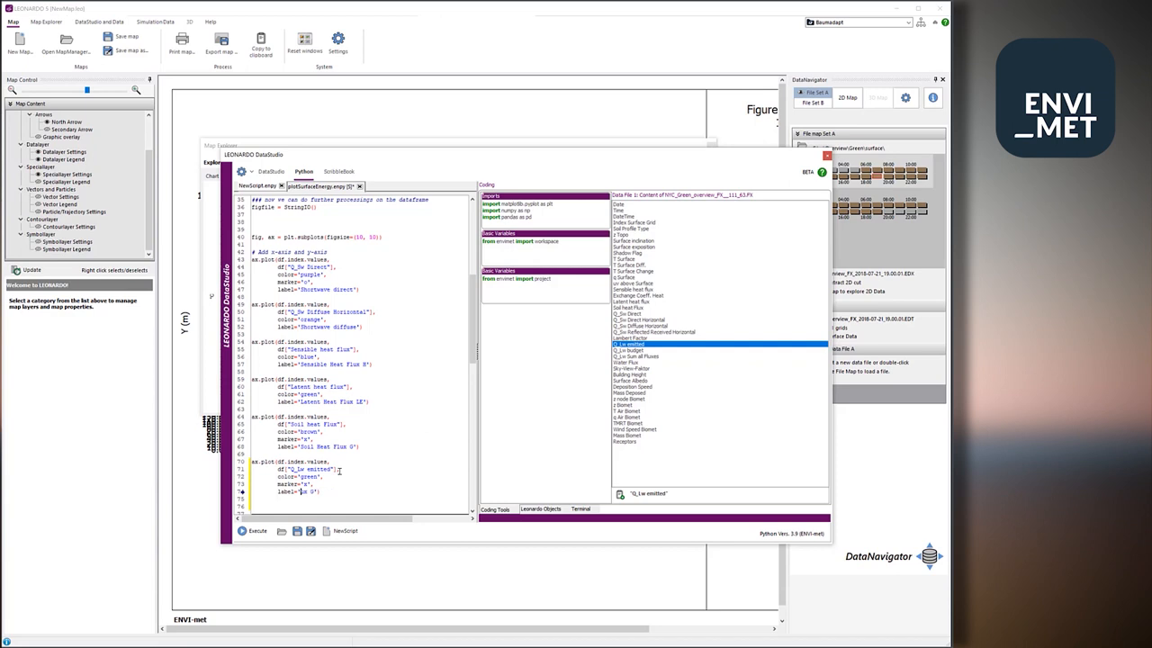
pyautogui.click(306, 493)
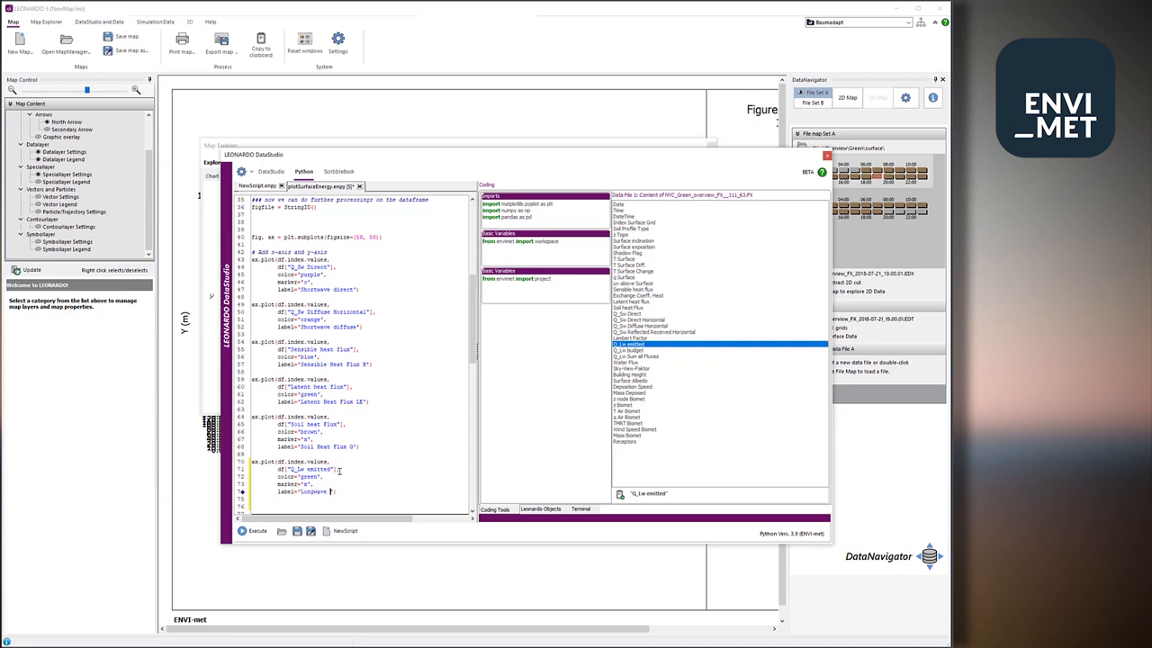
pyautogui.write('emitted')
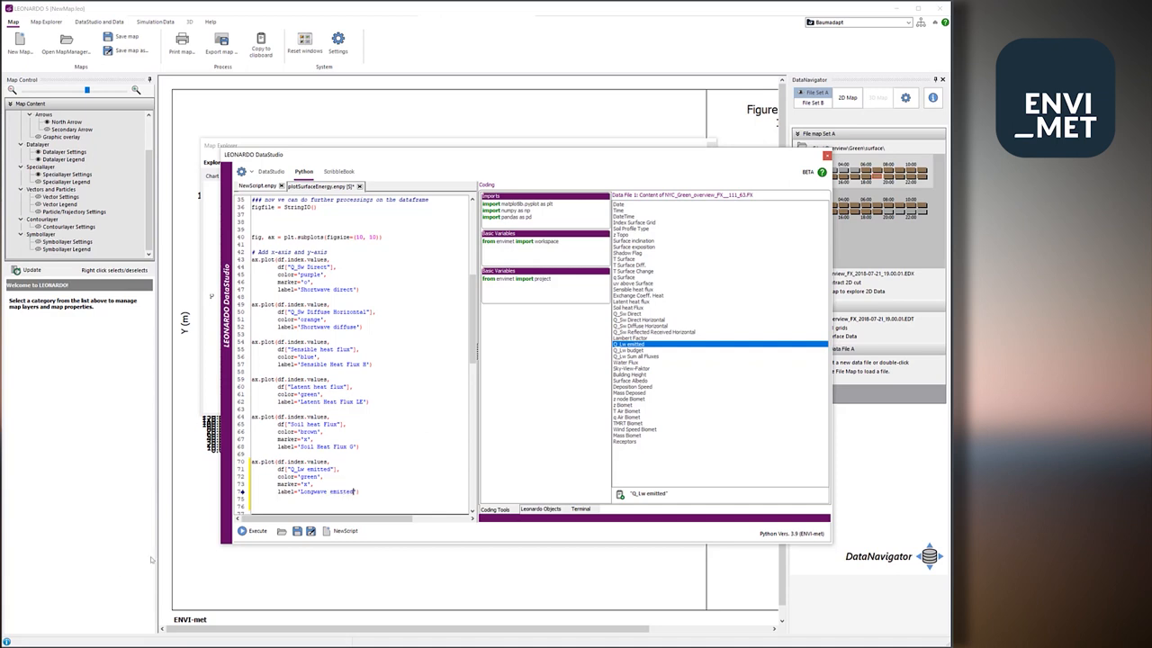
pyautogui.click(256, 531)
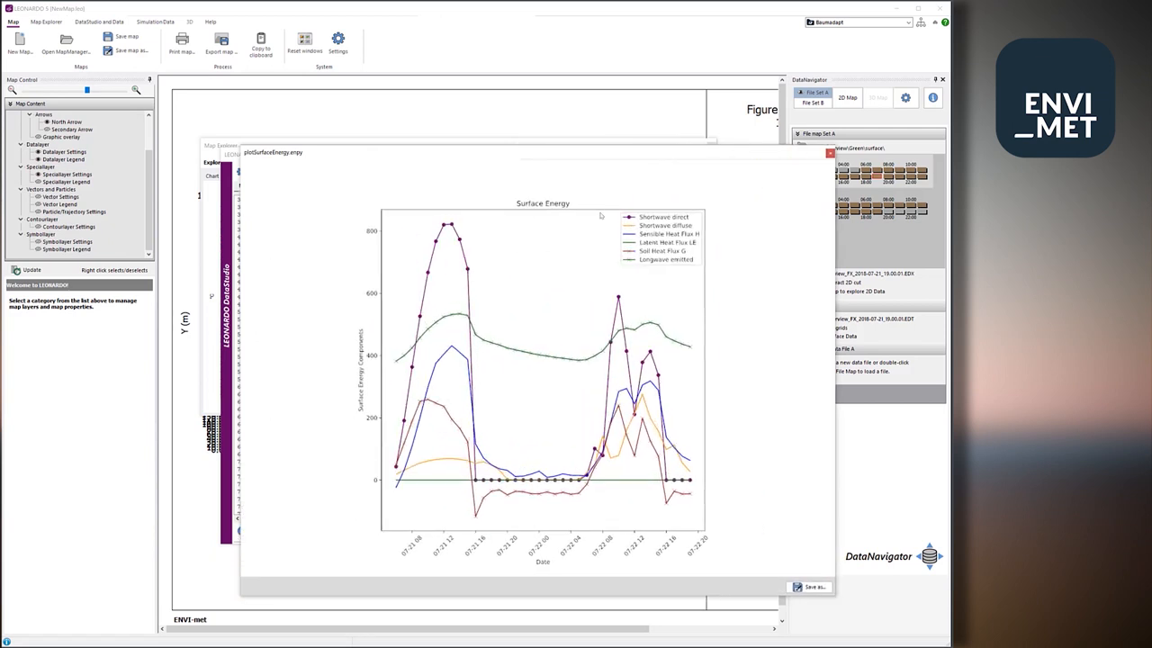
pyautogui.moveTo(513, 324)
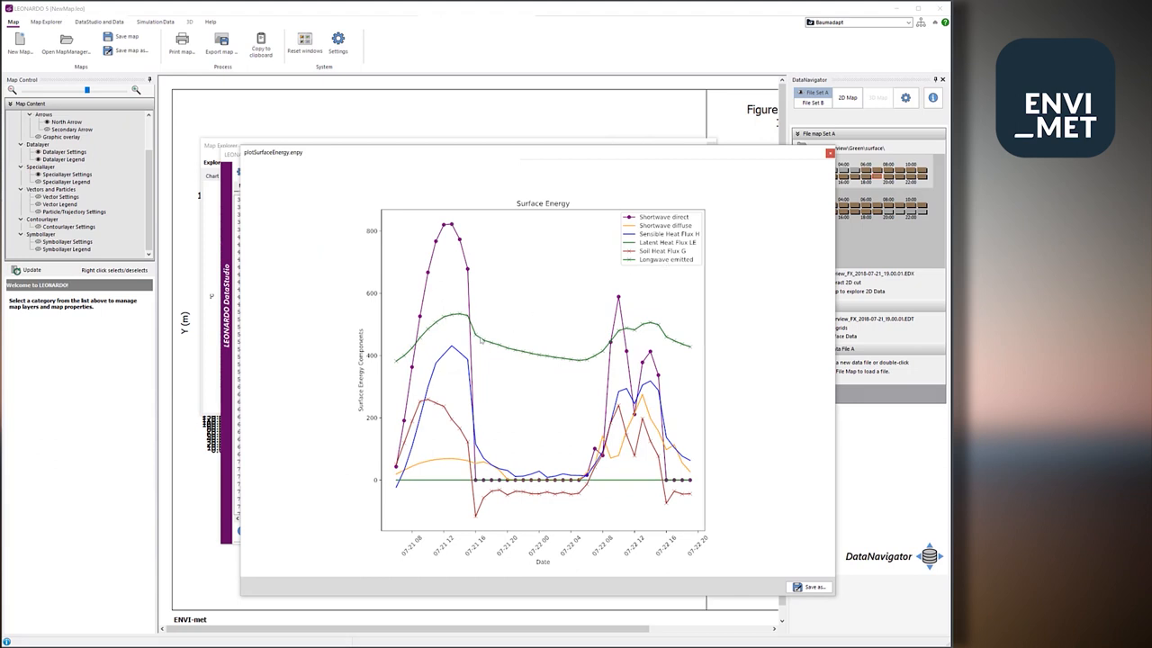
pyautogui.moveTo(634, 348)
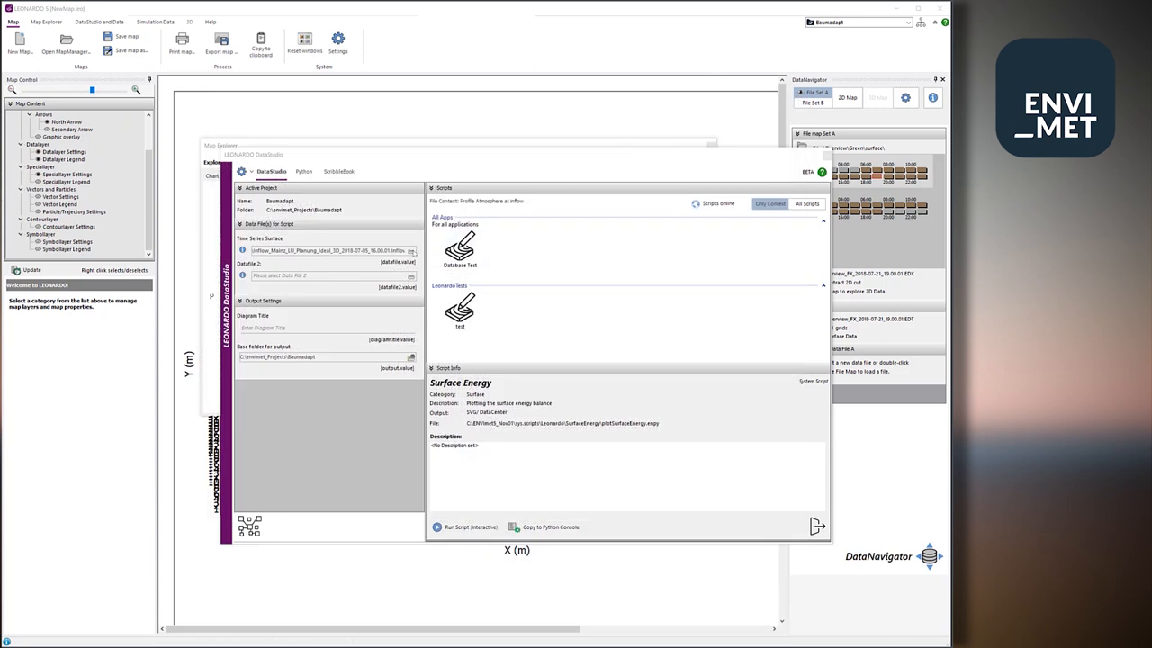
# Browse for a different Time Series Surface data file from DataStudio.
pyautogui.click(412, 251)
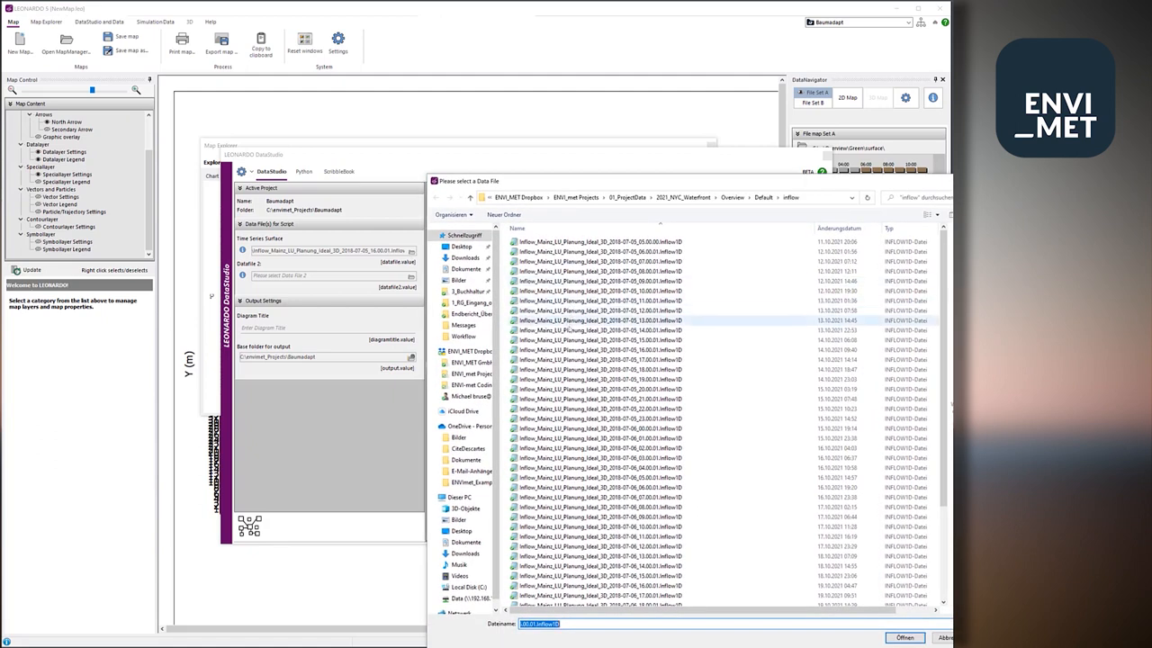
# Load the Inflow_..._2018-07-06_12.00.01.inflow1D file and return to the Python code.
pyautogui.scroll(-3)
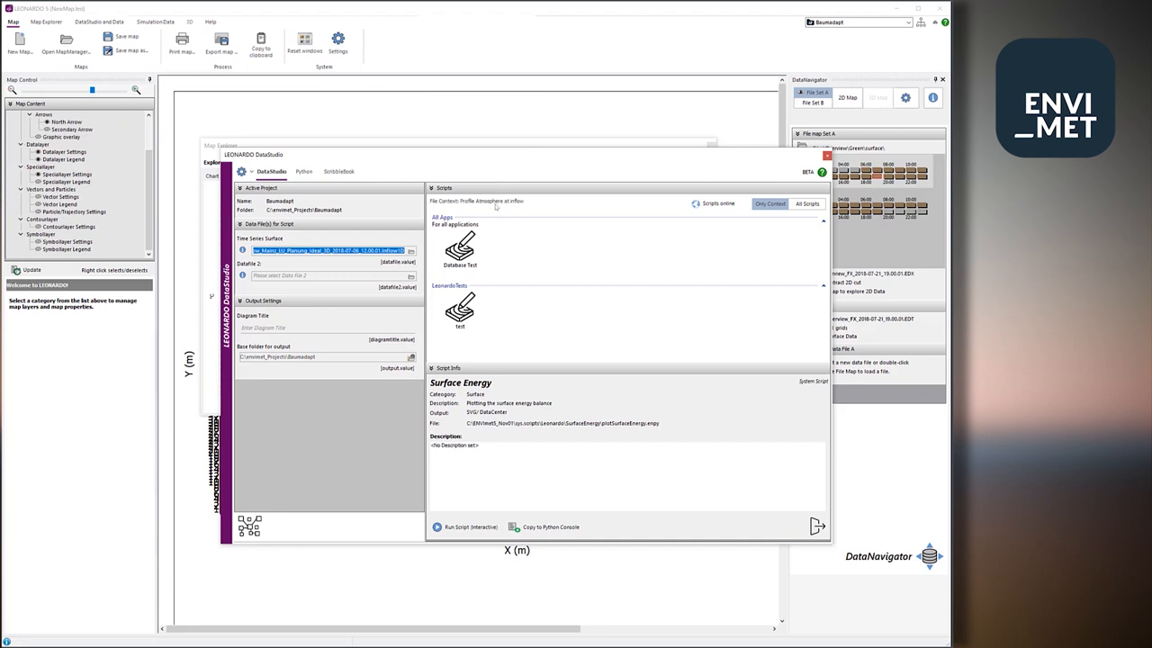
pyautogui.moveTo(523, 205)
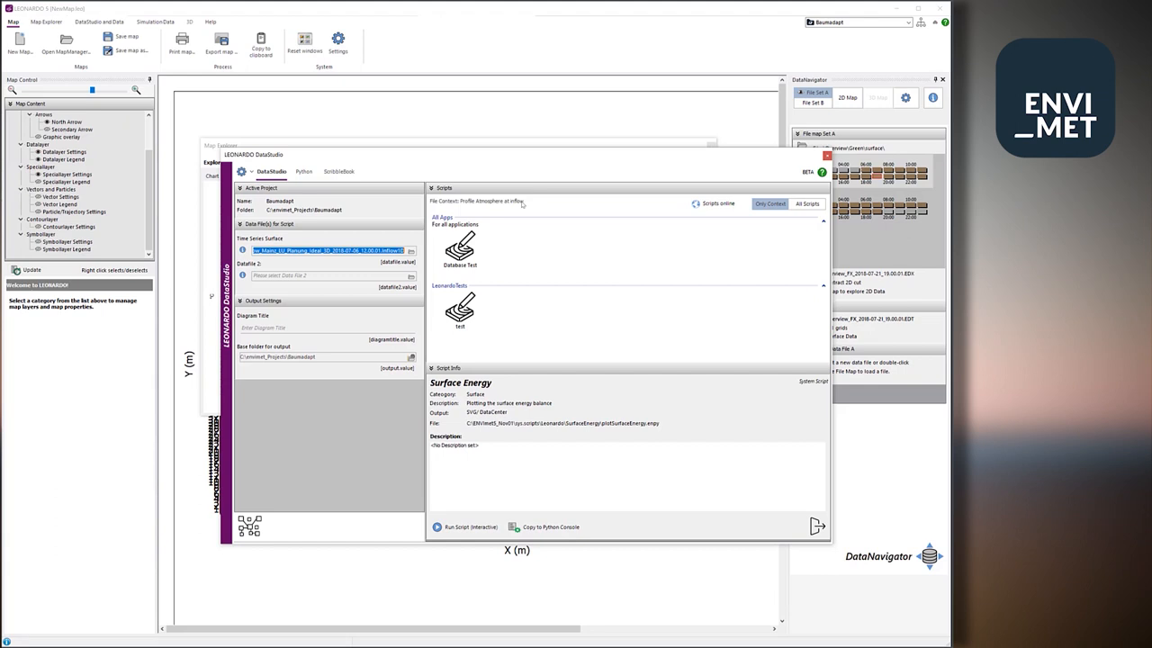
pyautogui.click(460, 311)
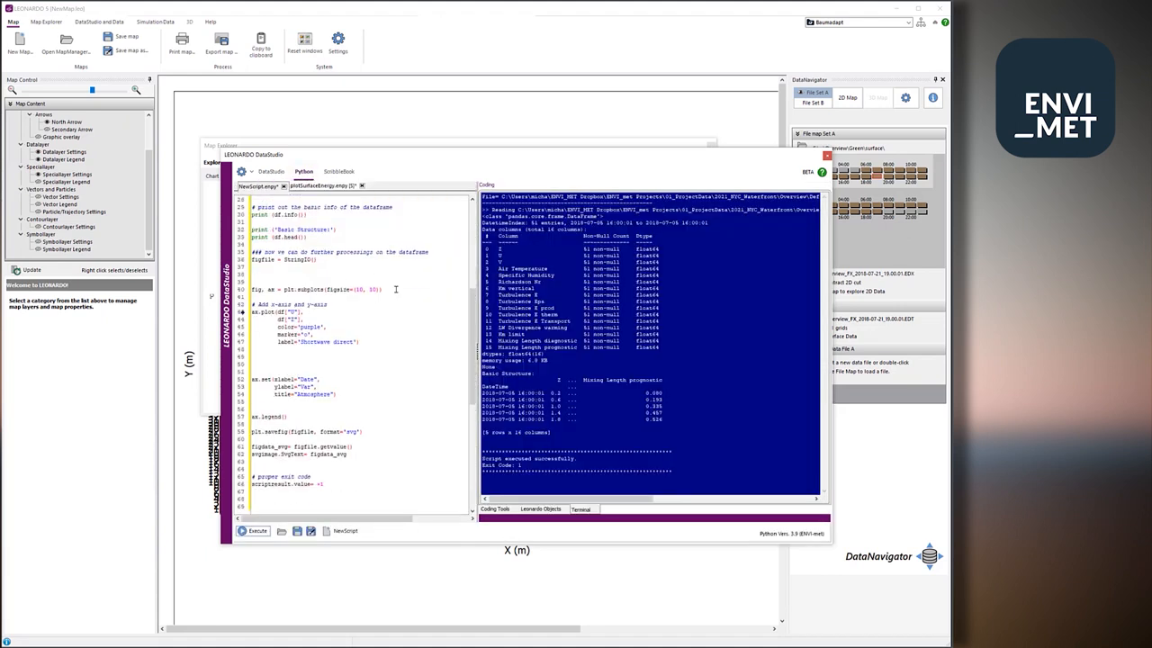
# Review the U-versus-Z plotting script and list the inflow file's columns in Coding Tools.
pyautogui.scroll(3)
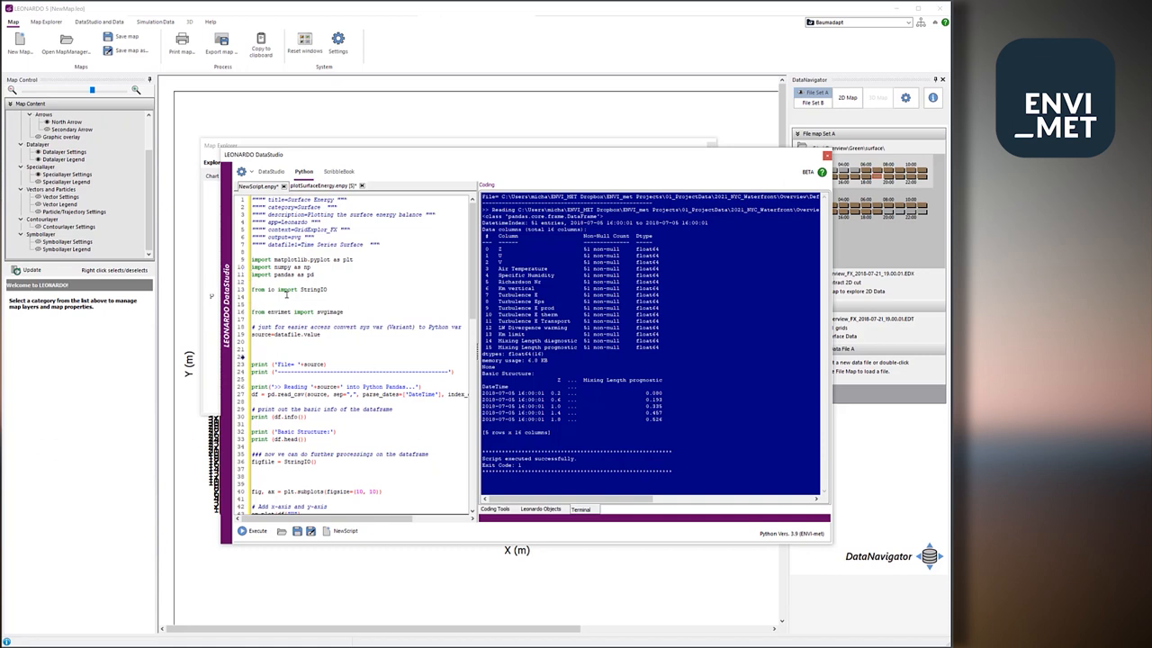
pyautogui.scroll(-3)
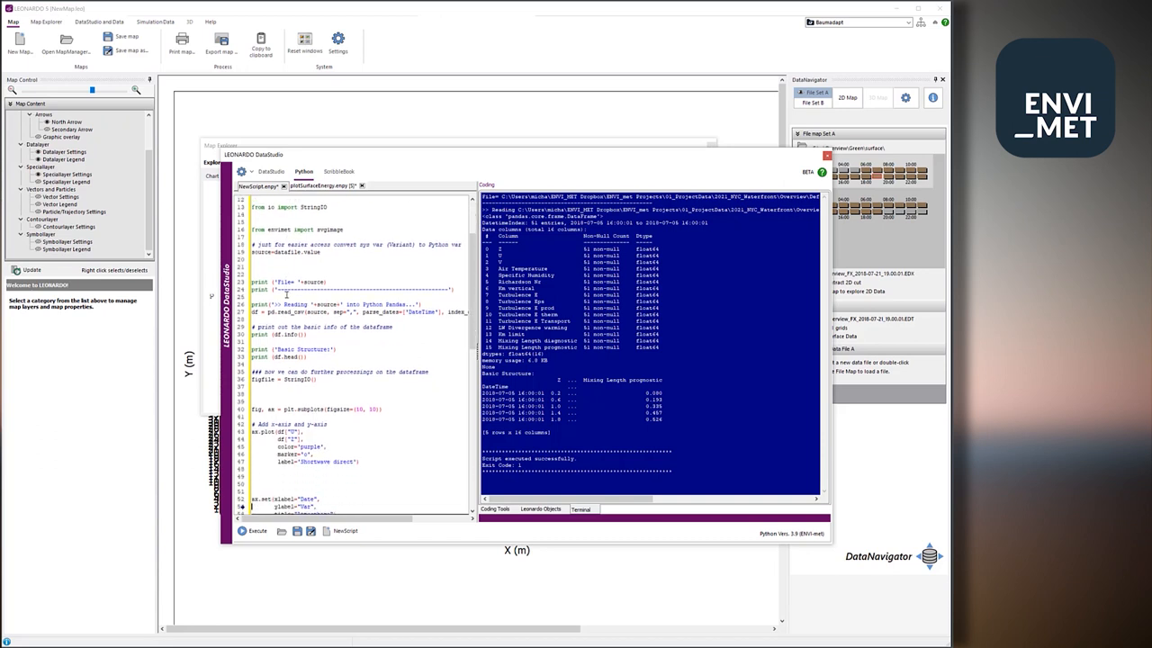
pyautogui.scroll(-3)
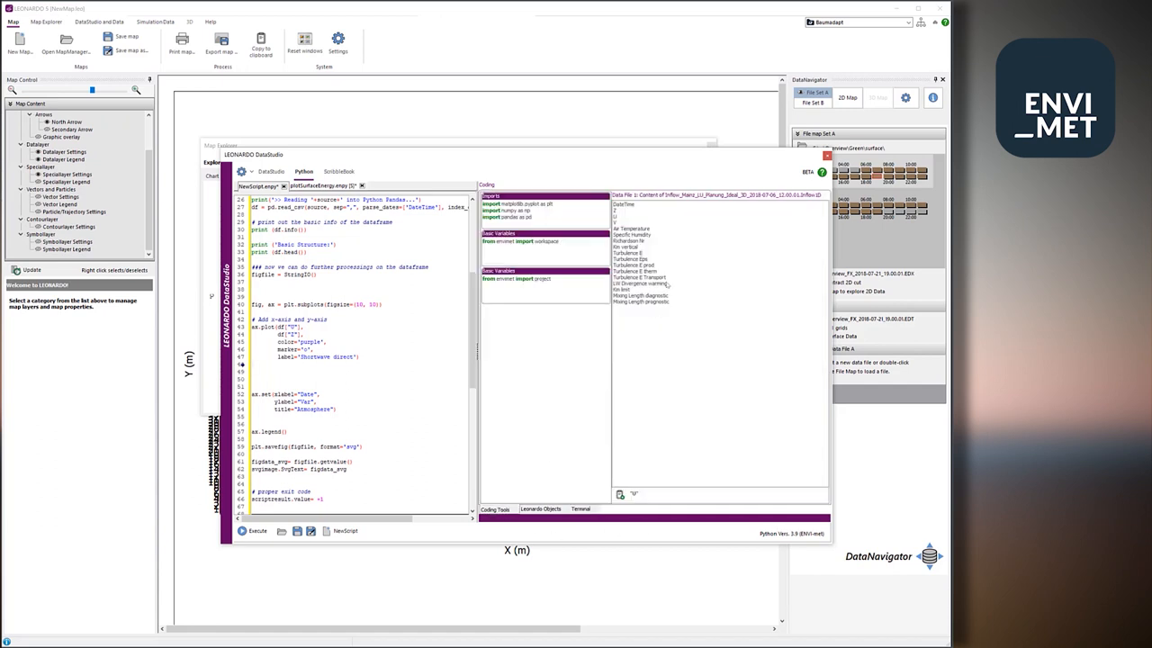
pyautogui.click(626, 205)
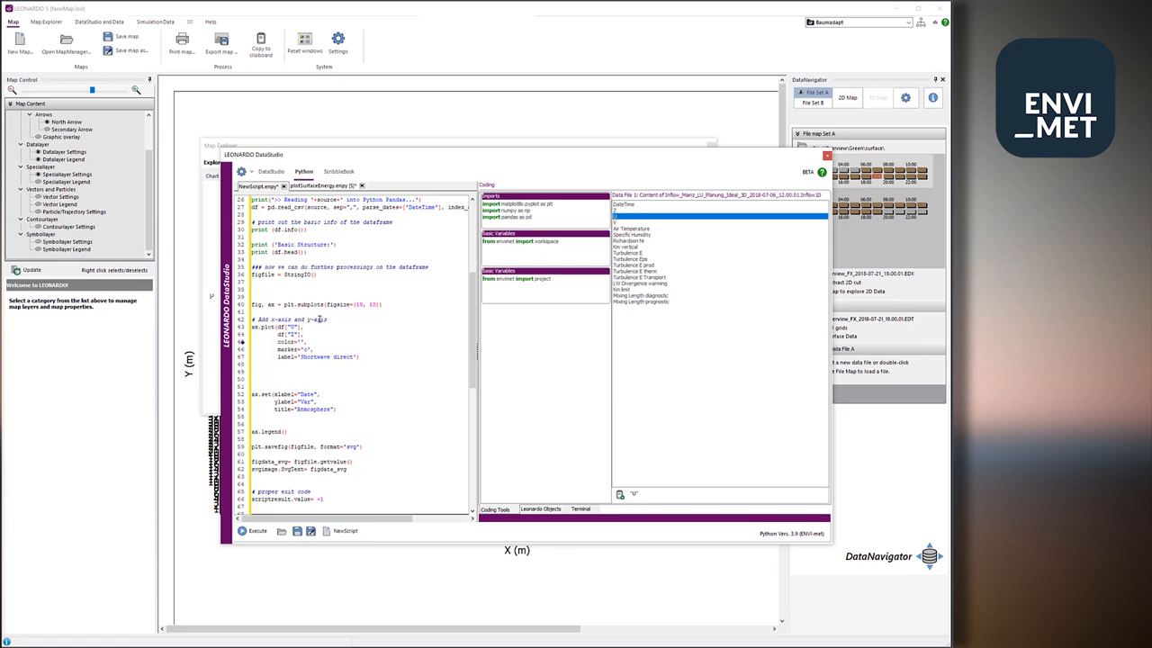
# Make the plot line blue labelled 'Wind Speed U', delete the ax.set lines, and execute.
pyautogui.write('blue')
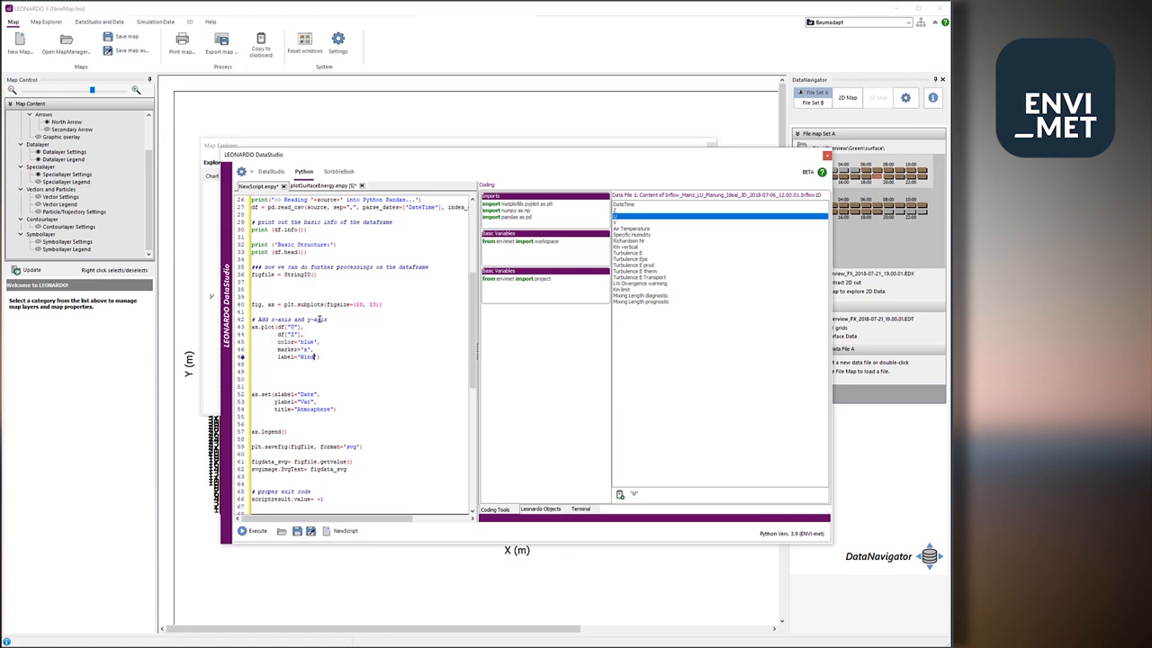
pyautogui.write('Speed U')
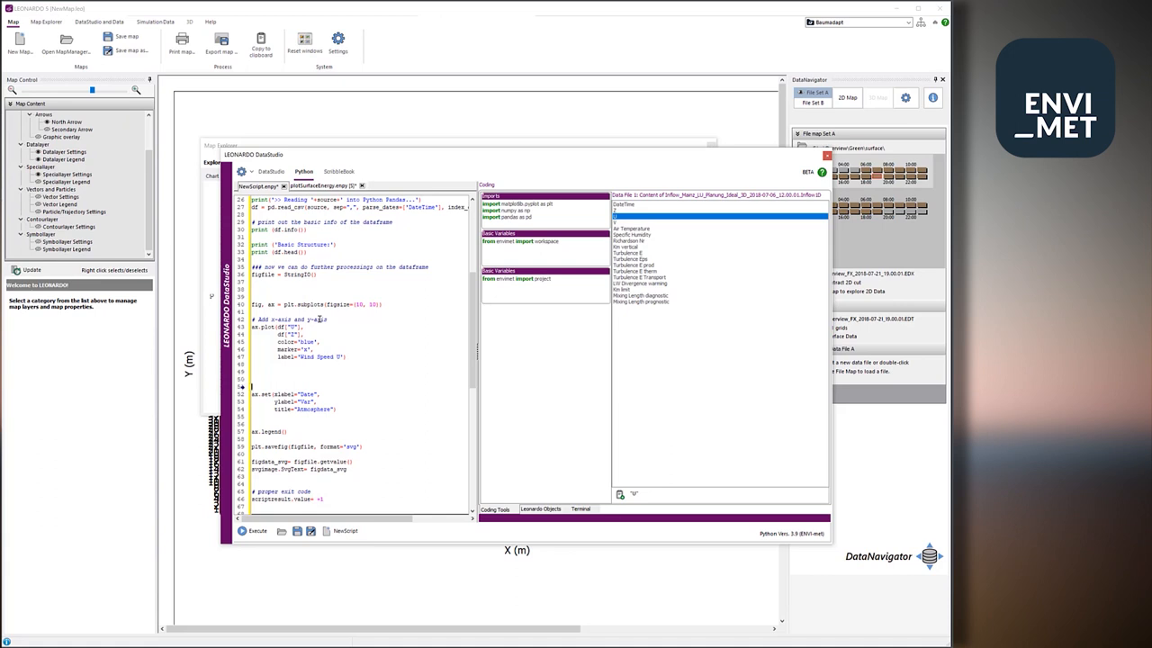
pyautogui.moveTo(254, 394); pyautogui.dragTo(354, 410)
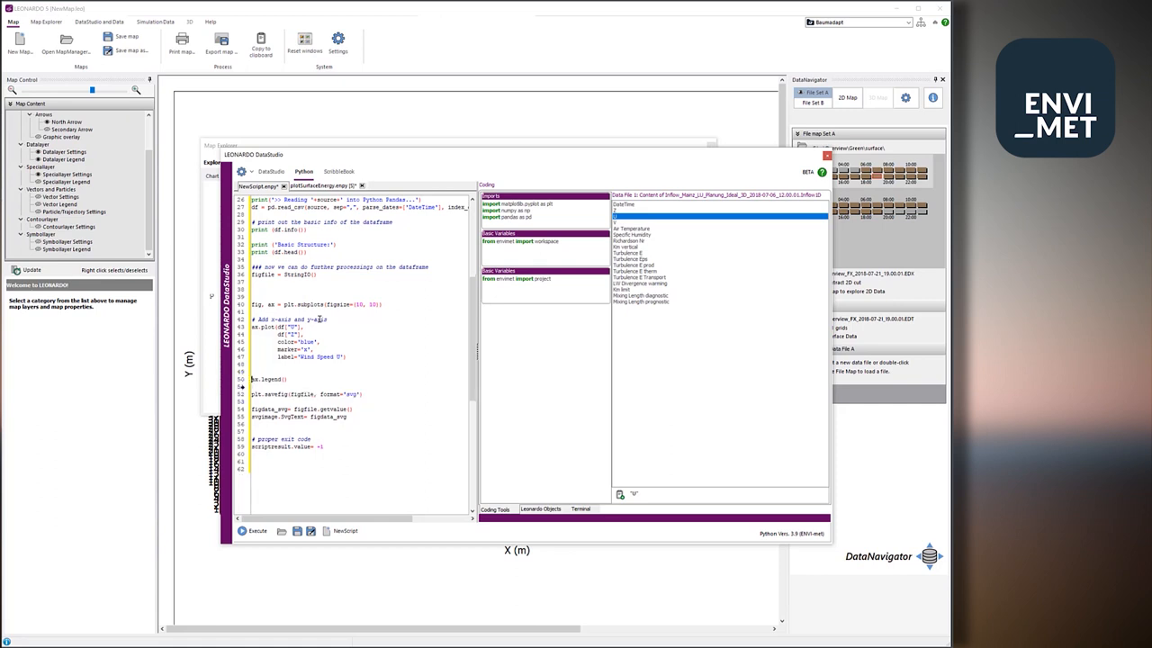
pyautogui.moveTo(141, 504)
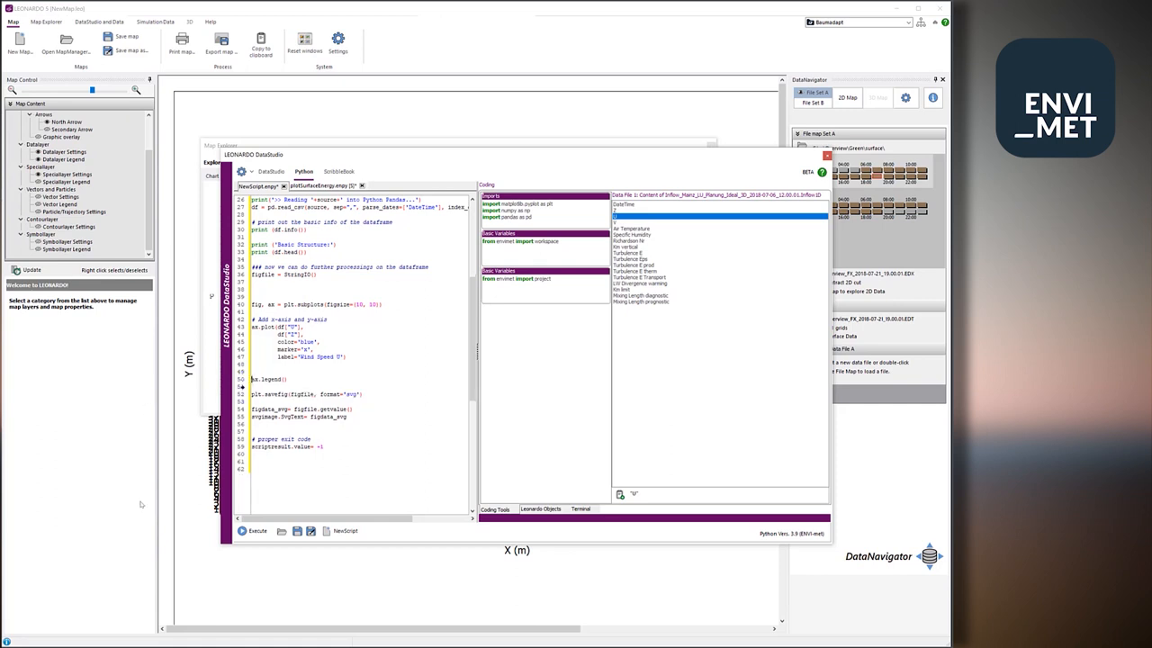
pyautogui.click(255, 530)
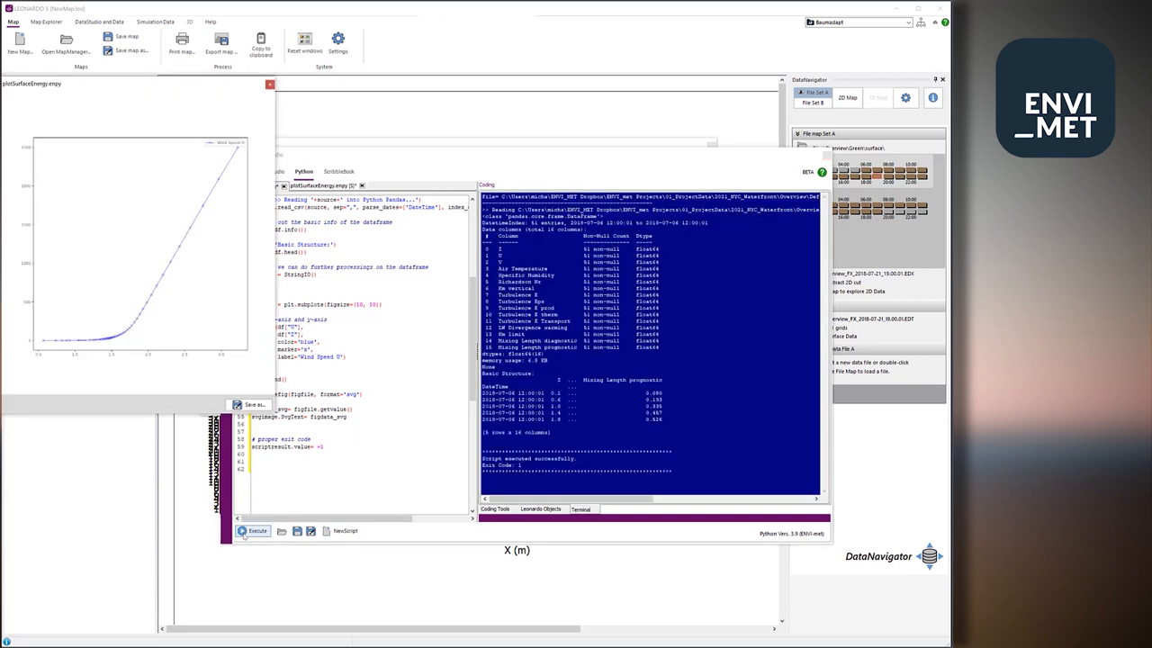
# Plot both wind components, close the chart, and pick the Km vertical column for a third line.
pyautogui.click(256, 531)
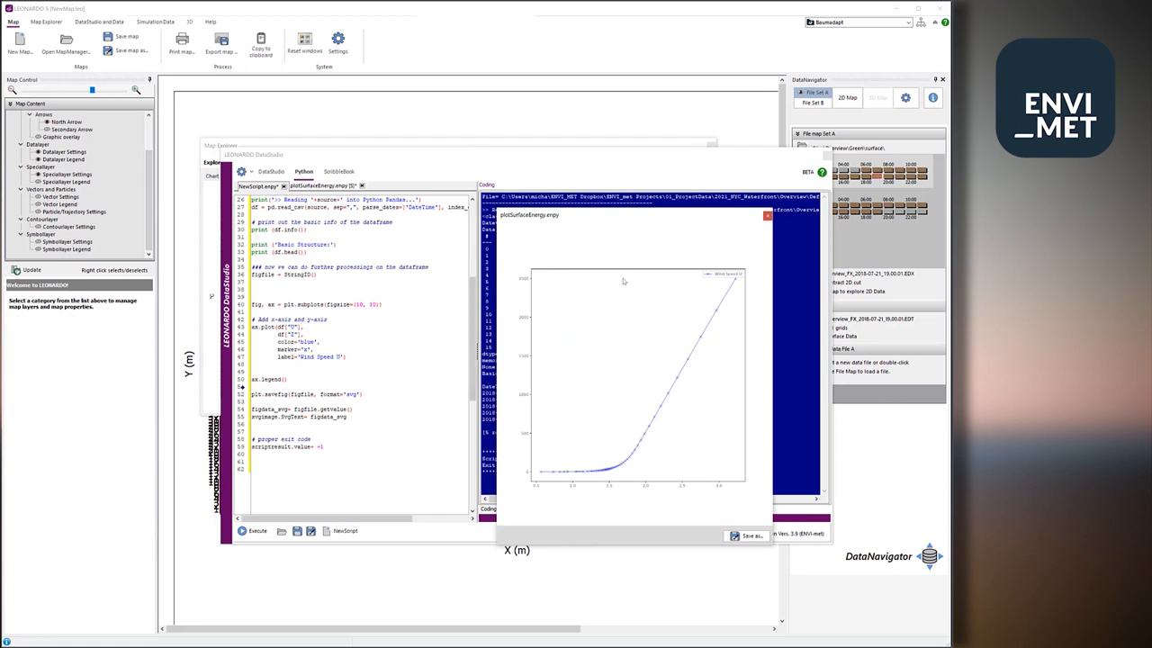
pyautogui.moveTo(669, 309)
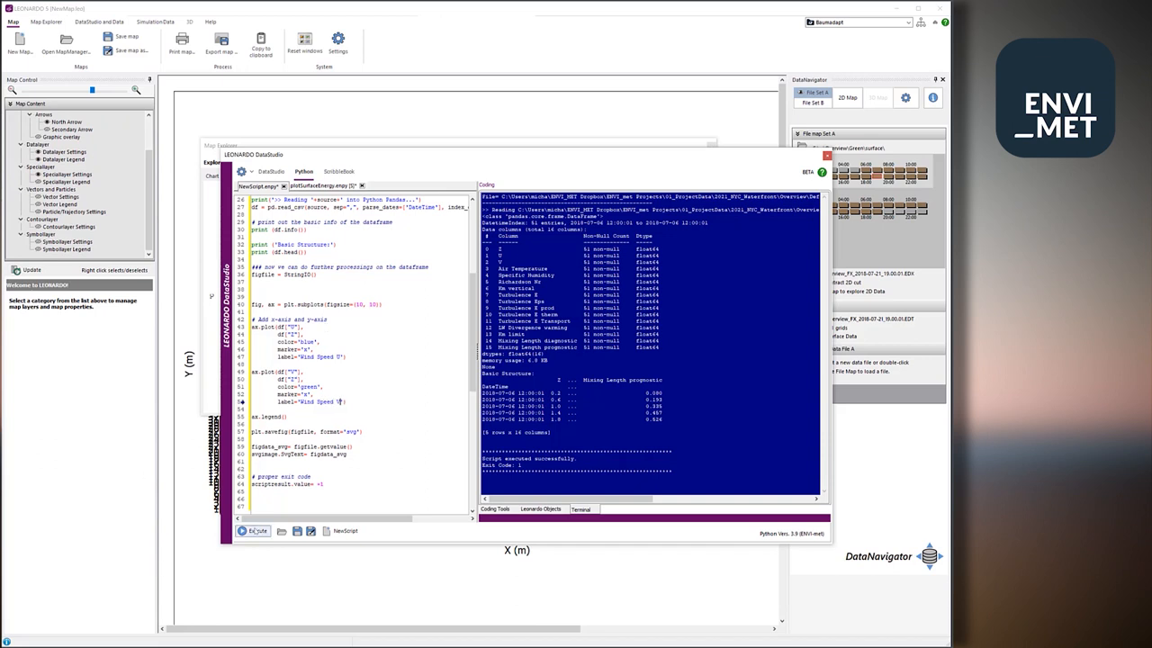
pyautogui.click(257, 530)
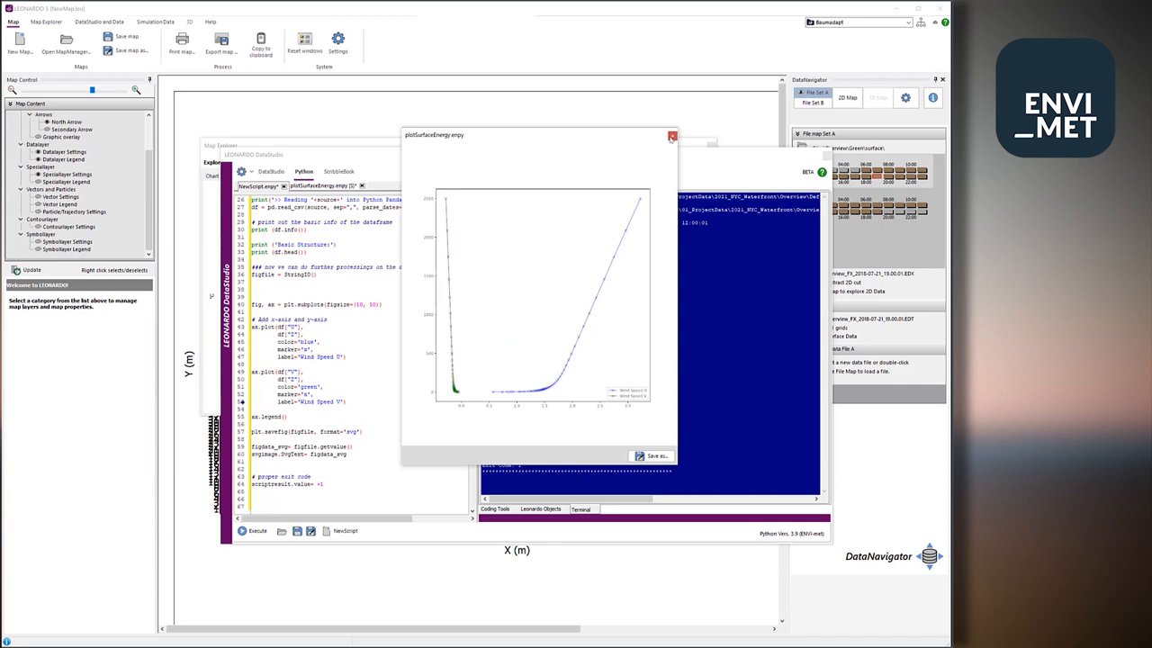
pyautogui.click(672, 136)
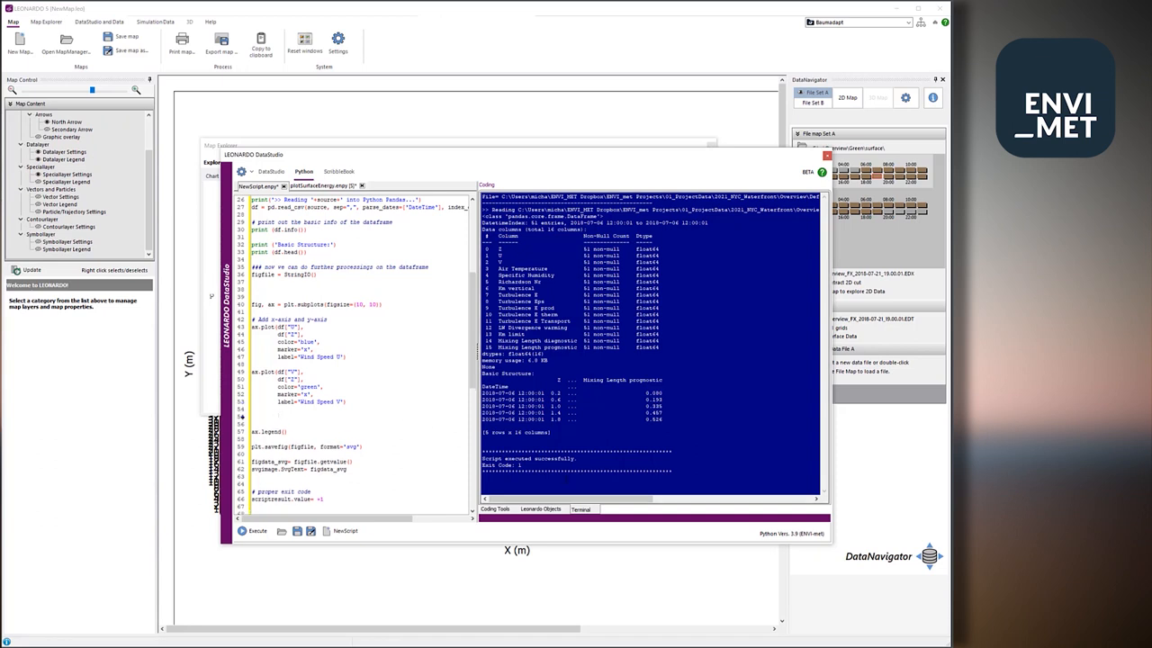
pyautogui.click(494, 509)
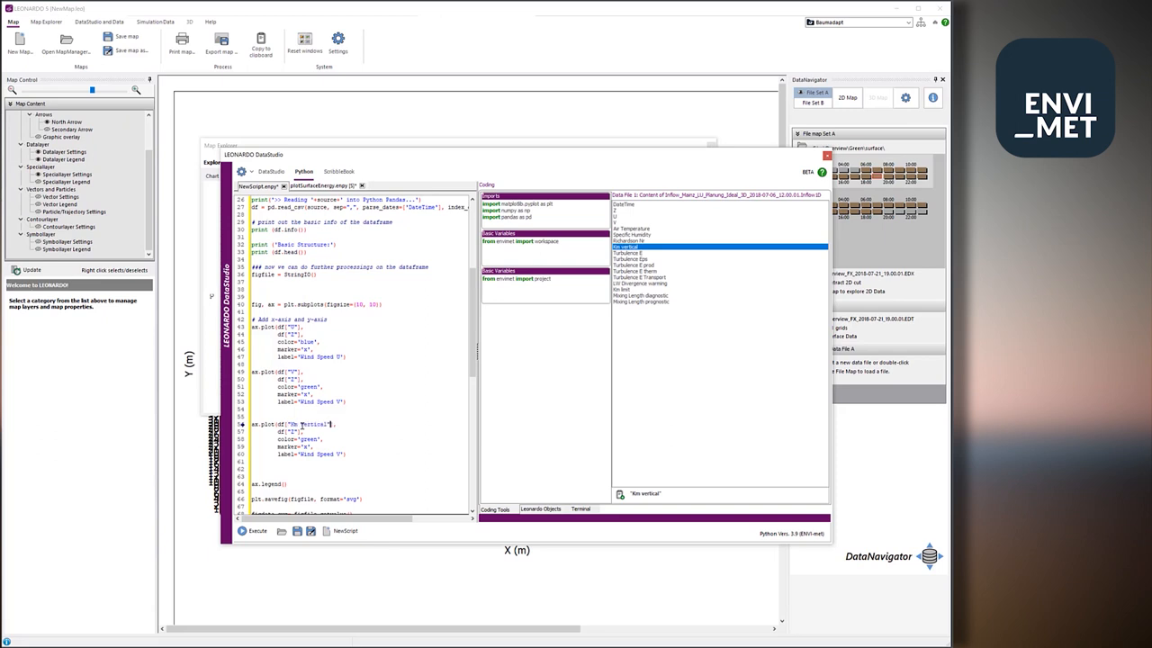
pyautogui.doubleClick(309, 439)
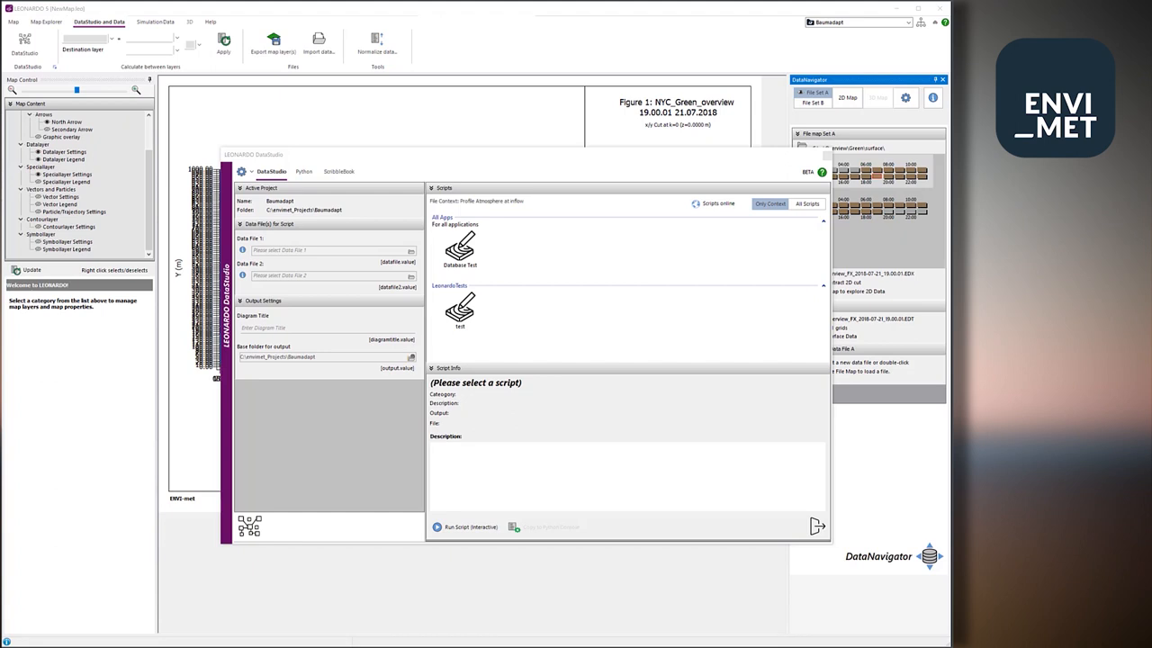
pyautogui.moveTo(894, 491)
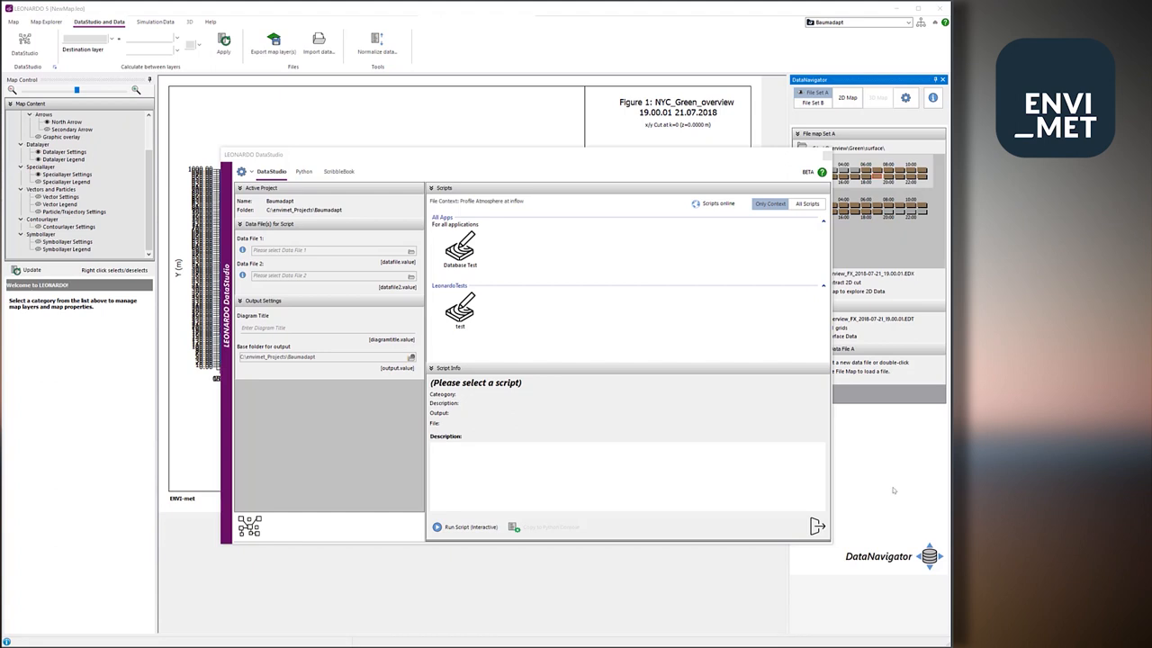
# Select the 'test' script under LeonardoTests and copy it into the Python console.
pyautogui.click(460, 310)
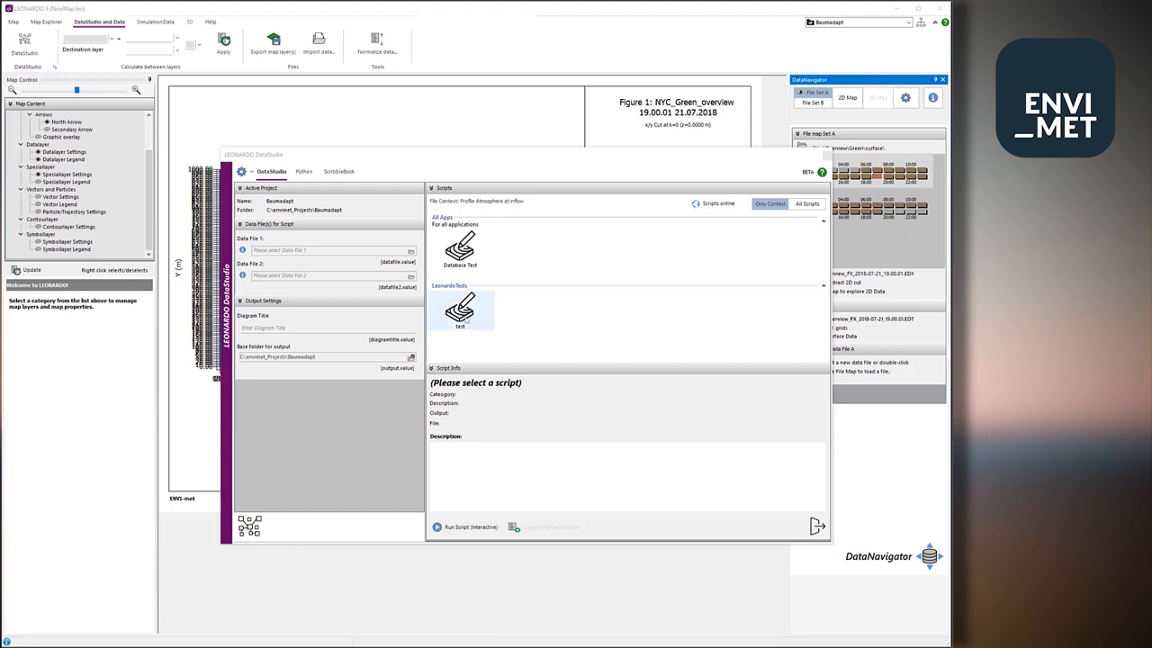
pyautogui.click(460, 310)
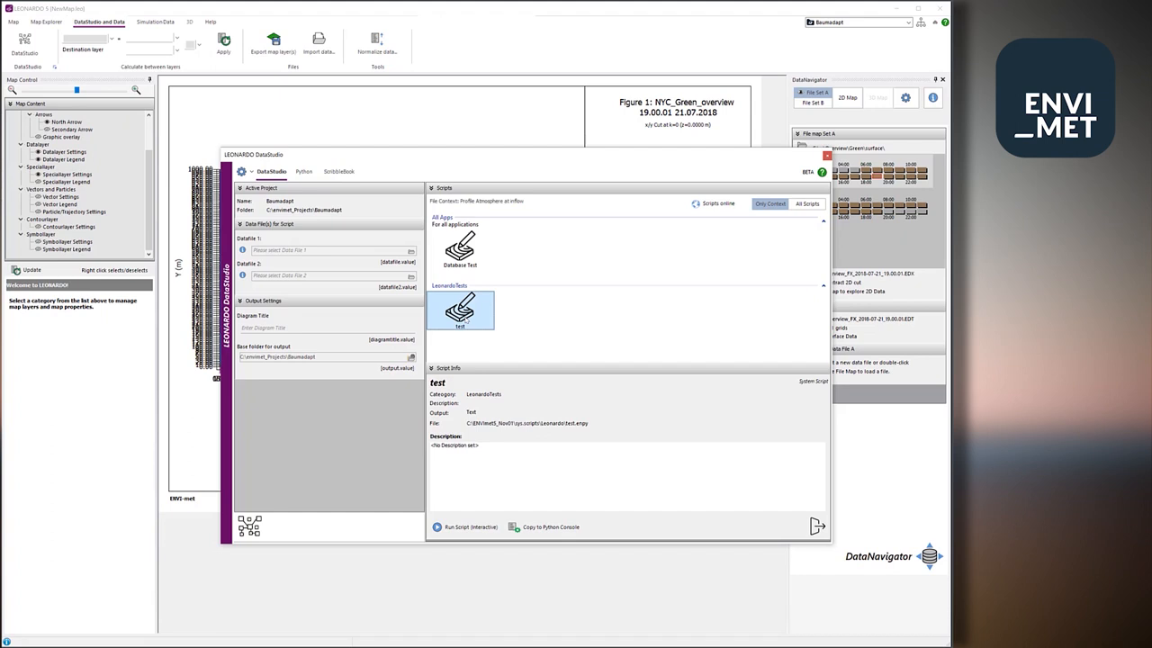
pyautogui.moveTo(469, 347)
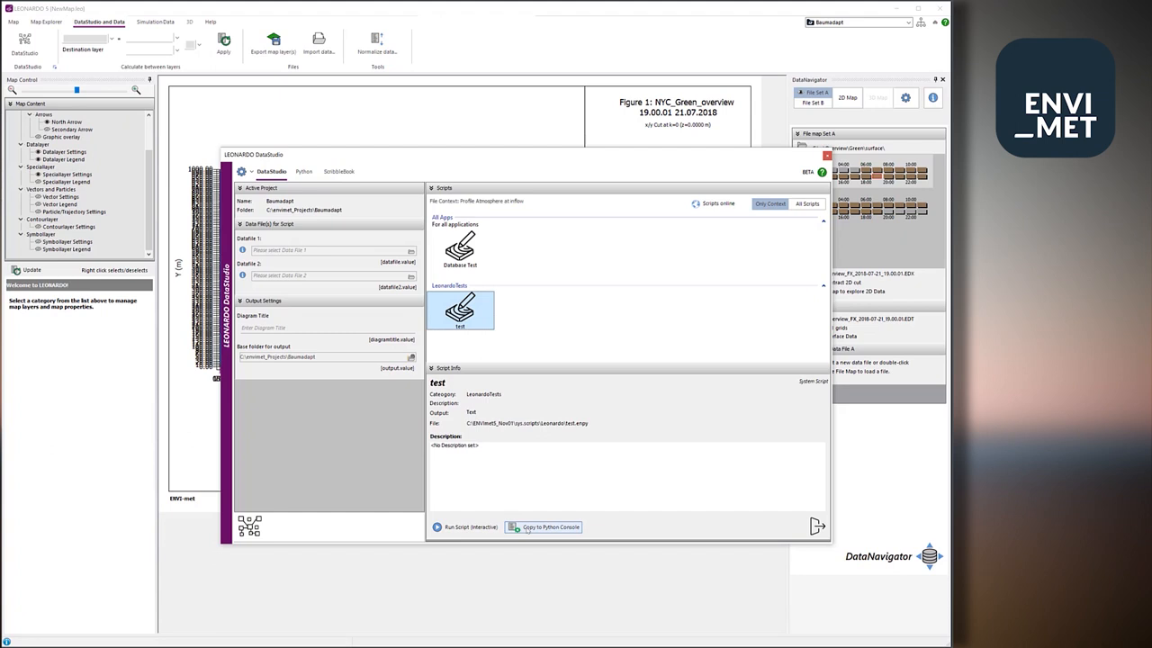
pyautogui.click(464, 527)
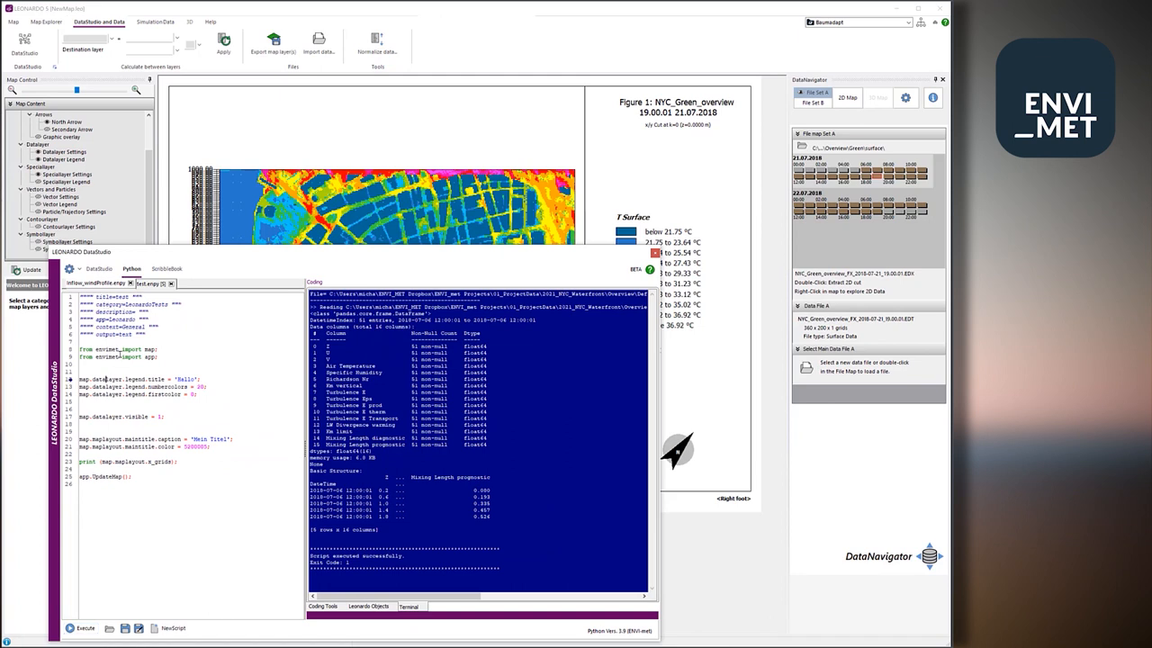
# In Leonardo Objects, expand Objects > app > map and its Methods and Fields.
pyautogui.click(367, 605)
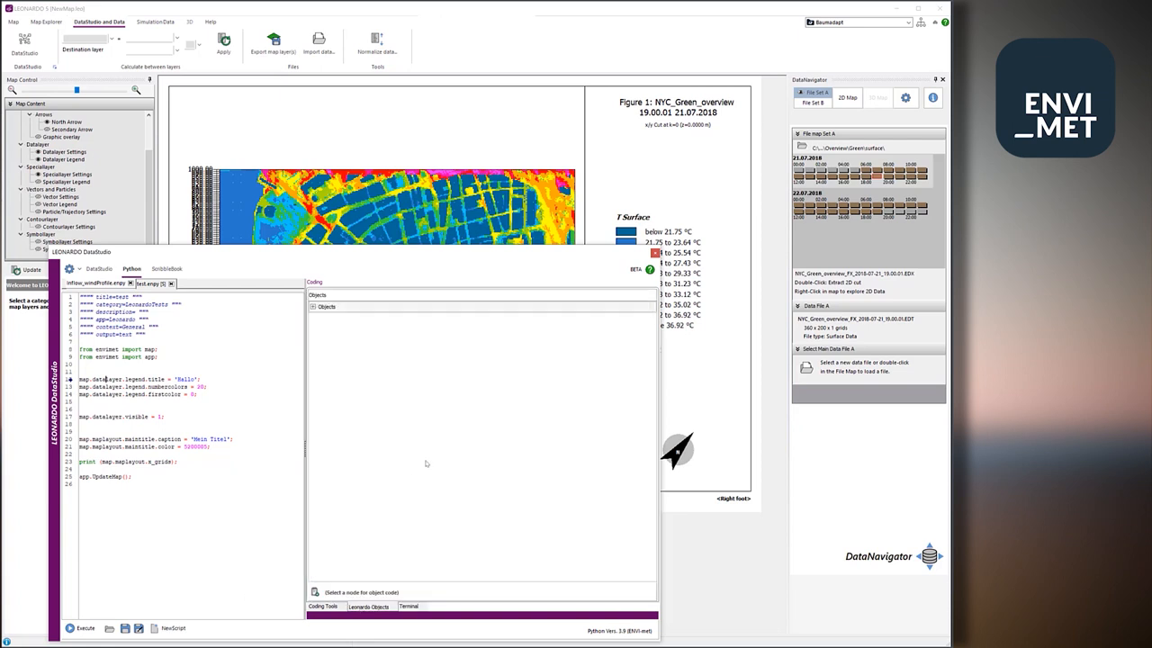
pyautogui.moveTo(319, 345)
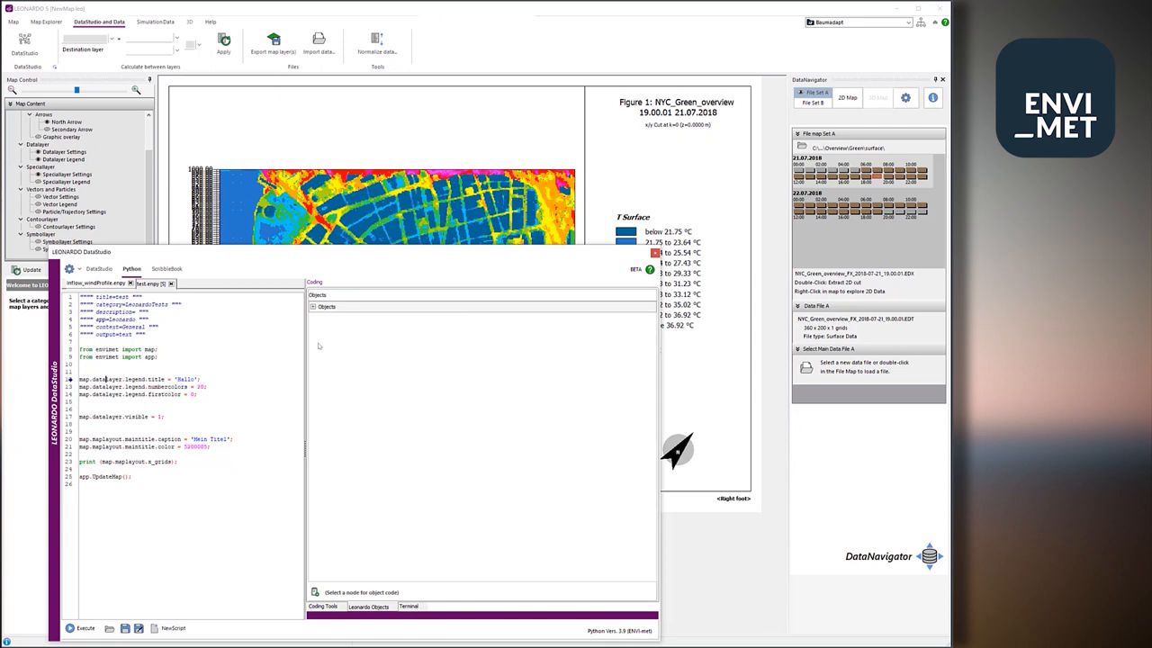
pyautogui.click(326, 306)
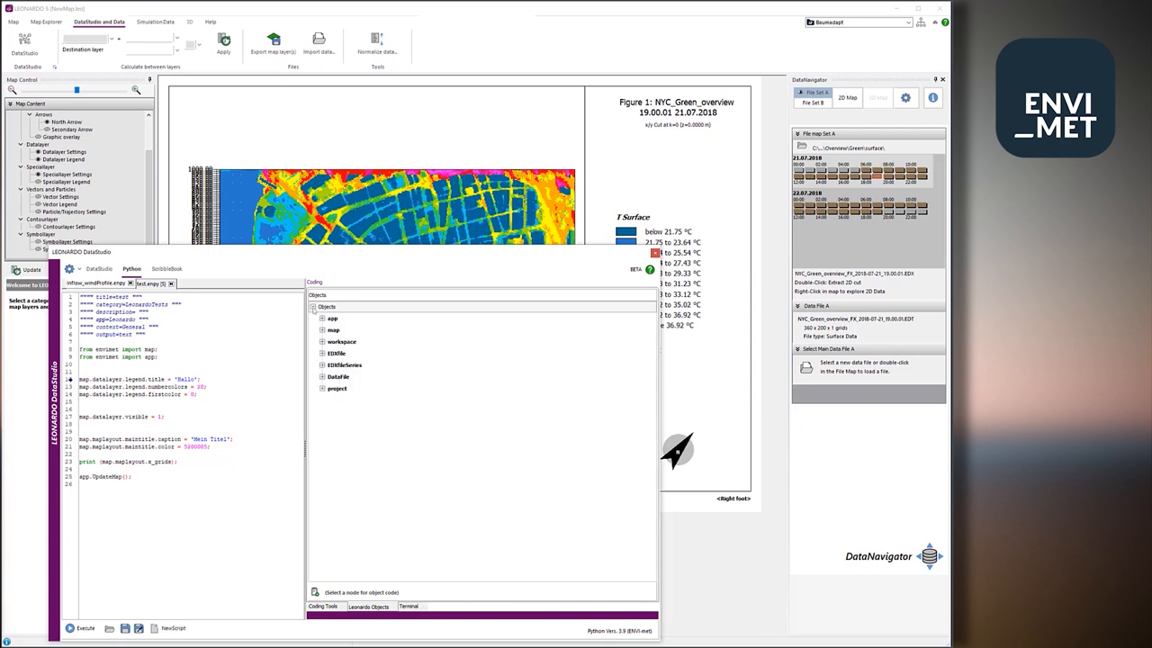
pyautogui.click(321, 317)
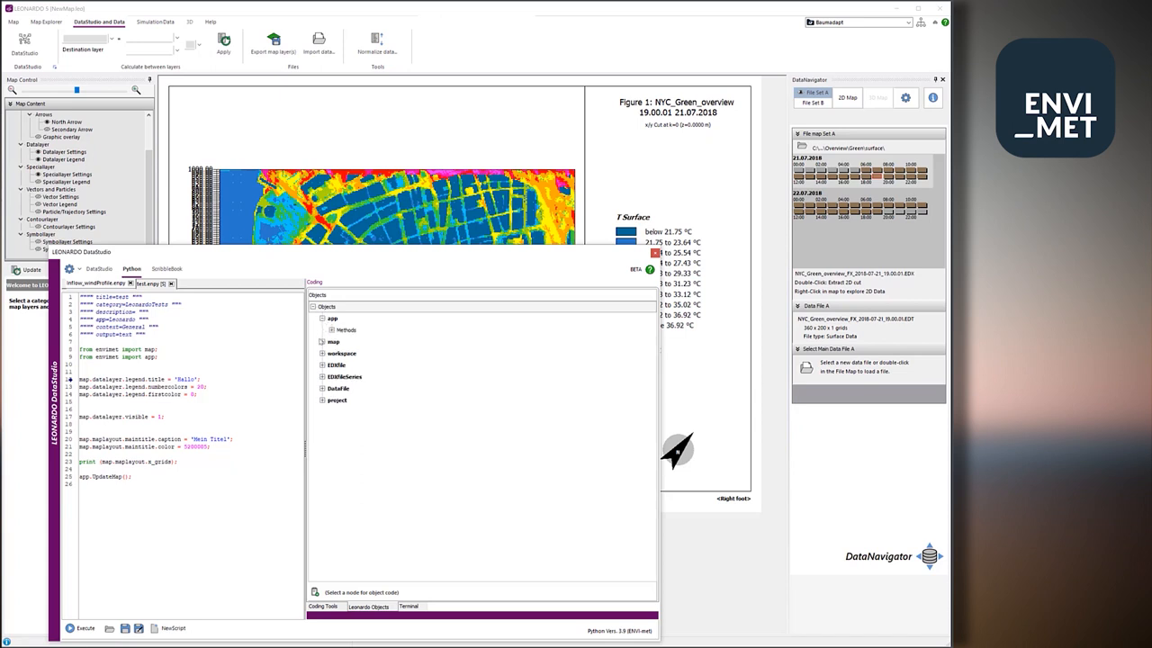
pyautogui.click(323, 342)
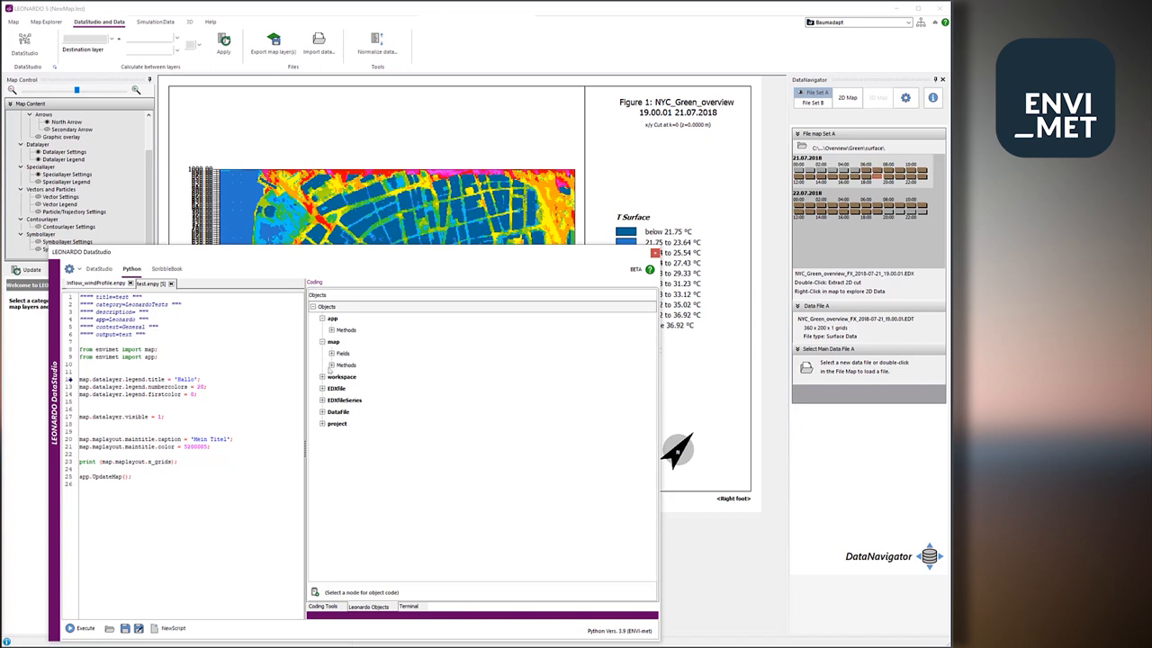
pyautogui.click(324, 364)
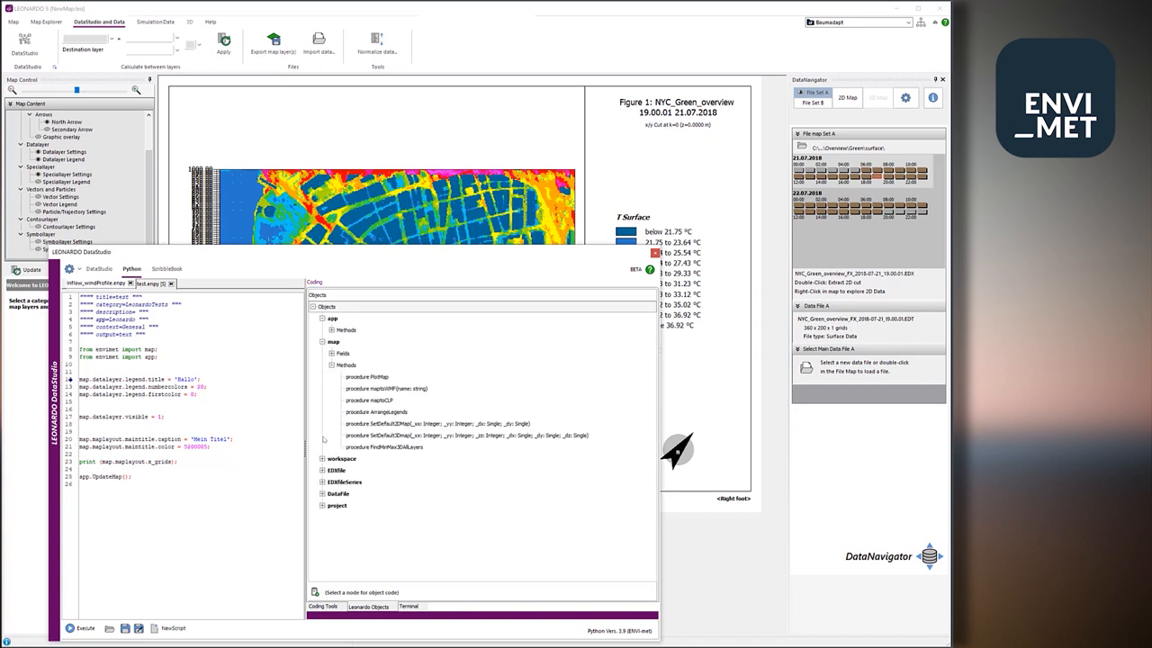
pyautogui.click(322, 352)
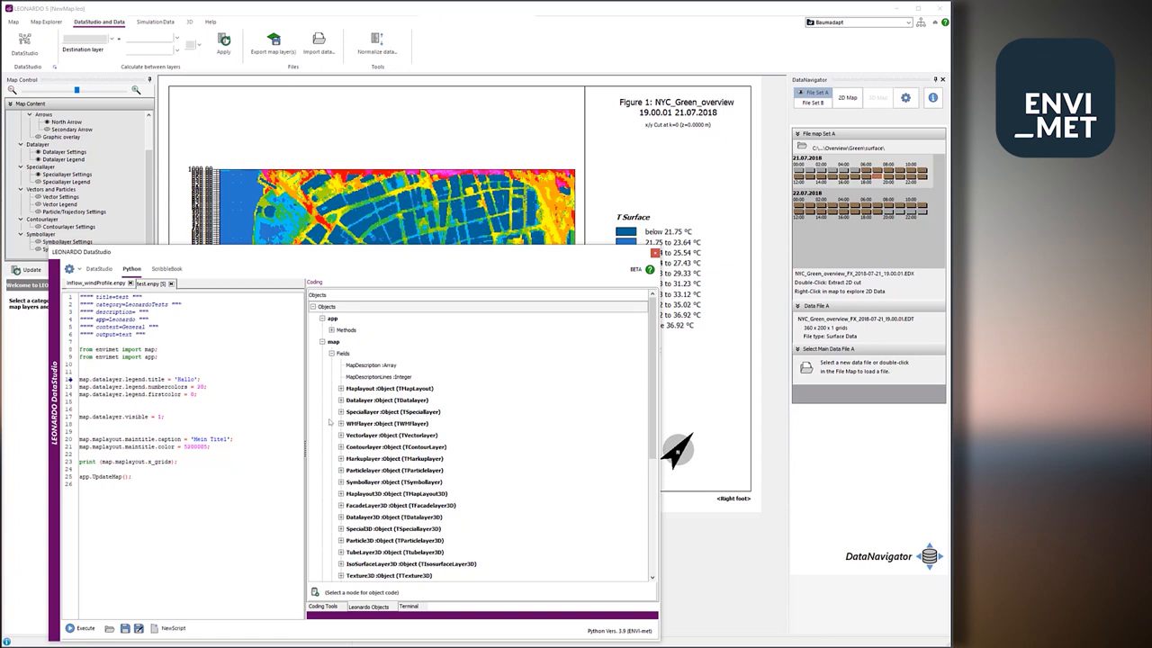
pyautogui.moveTo(199, 107)
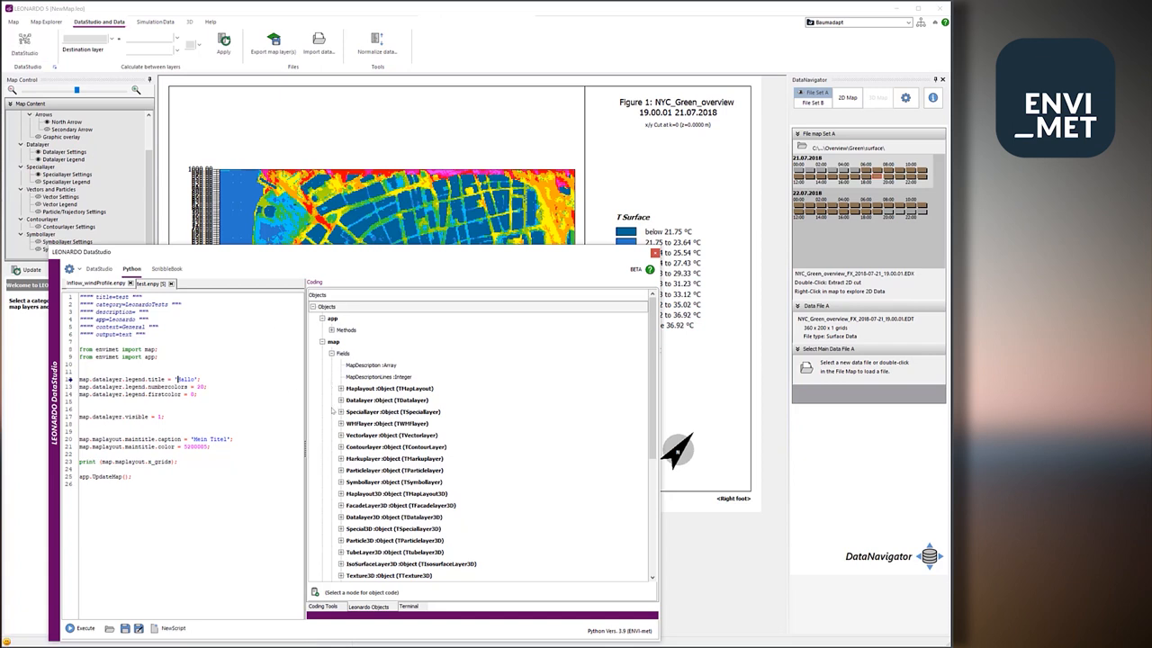
# Expand Datalayer > Fields > Legend > Fields and scroll to the Title :String entry.
pyautogui.click(341, 399)
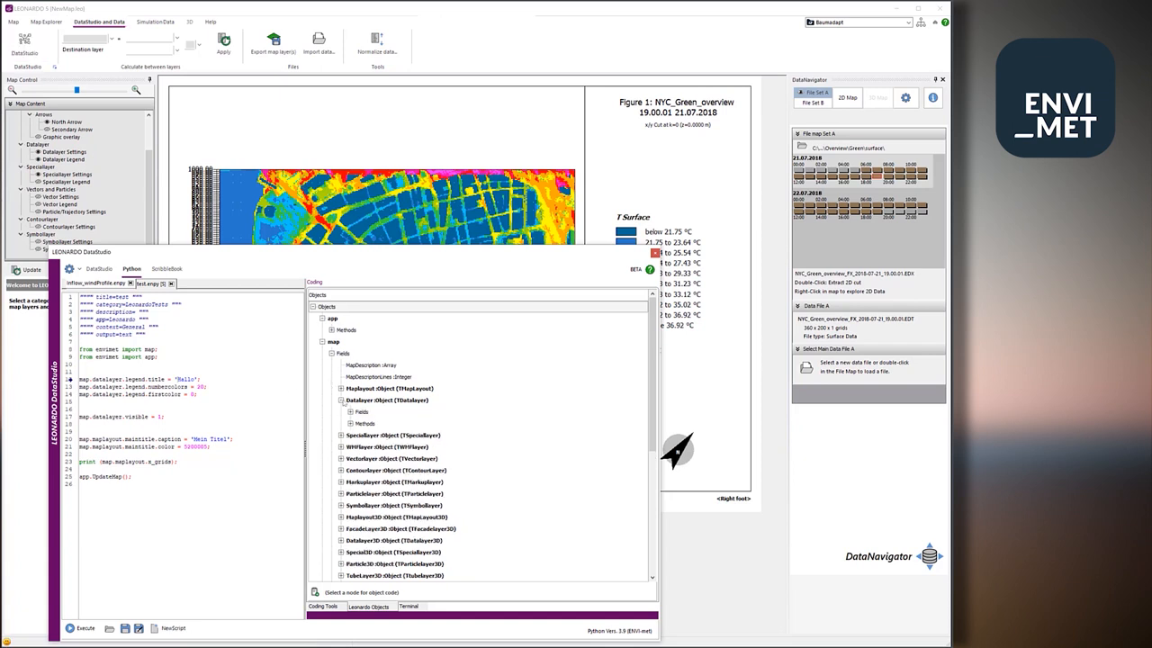
pyautogui.click(341, 388)
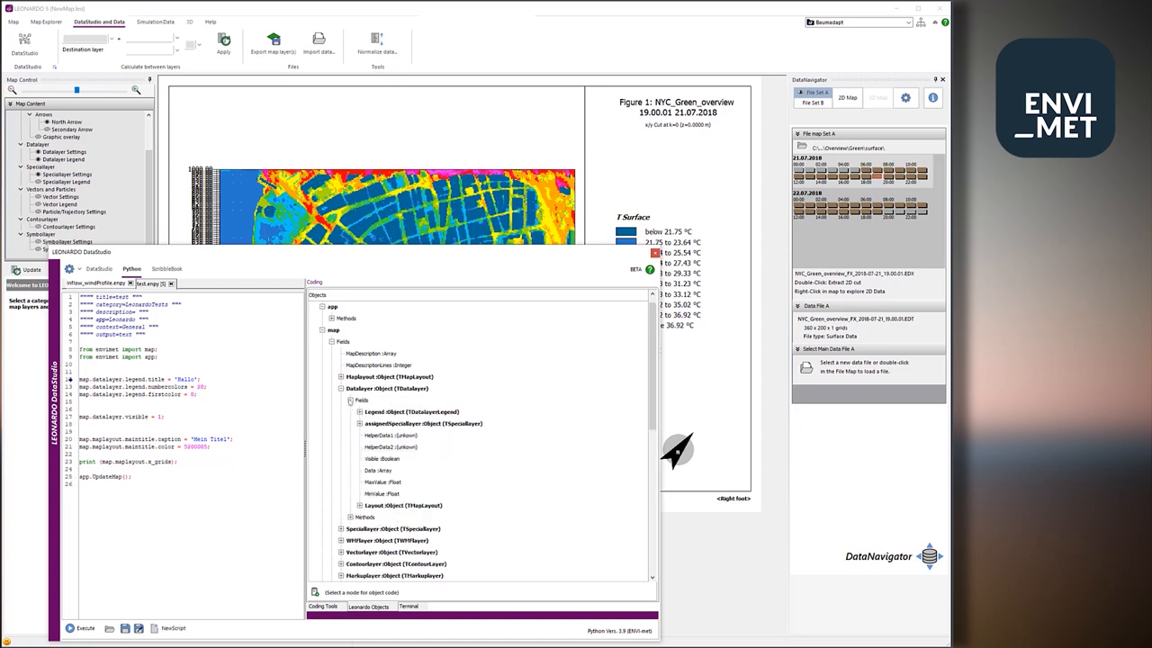
pyautogui.click(328, 307)
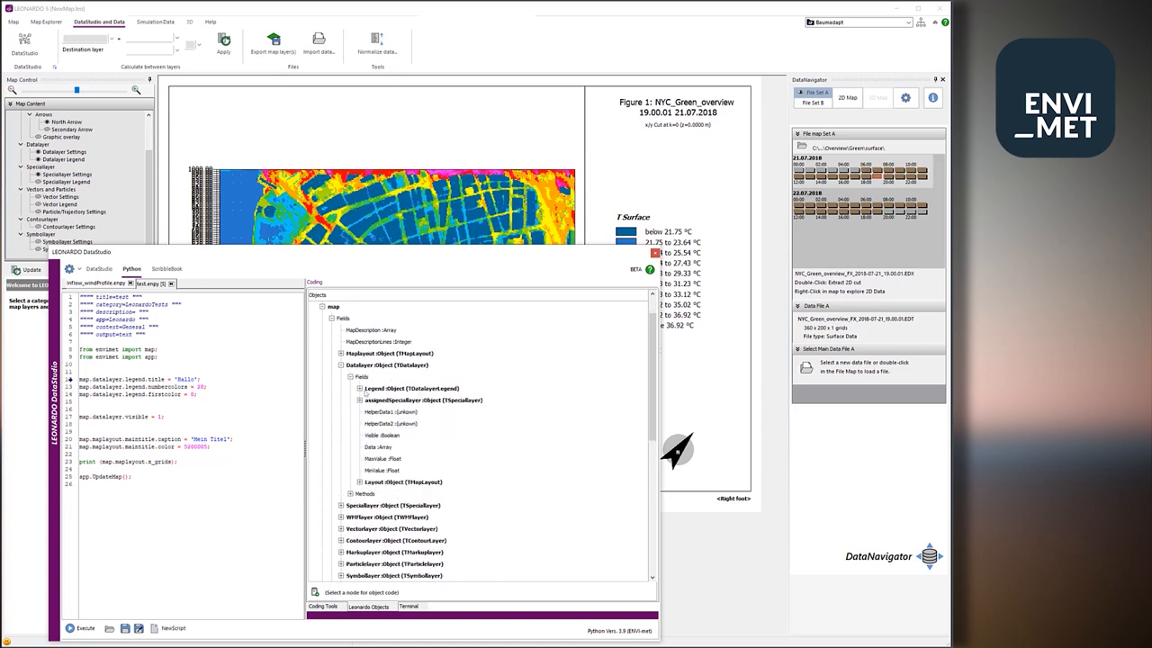
pyautogui.click(352, 388)
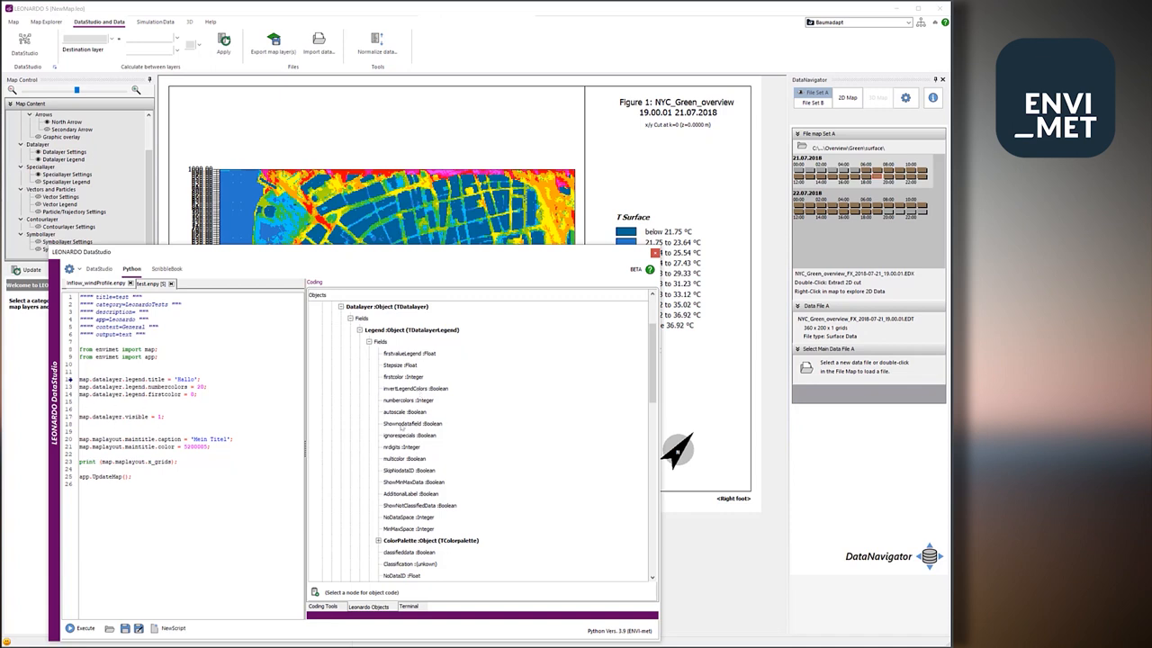
pyautogui.scroll(-3)
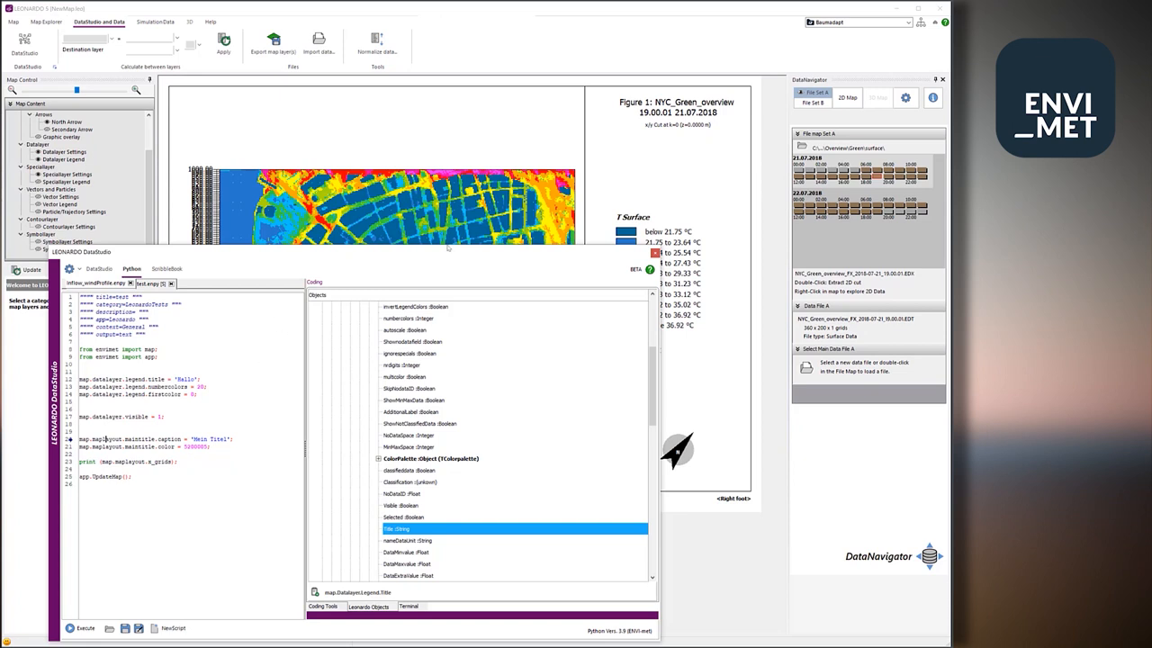
pyautogui.moveTo(634, 168)
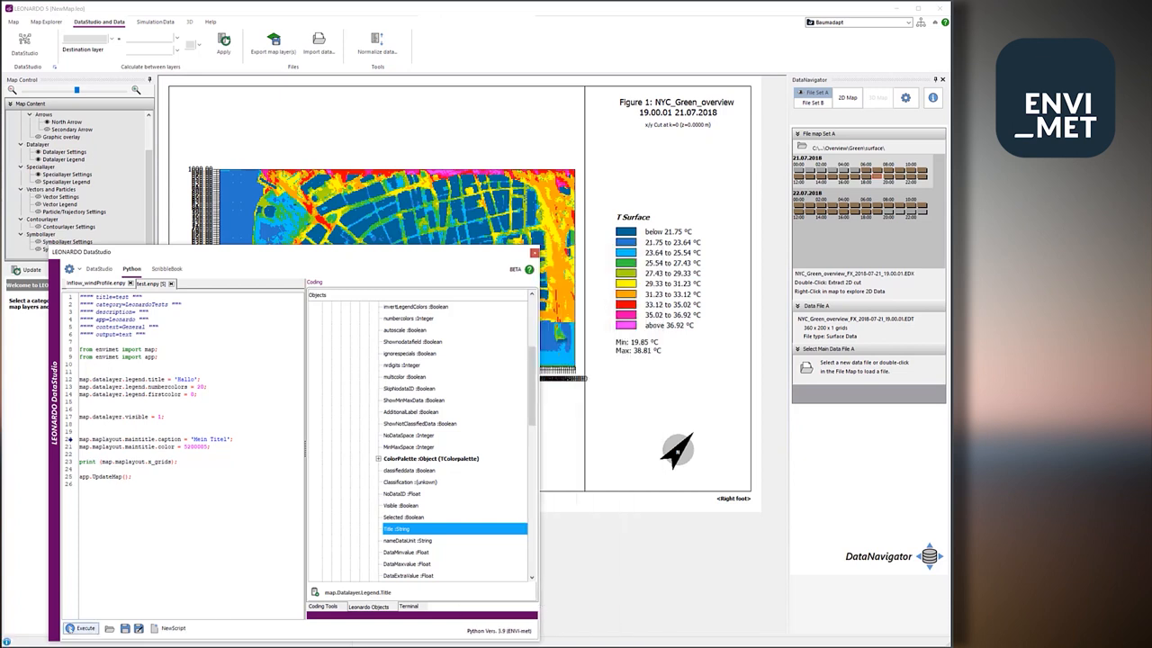
# Execute the test script to title the map 'Mein Titel' and the legend 'Hallo'.
pyautogui.click(80, 628)
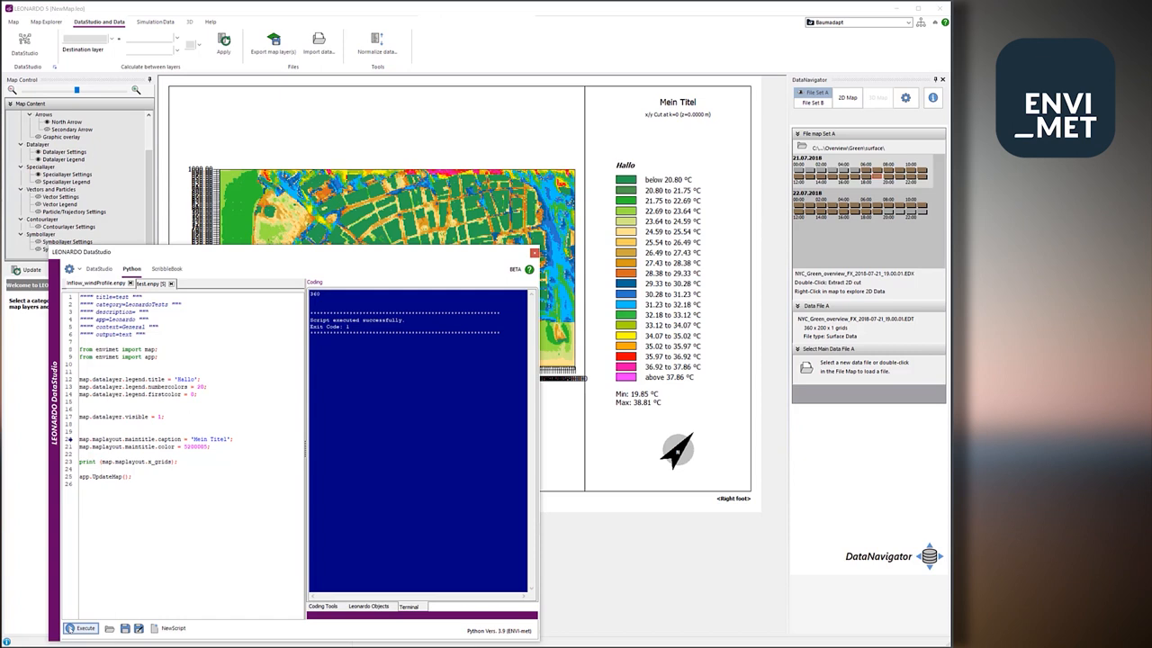